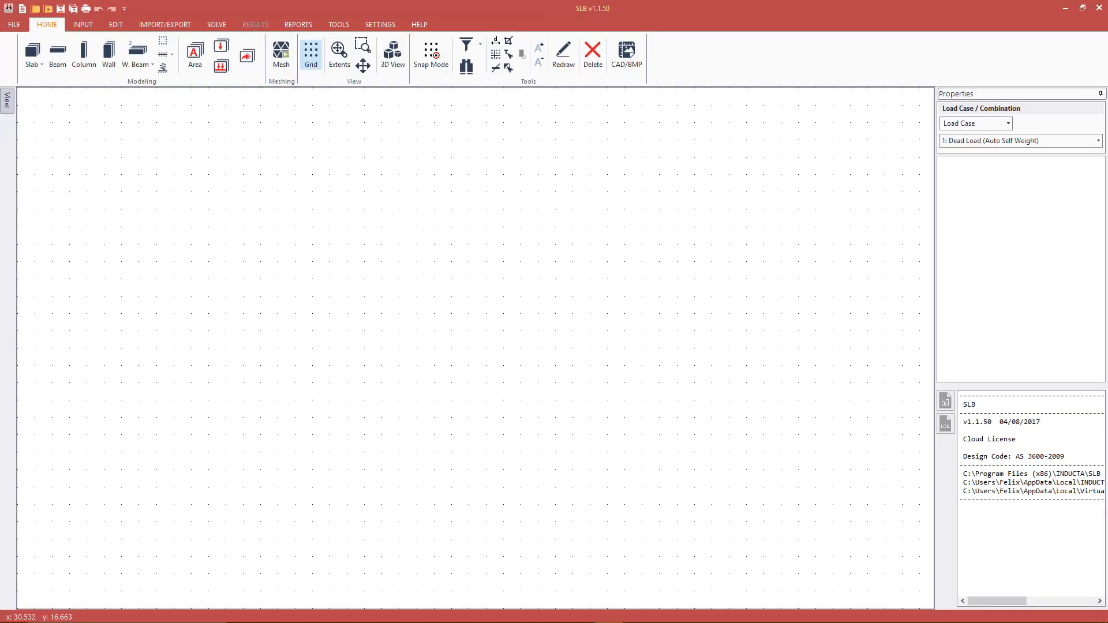
mouse_move(431, 53)
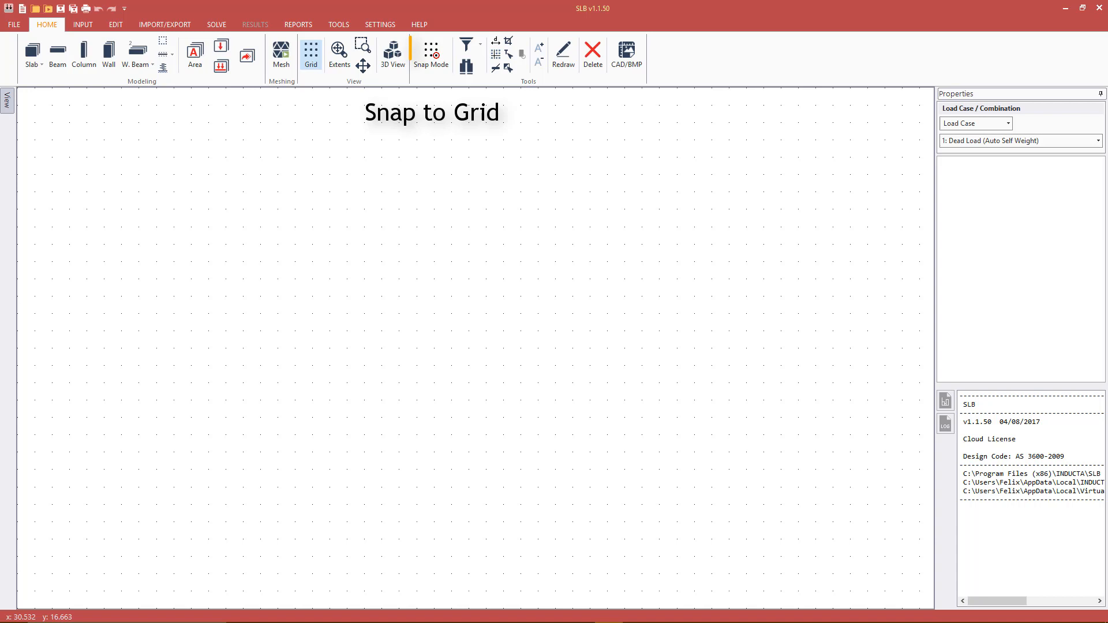
Step: Toggle snapping between drawing edges and the grid, leaving it on the grid
click(431, 53)
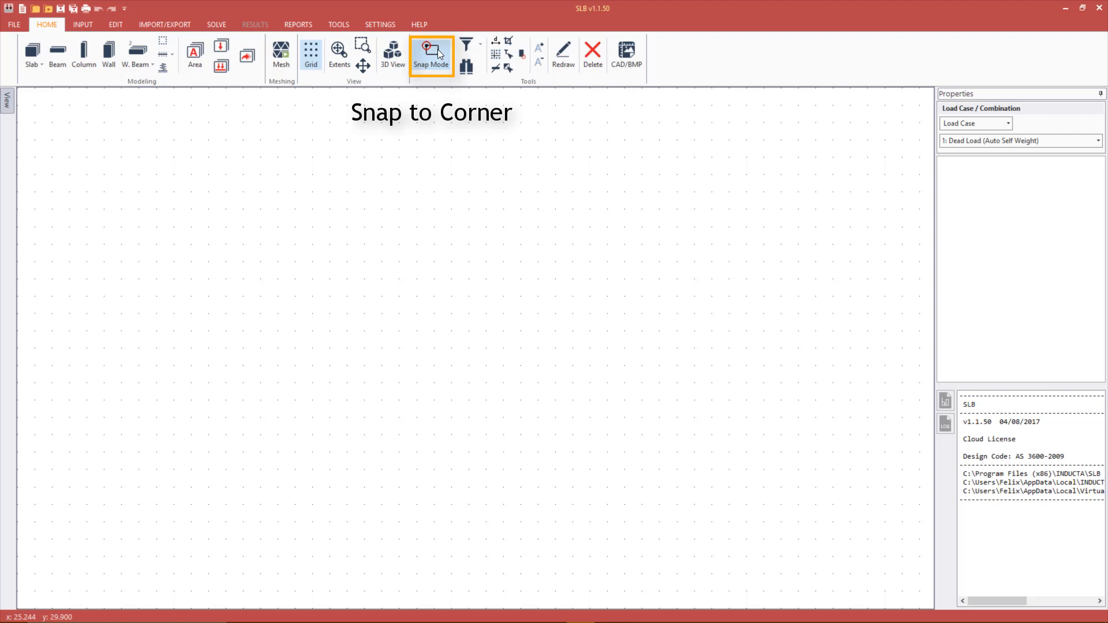
click(431, 54)
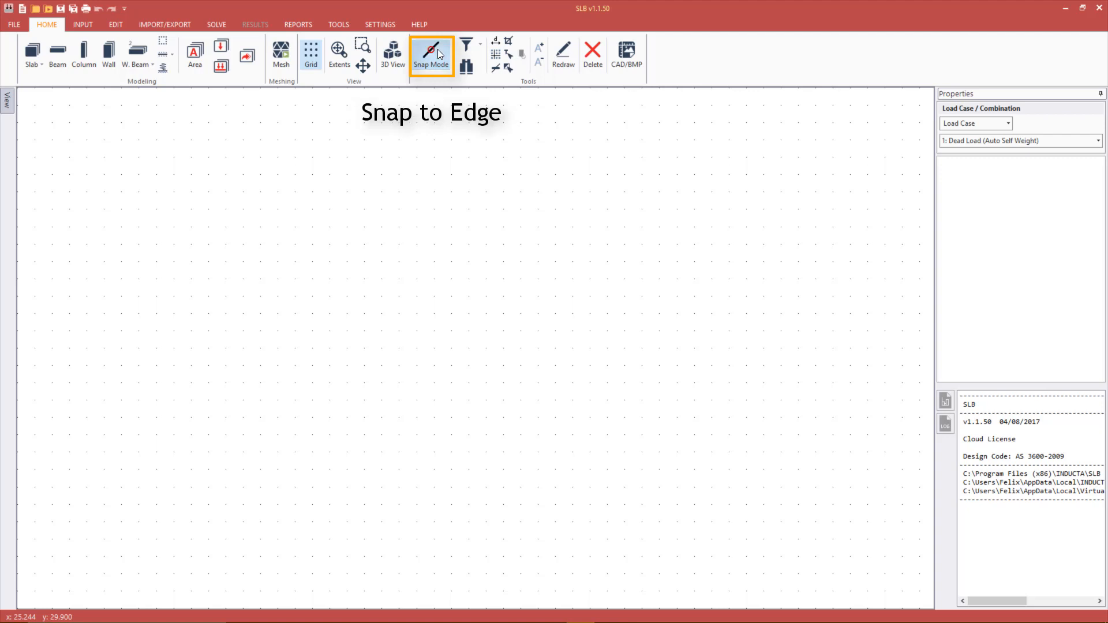
click(431, 53)
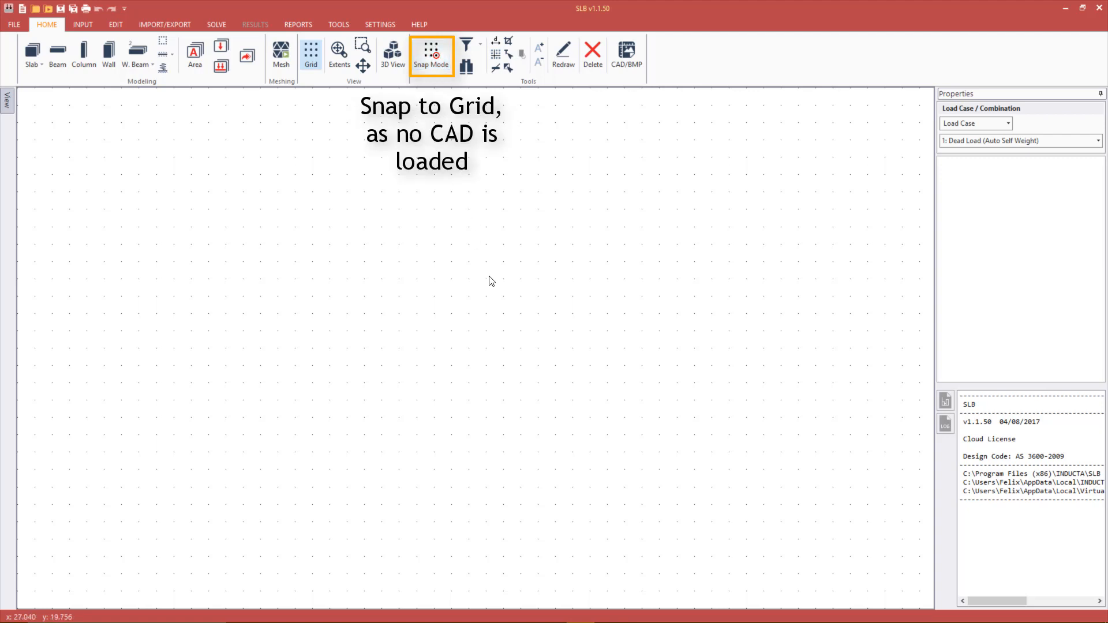
click(431, 54)
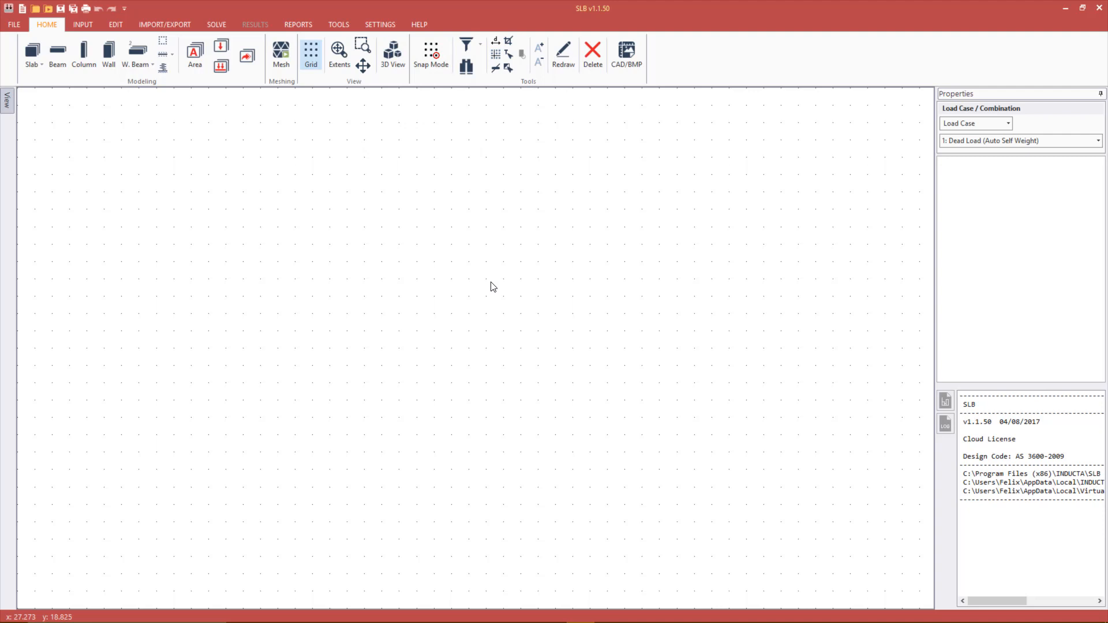
Step: Set the grid to a 1/10 minor subdivision with the minor grid shown
click(380, 25)
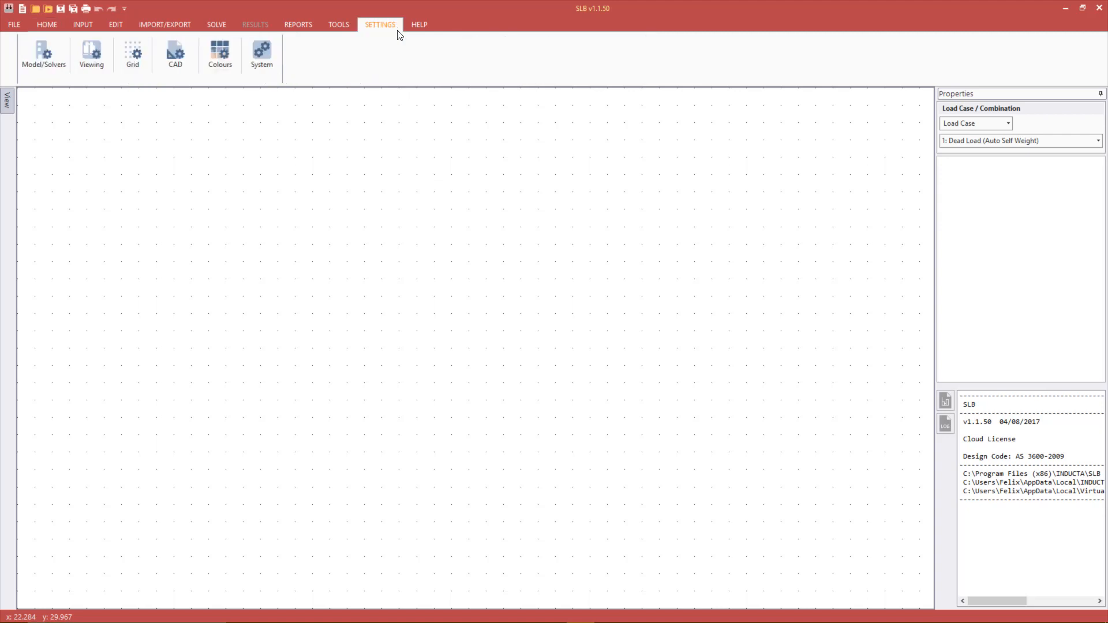
click(131, 55)
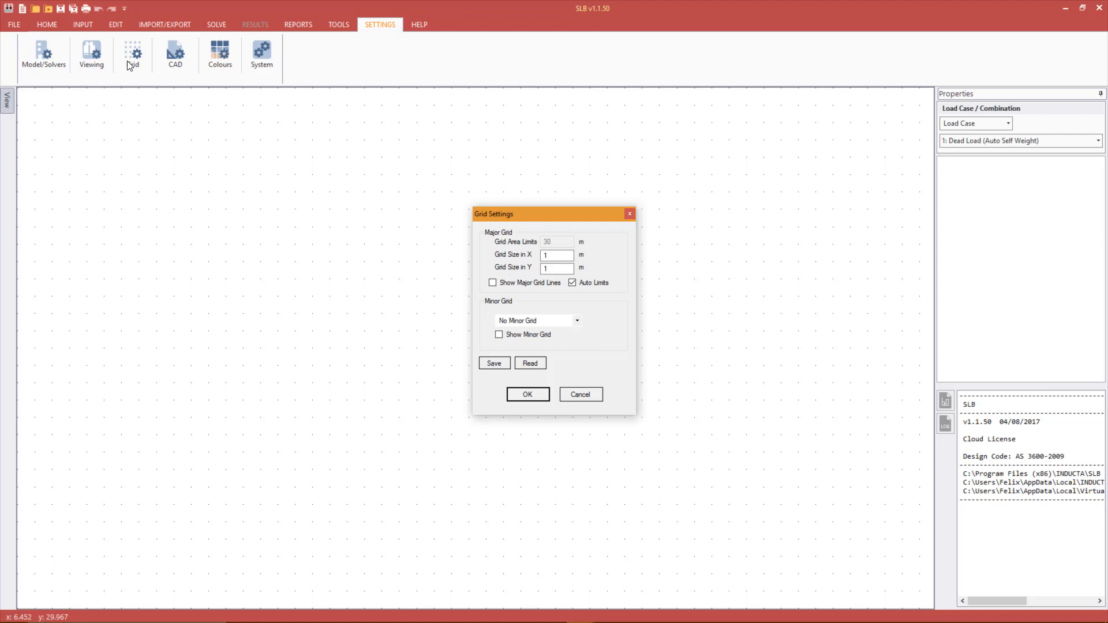
mouse_move(504, 318)
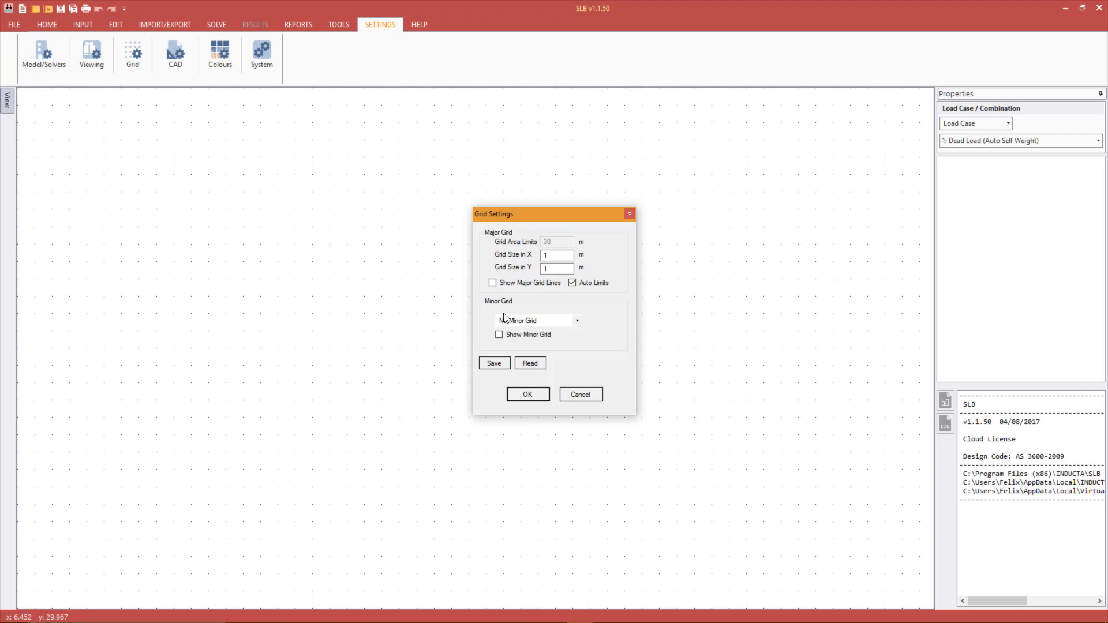
click(576, 320)
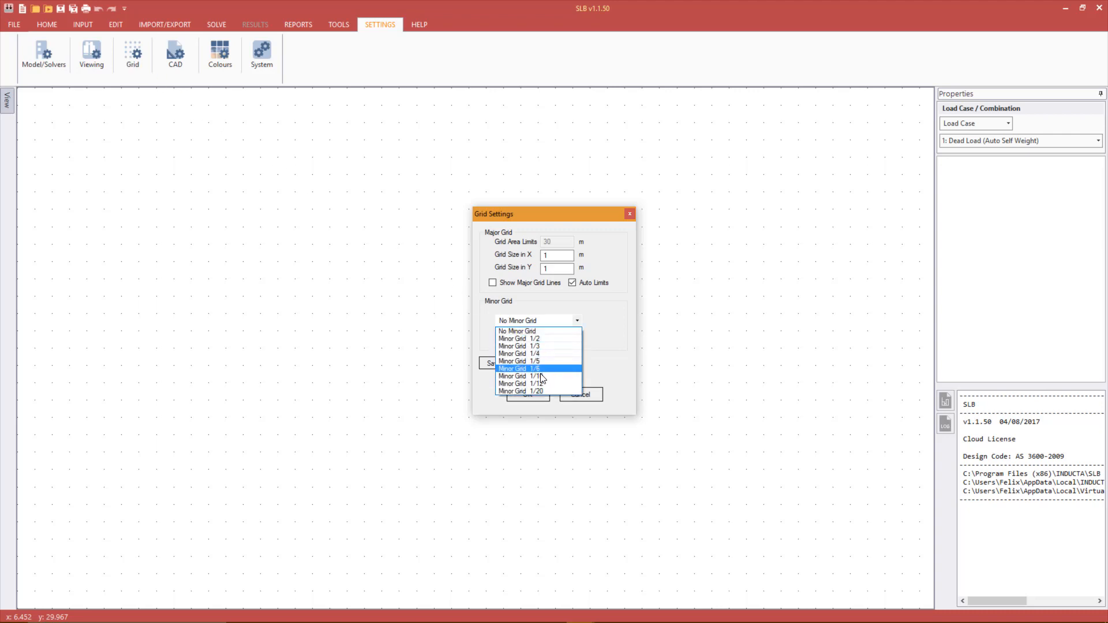
click(521, 376)
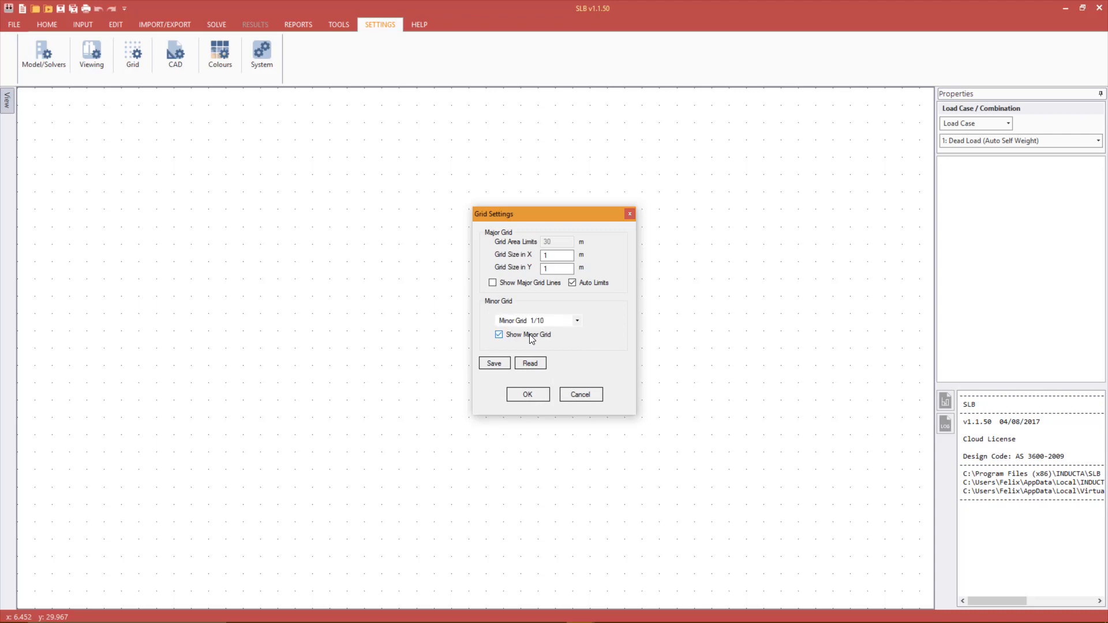
click(527, 394)
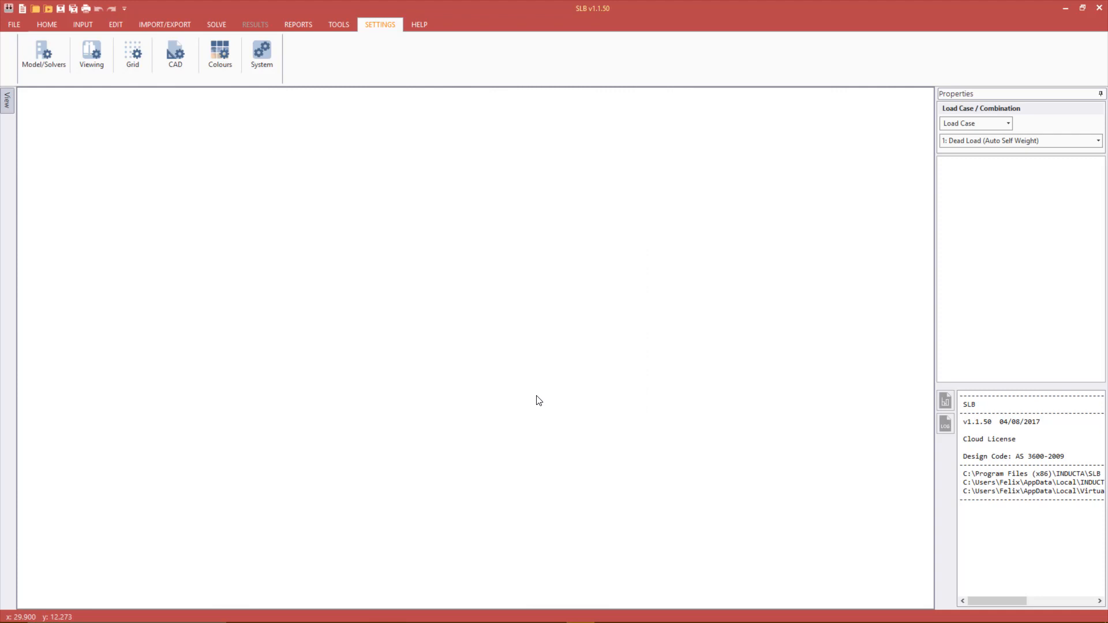
Step: Switch the grid dots off and return to the modelling section
click(132, 55)
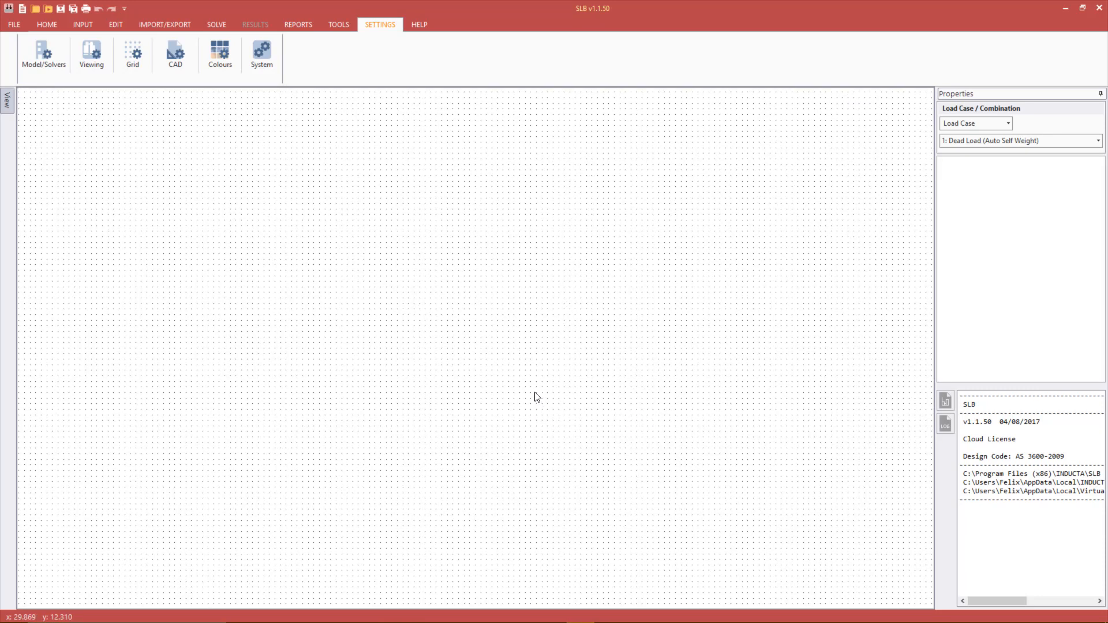
click(132, 54)
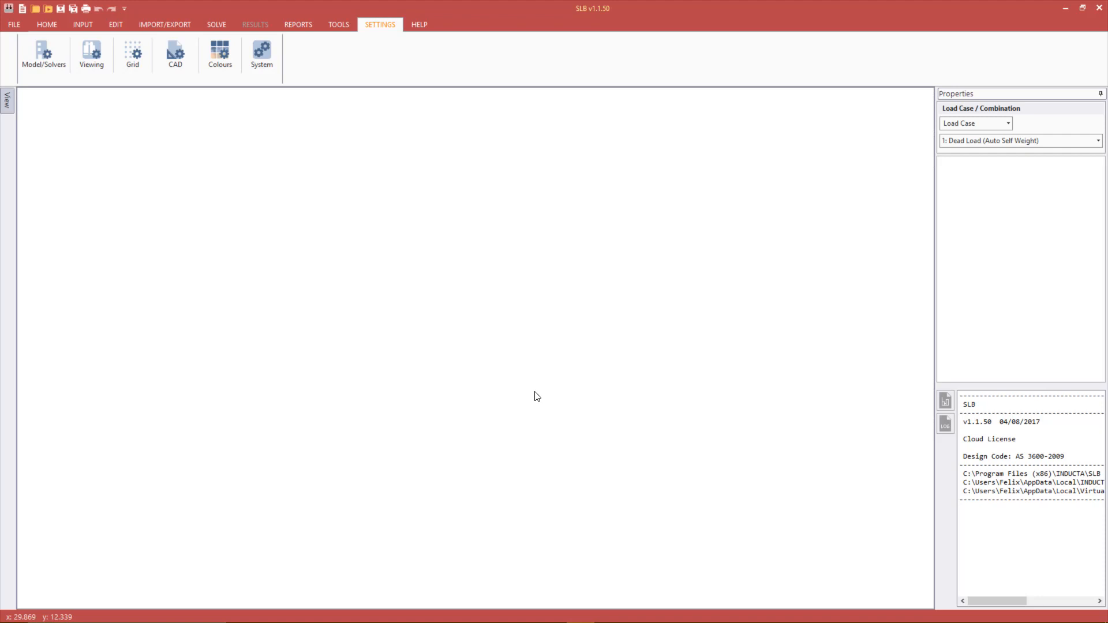
click(46, 24)
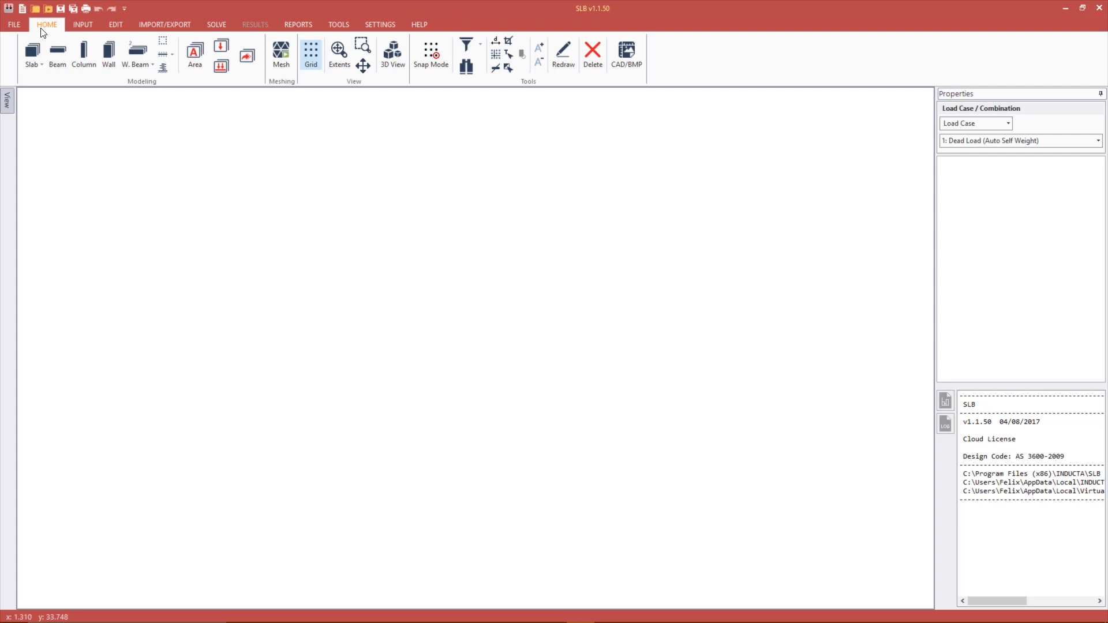
Step: Load the hand-drawn floor plan .bmp as a background underlay
click(625, 53)
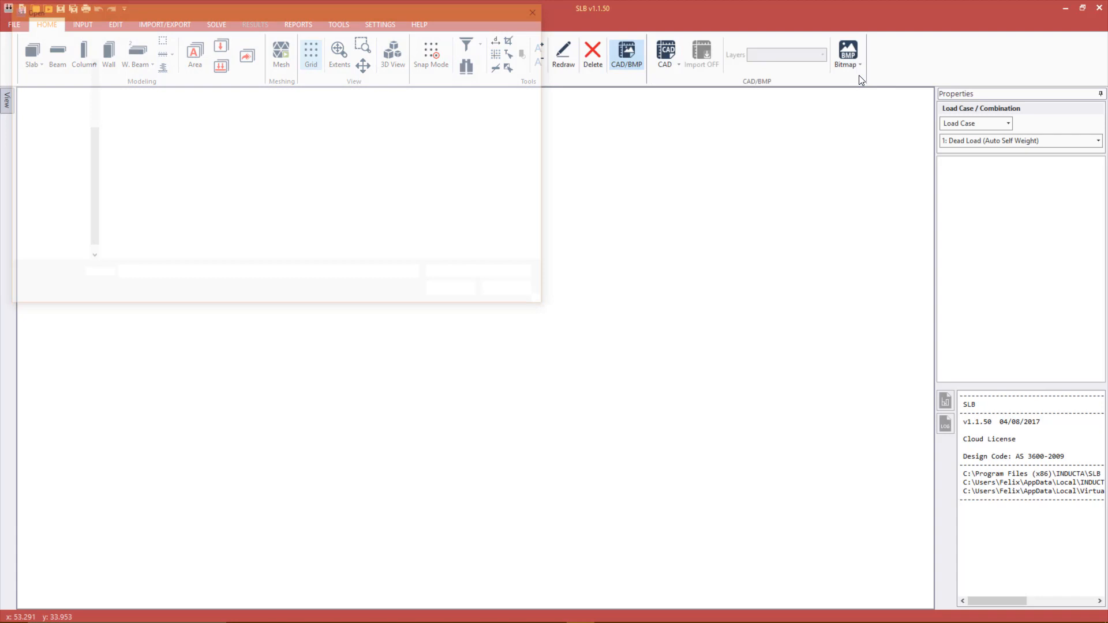
click(847, 55)
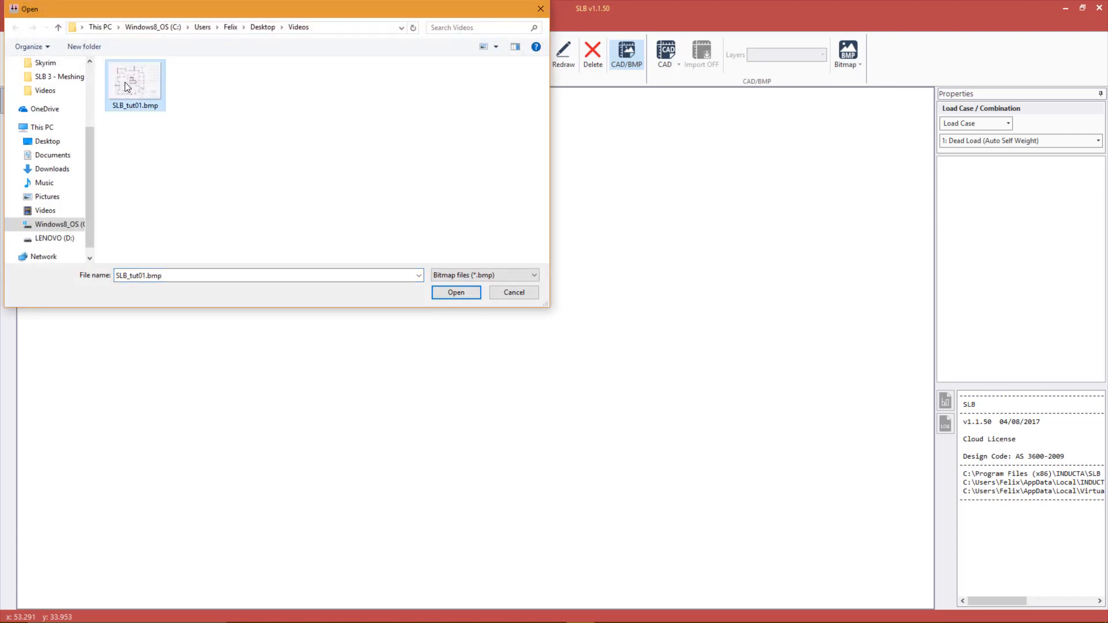
click(456, 292)
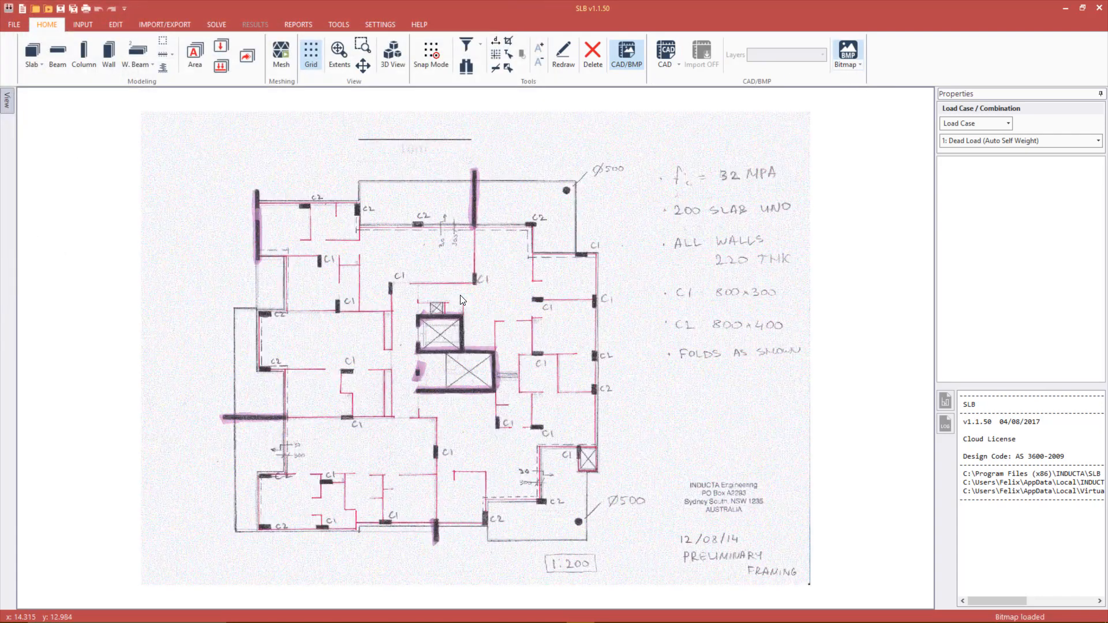
mouse_move(396, 178)
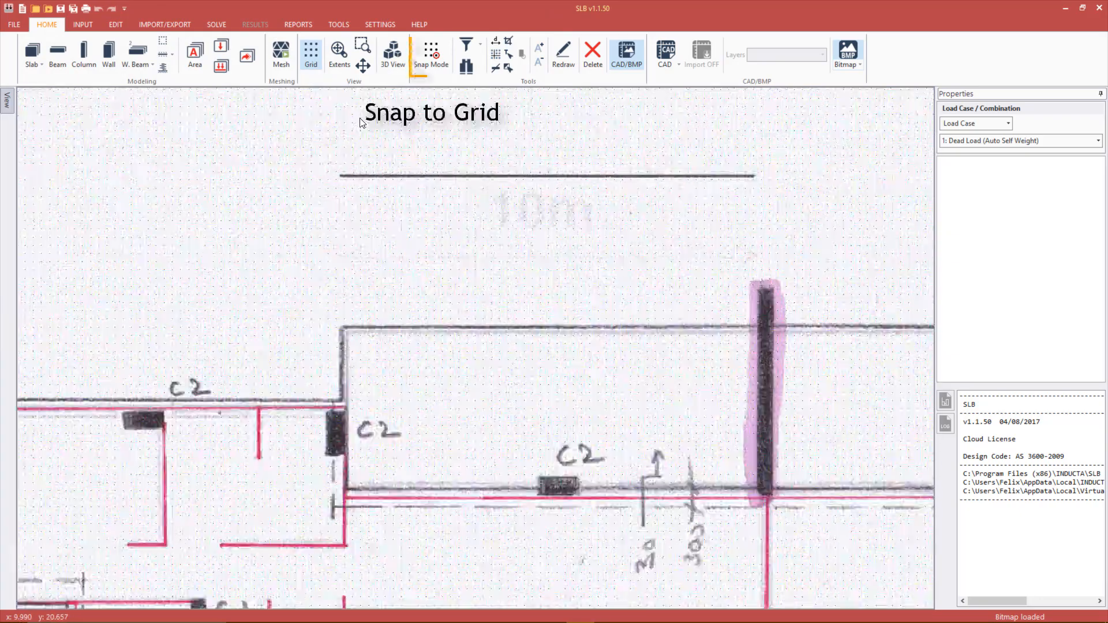
Step: Measure the plan's 10 m scale bar, which reads 5.100 units
click(431, 54)
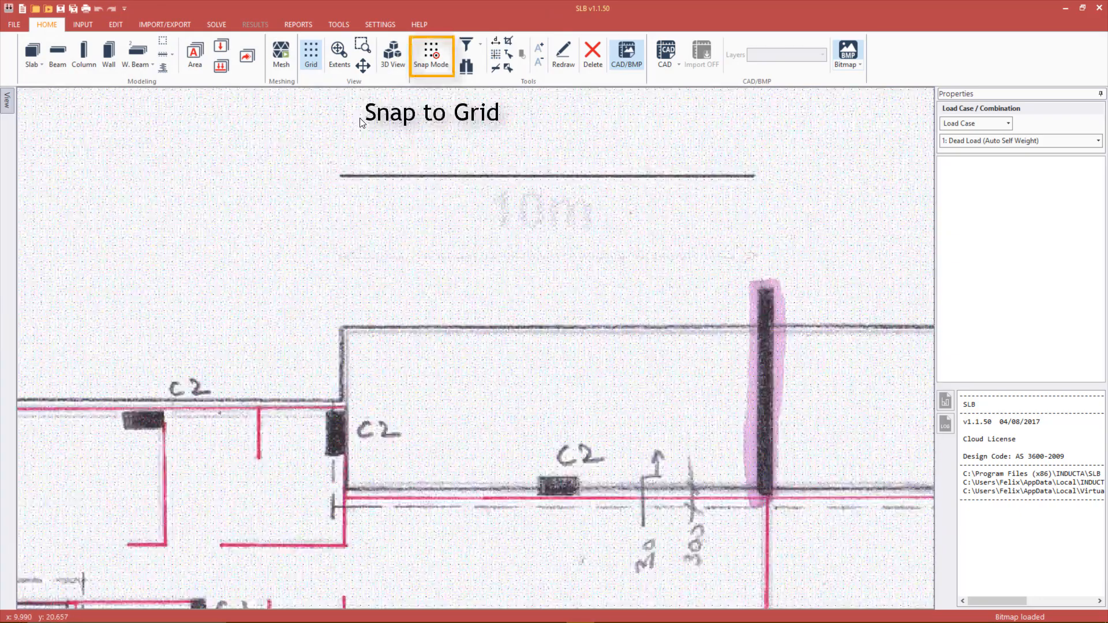
click(430, 54)
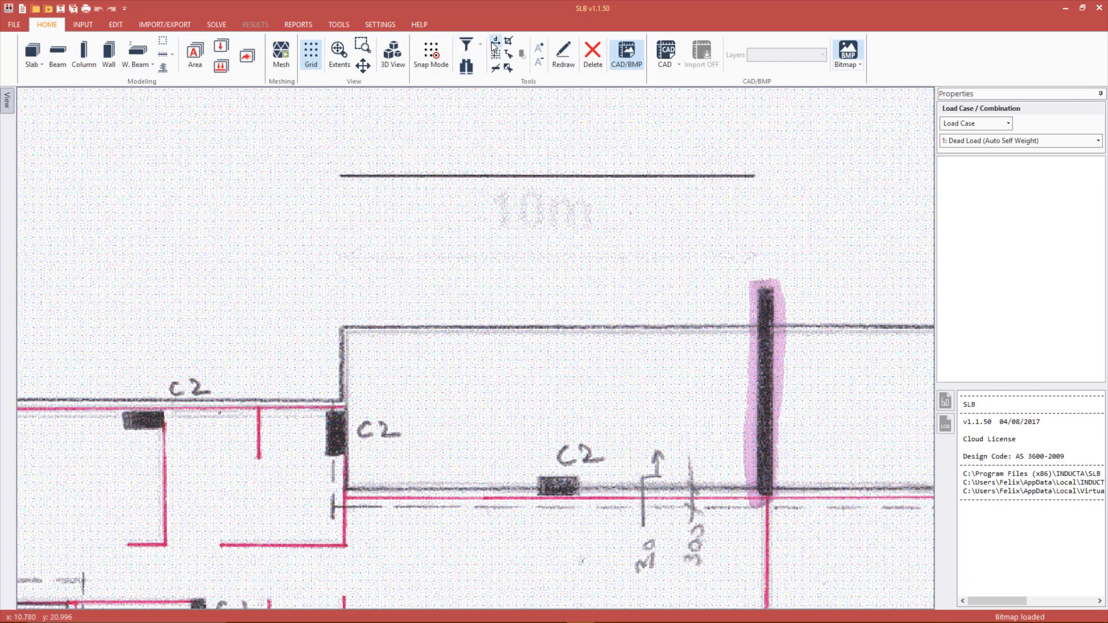
mouse_move(495, 39)
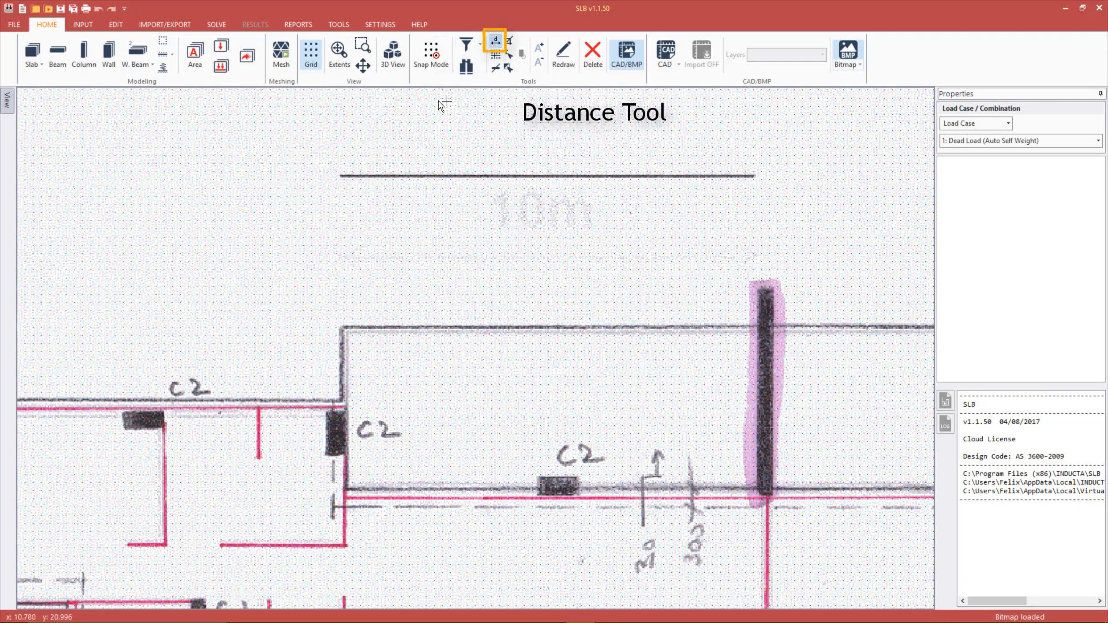
click(760, 180)
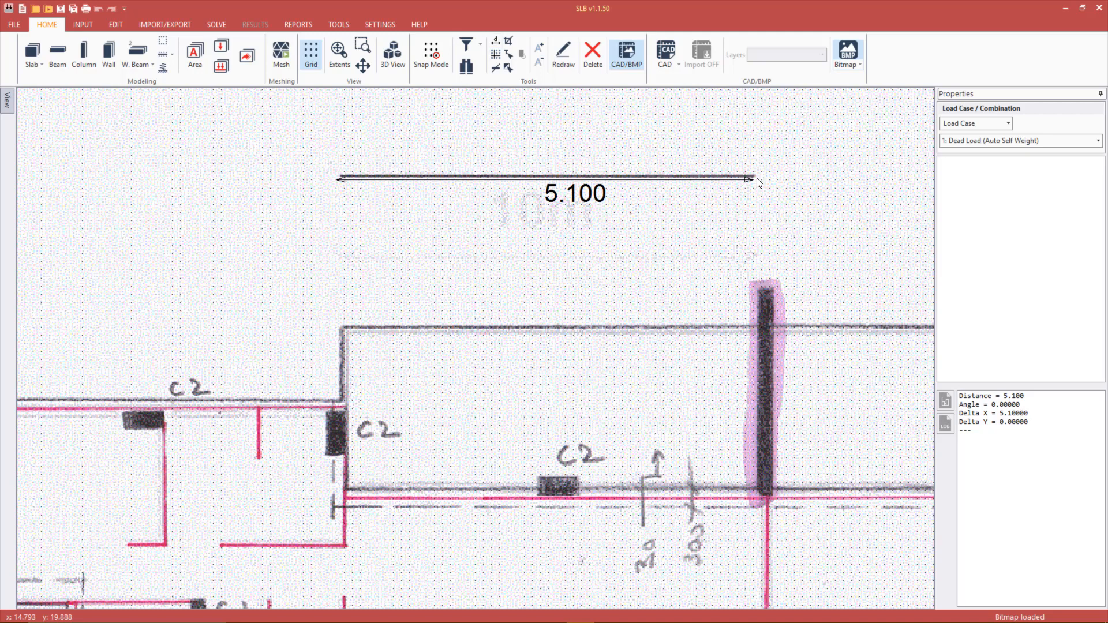
Step: Rescale the bitmap orthogonally so its scale bar equals 10 m and fit the plan in view
click(846, 56)
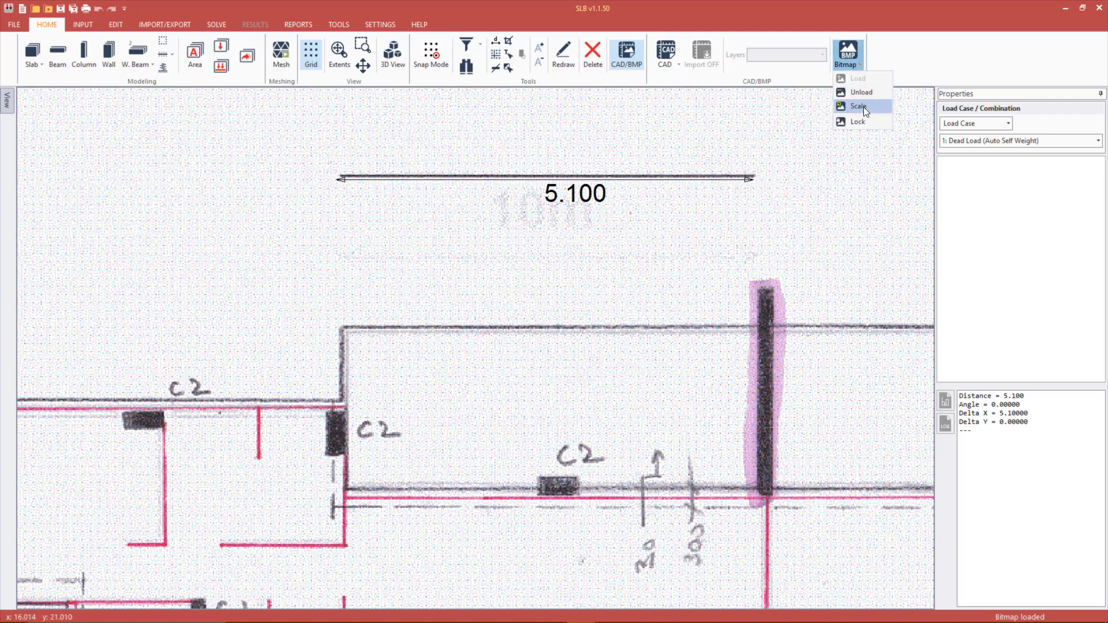
click(858, 106)
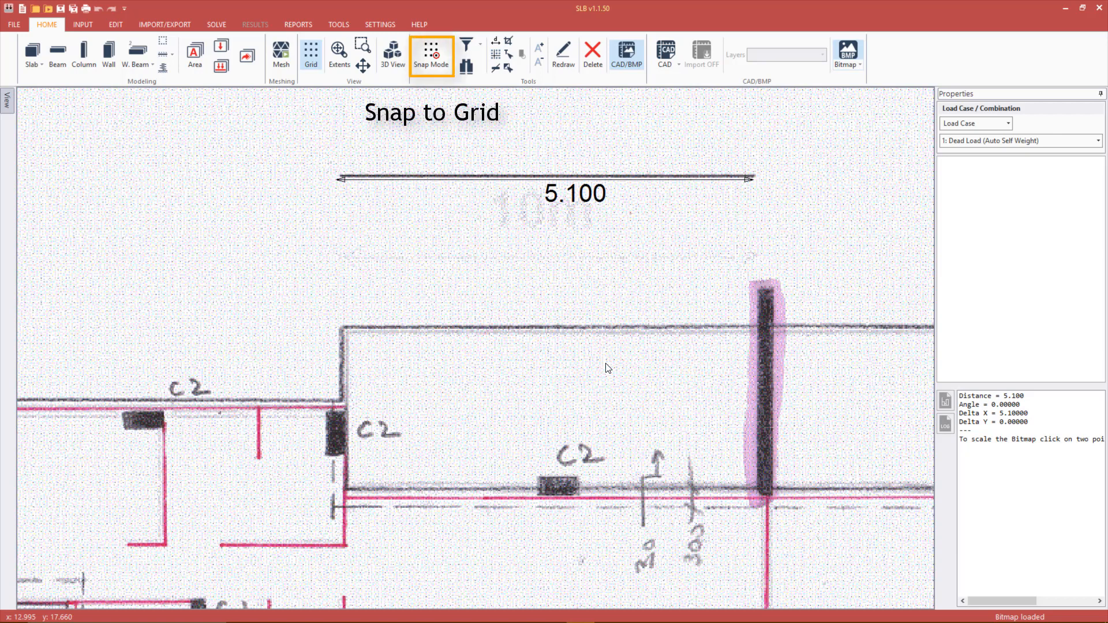
click(431, 53)
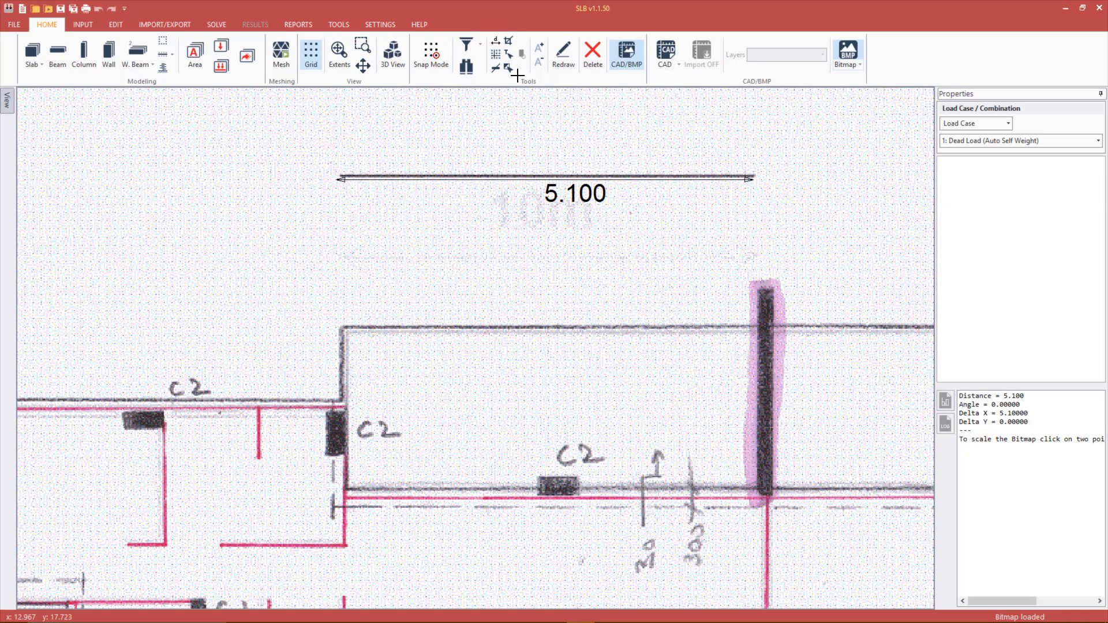
mouse_move(509, 41)
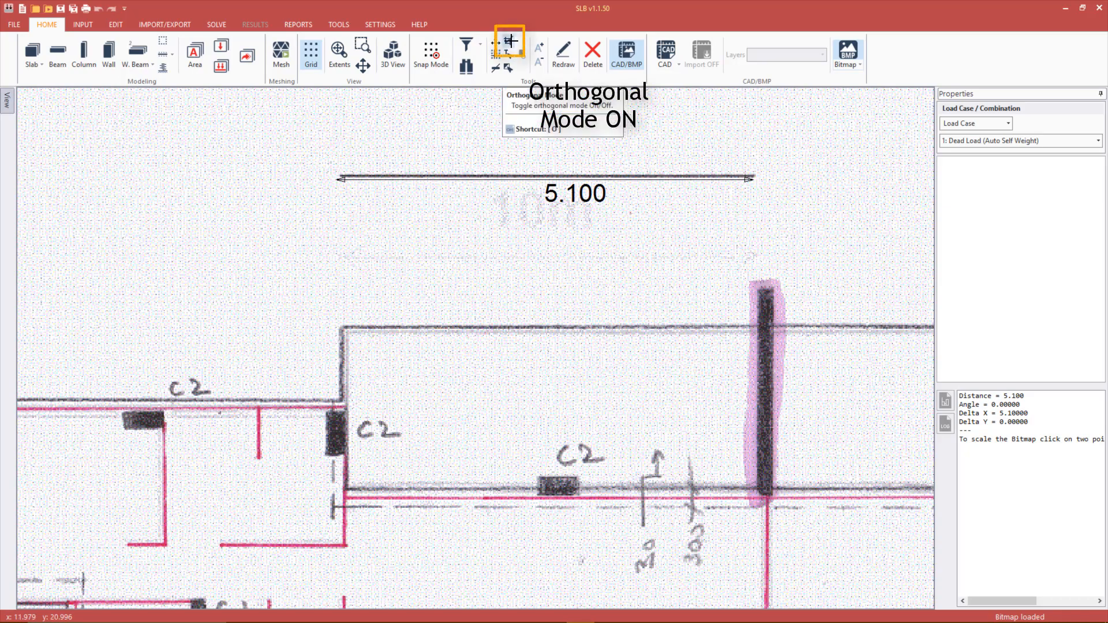
click(508, 44)
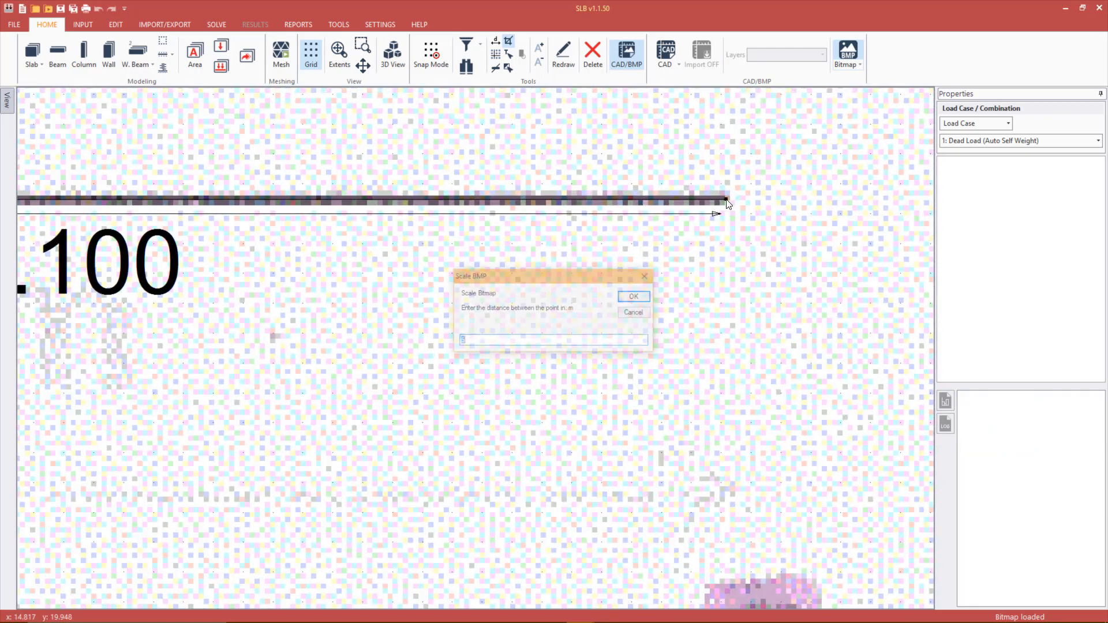
text(10)
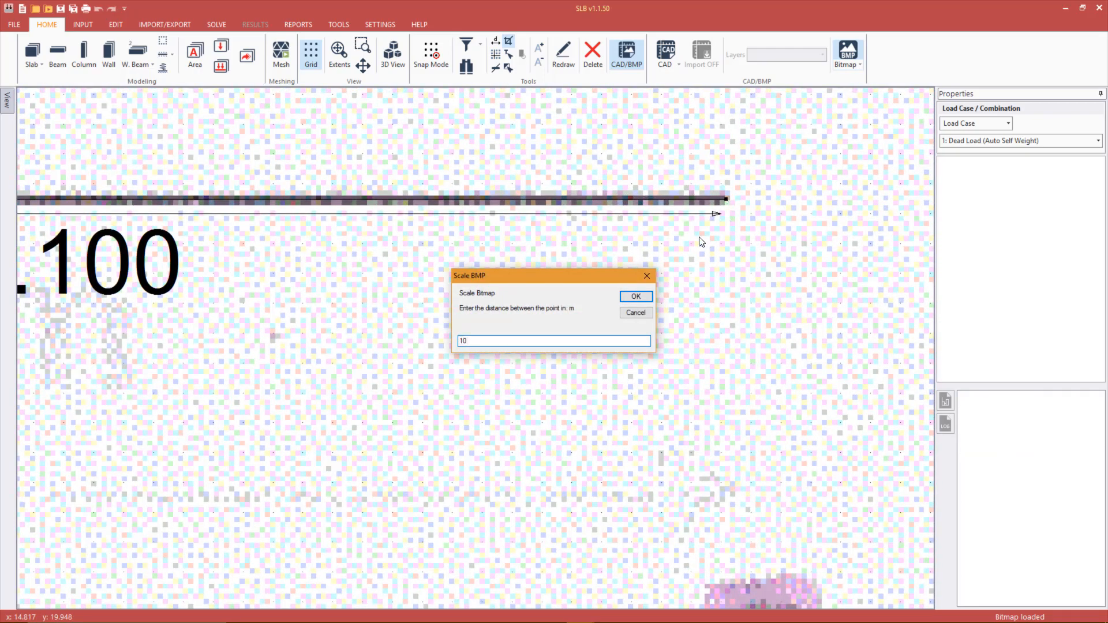
click(633, 296)
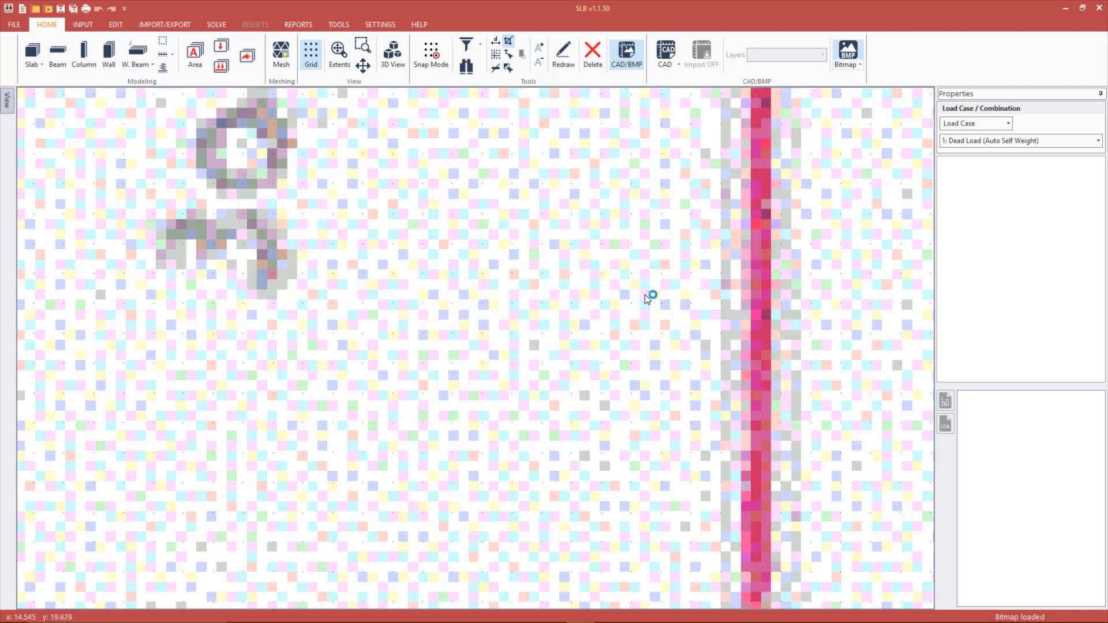
click(339, 49)
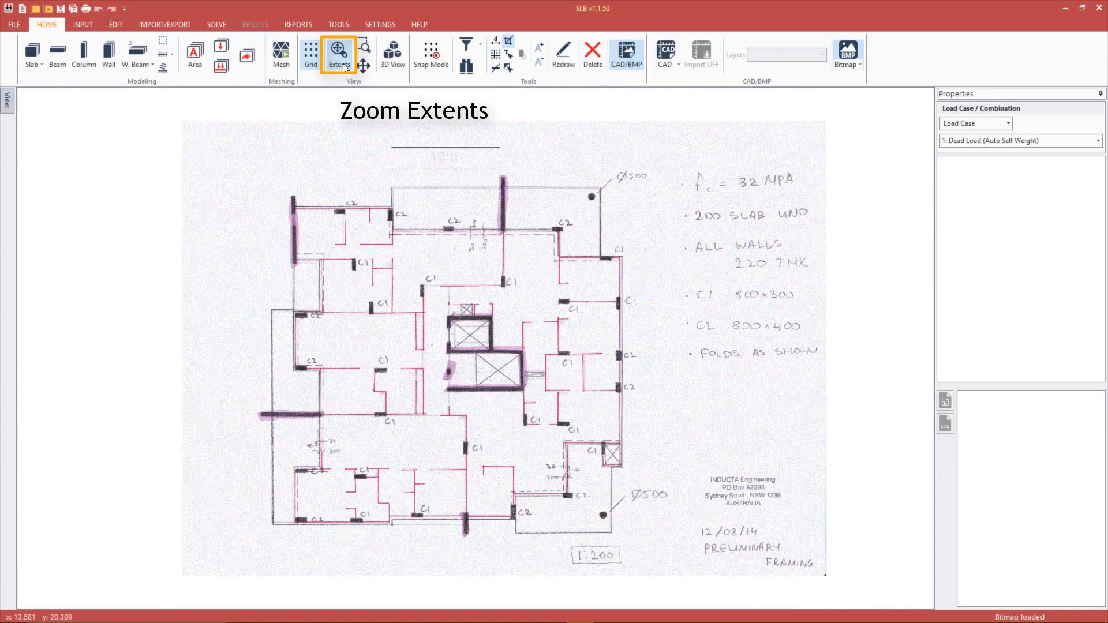
mouse_move(457, 247)
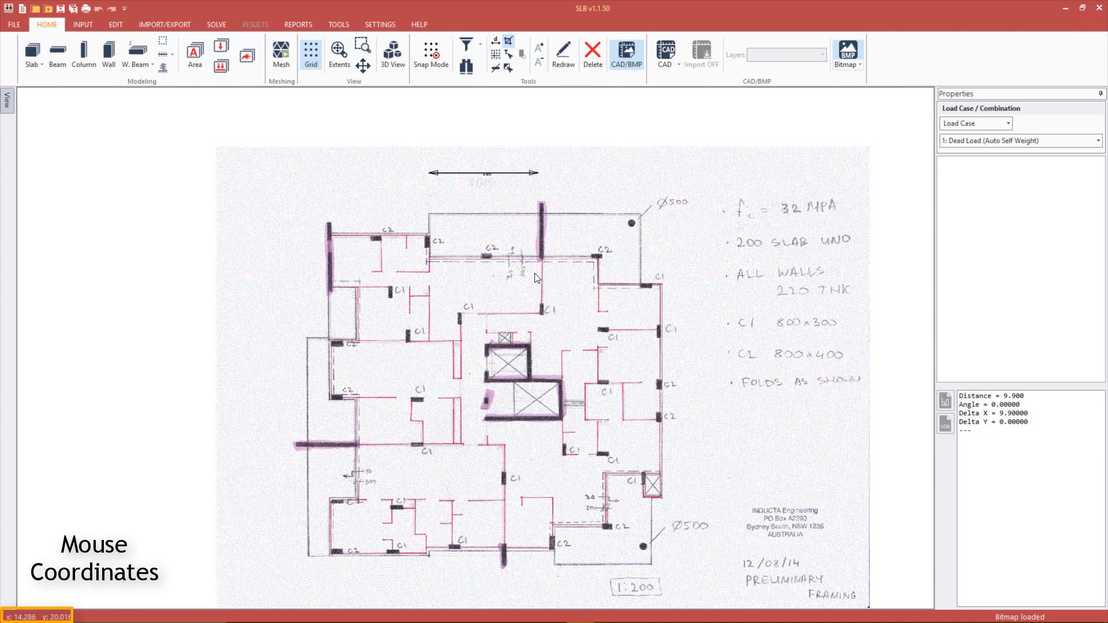
mouse_move(303, 578)
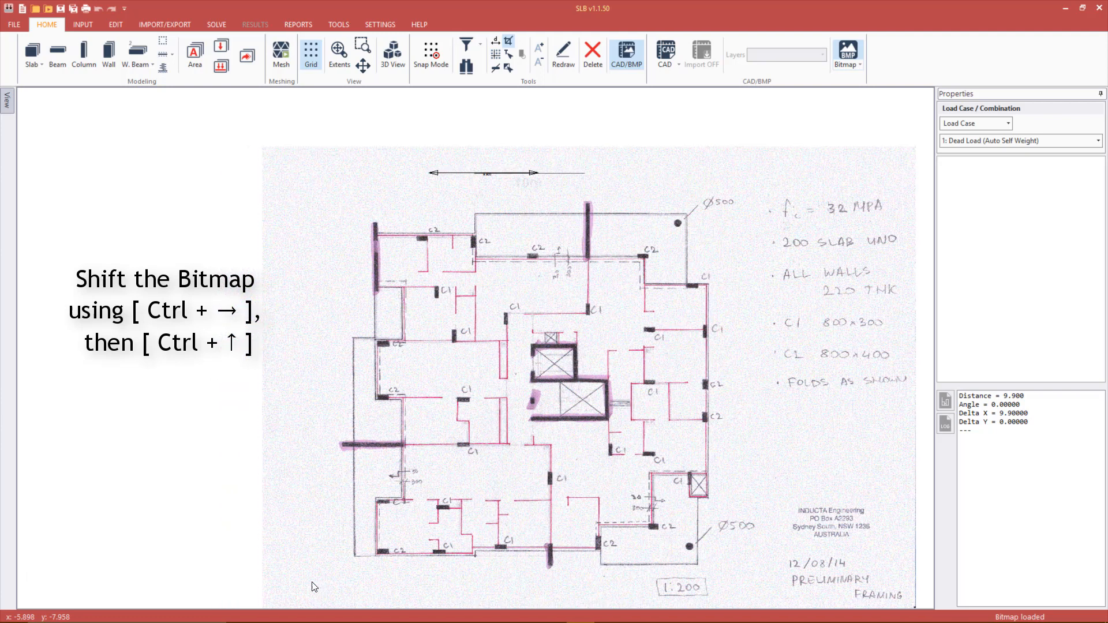
Step: Nudge the bitmap right twice and upward to align it with the model origin
key(ctrl+Right)
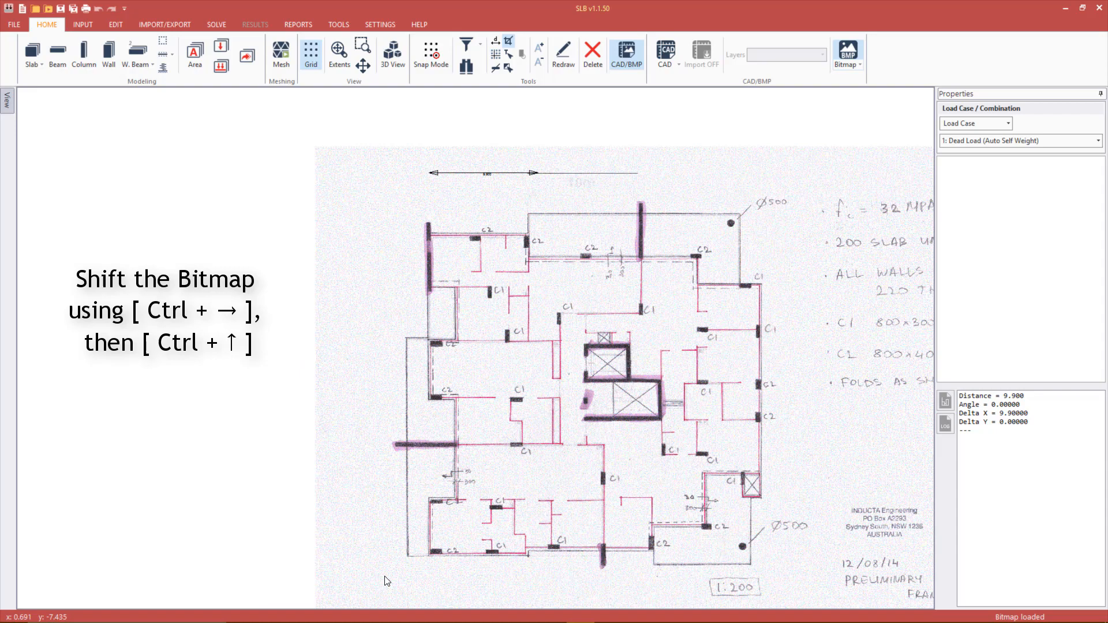
key(ctrl+up)
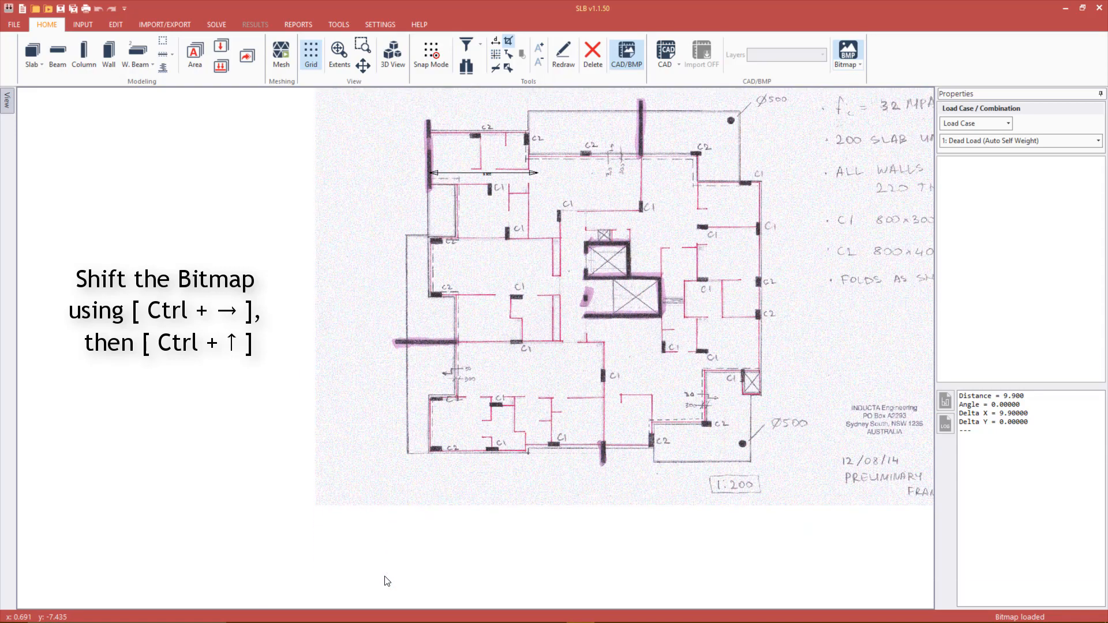
key(ctrl+Up)
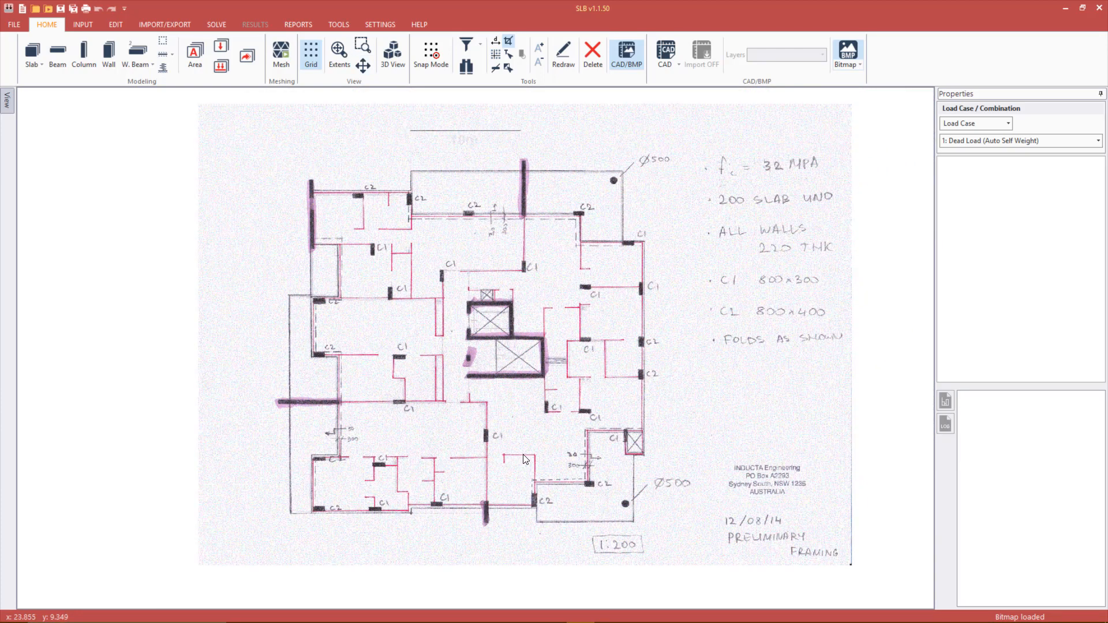
mouse_move(530, 452)
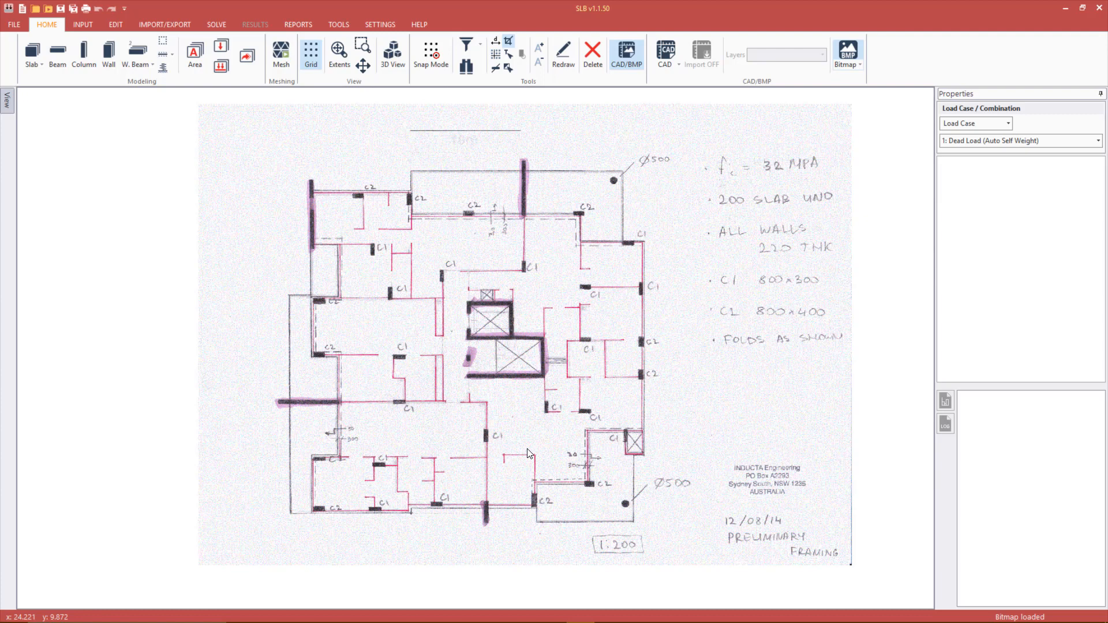
mouse_move(87, 100)
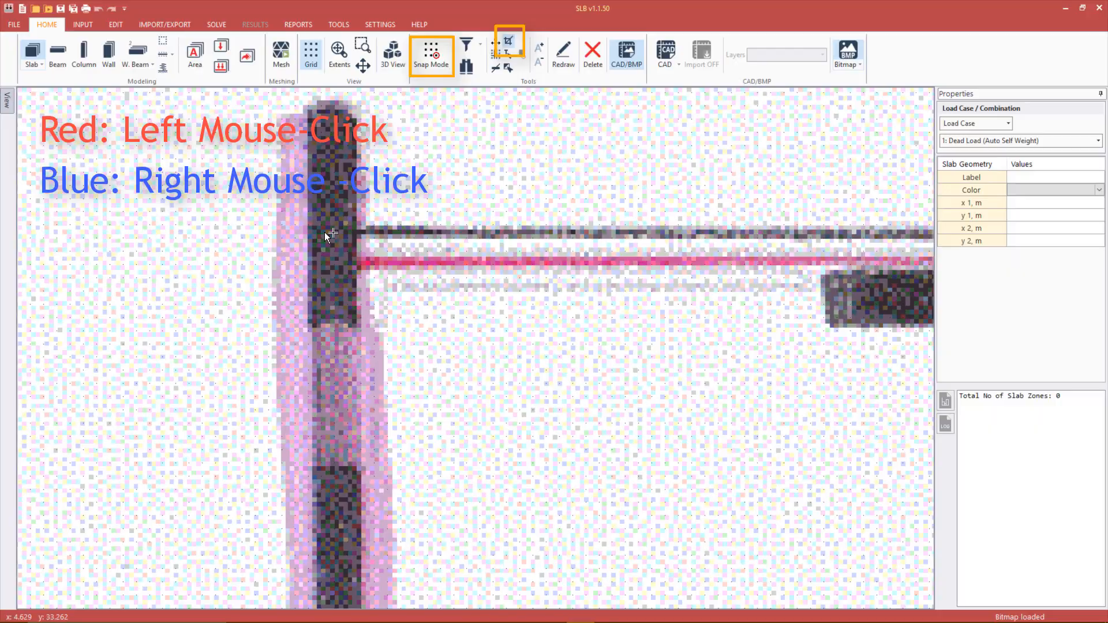
Step: Trace the slab perimeter from the top-left wall corner around the plan and close the outline
click(314, 230)
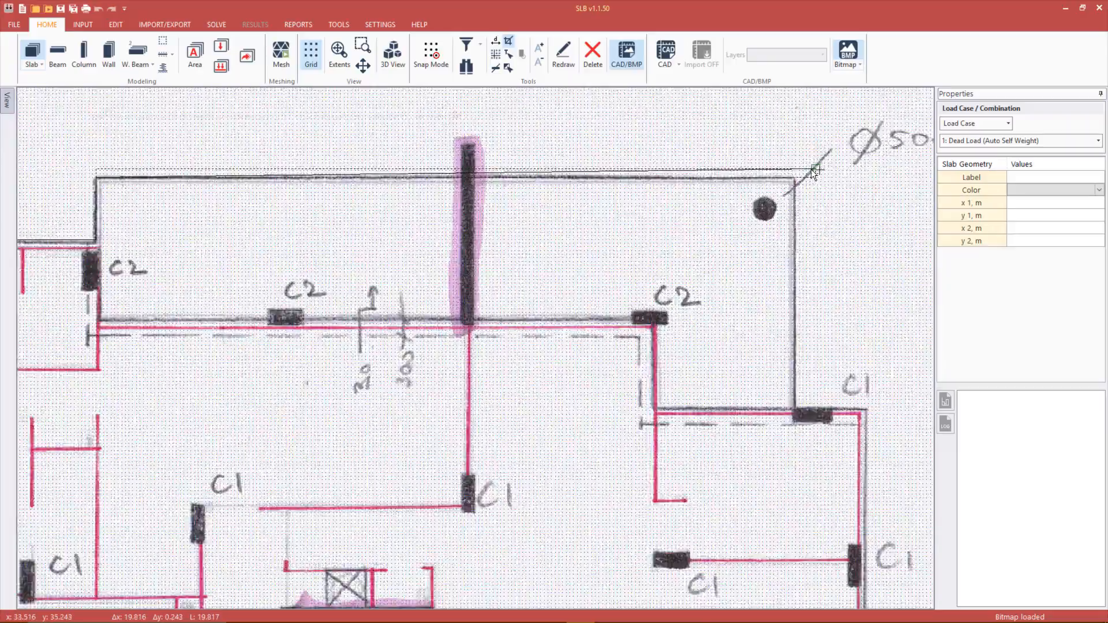
scroll(up, 3)
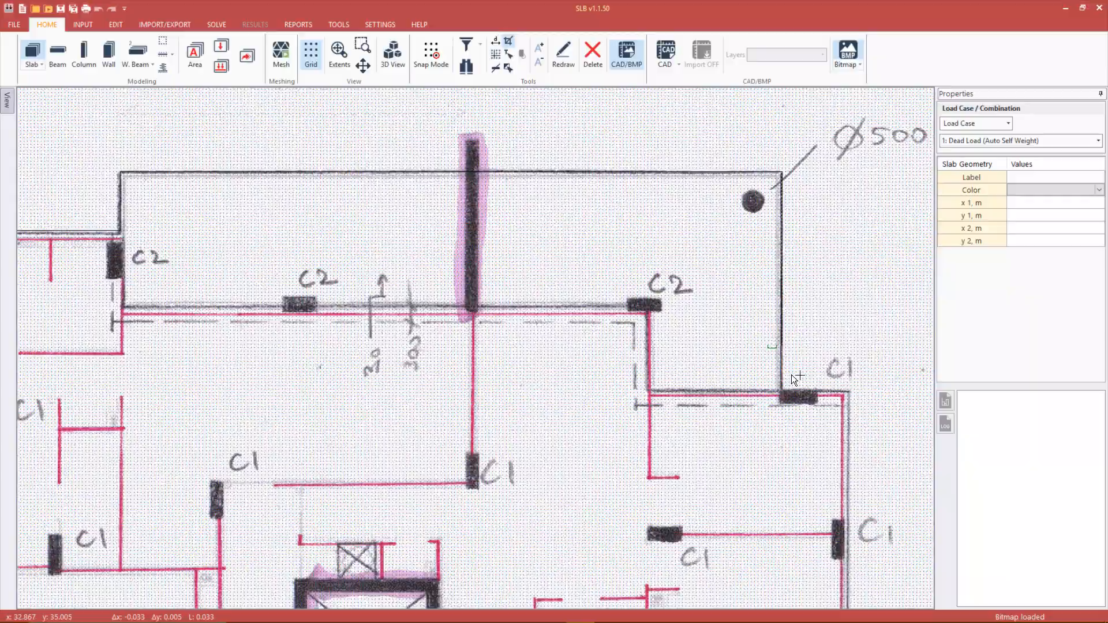
scroll(up, 3)
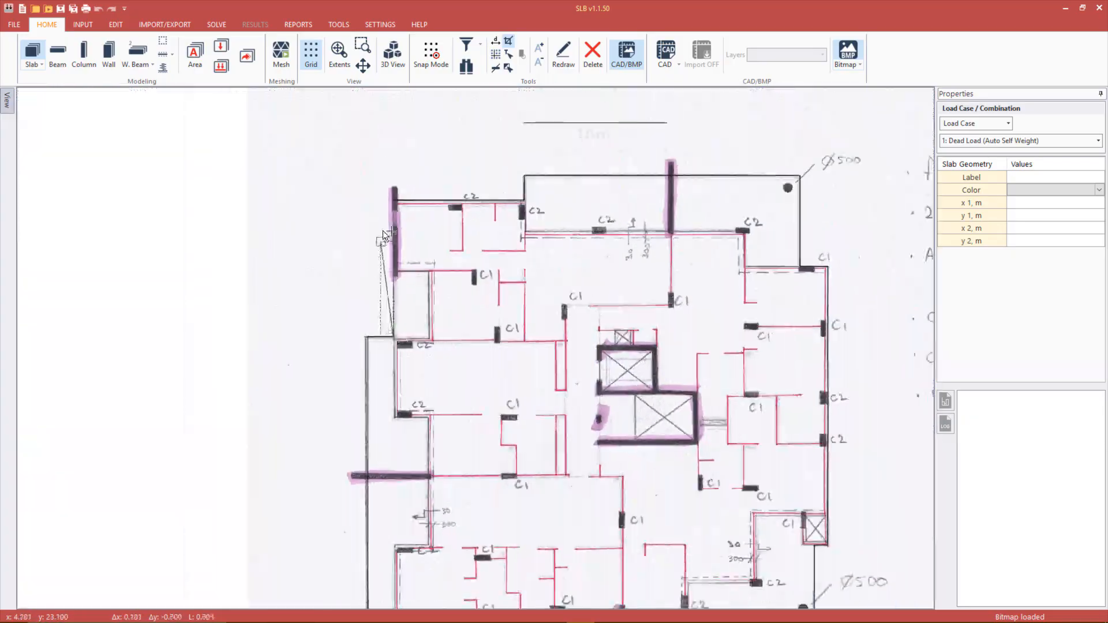
right_click(370, 215)
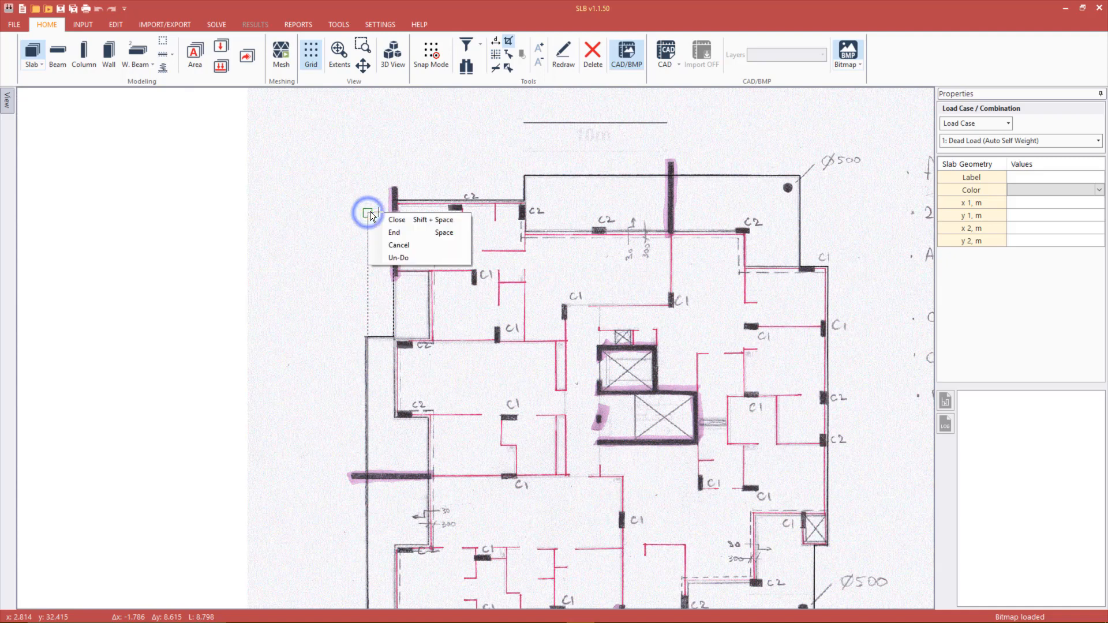
click(396, 219)
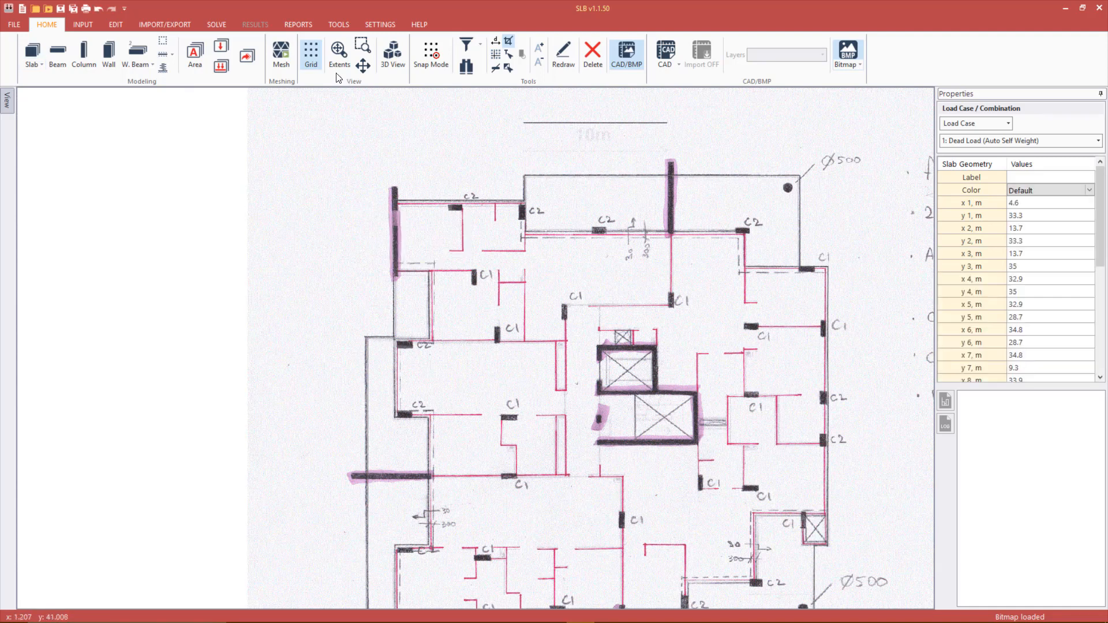
click(338, 53)
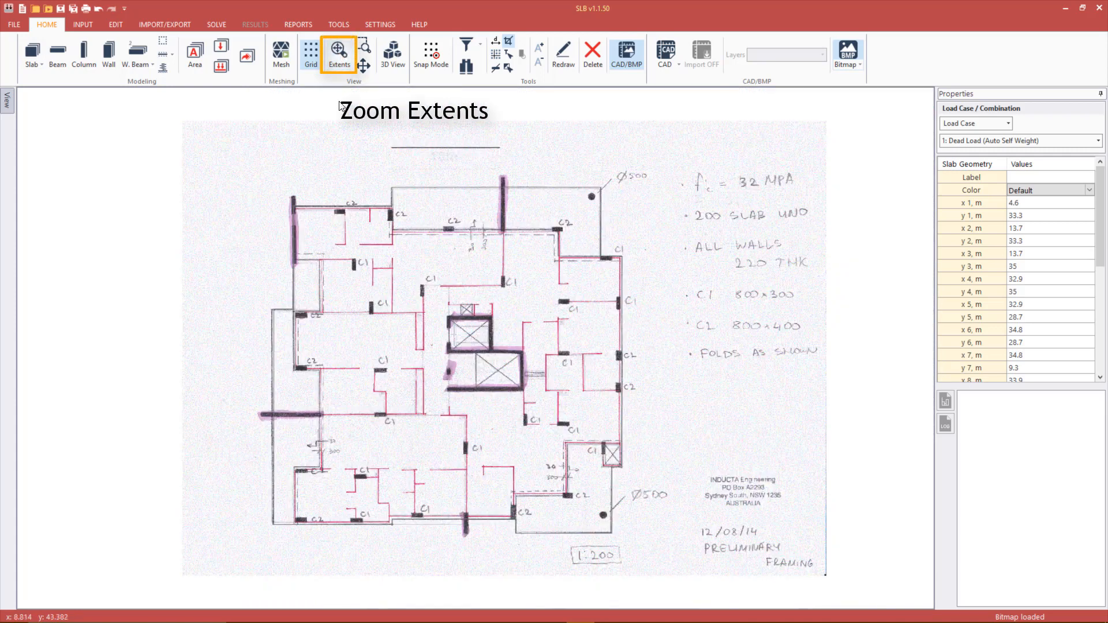
mouse_move(346, 163)
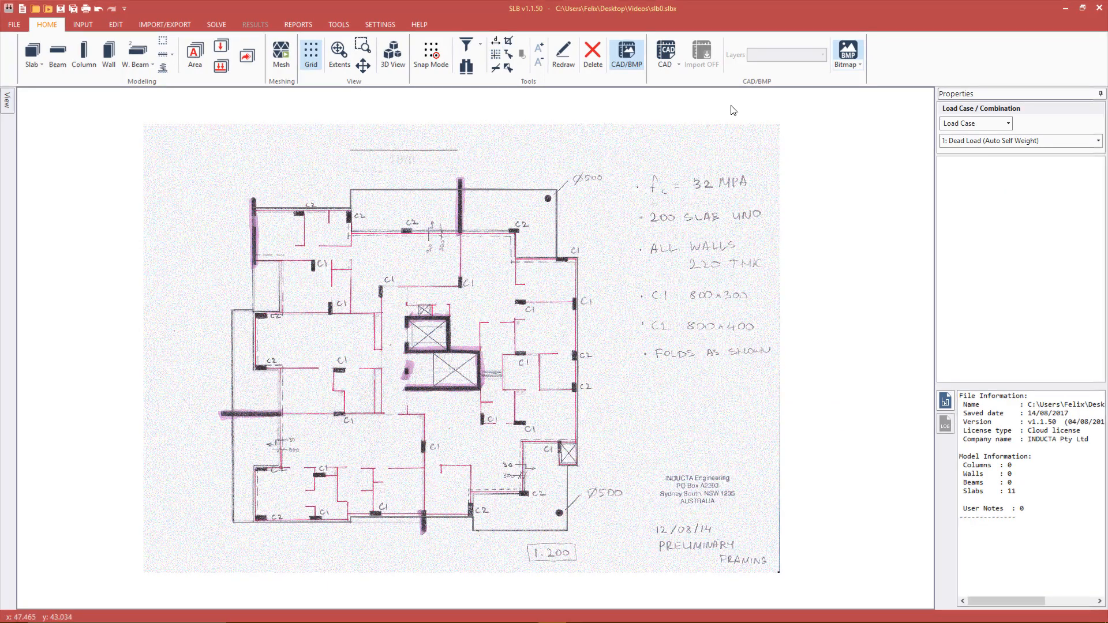
click(846, 55)
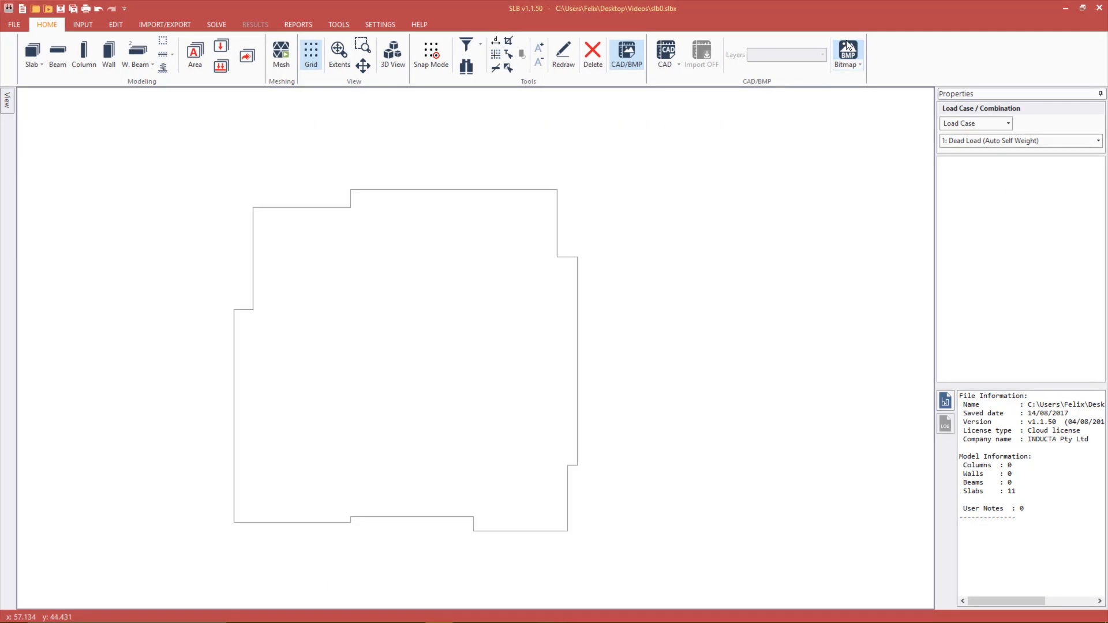
click(845, 55)
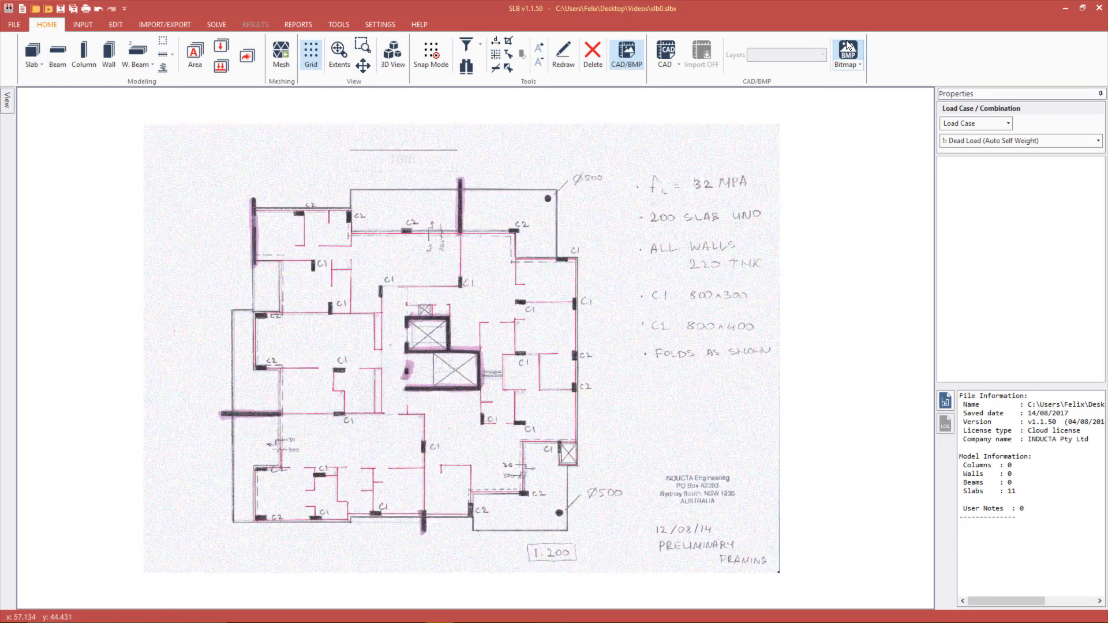
mouse_move(867, 172)
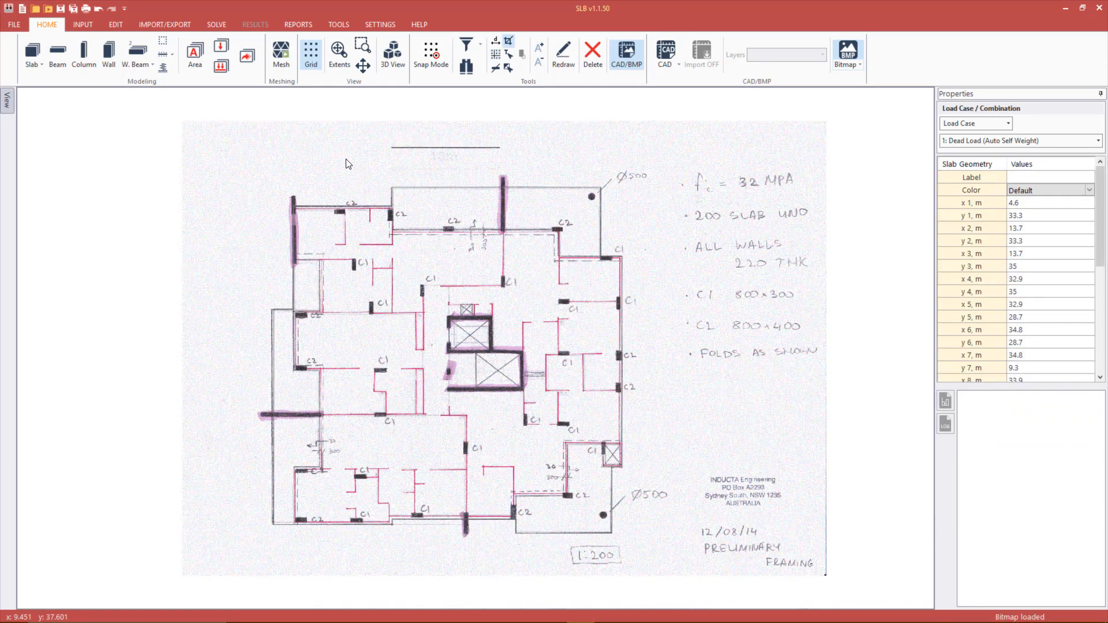
mouse_move(417, 196)
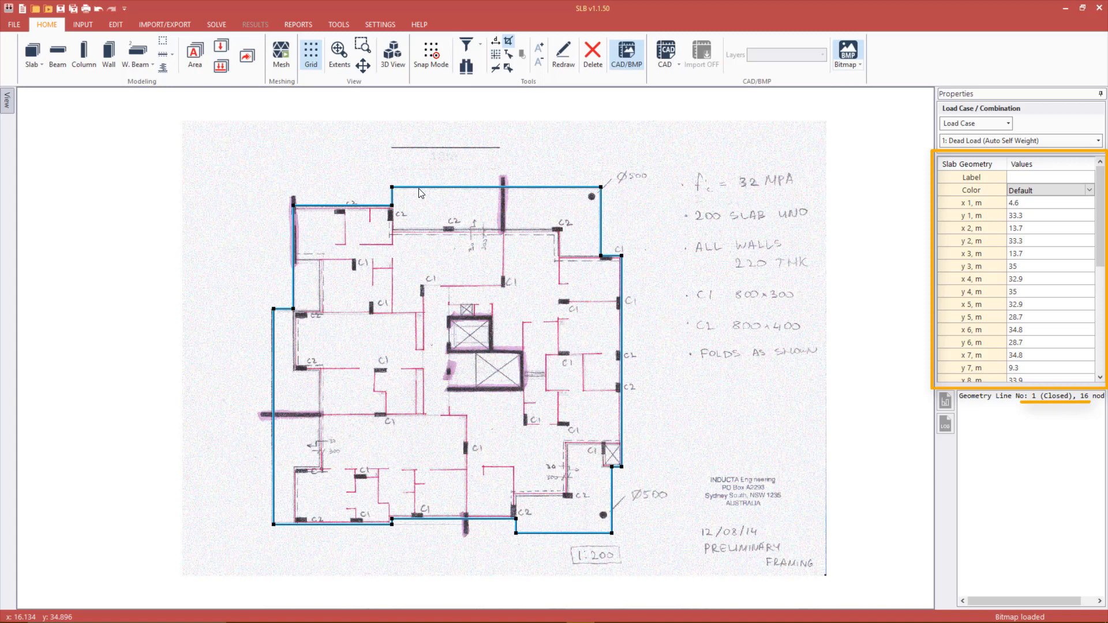
mouse_move(427, 224)
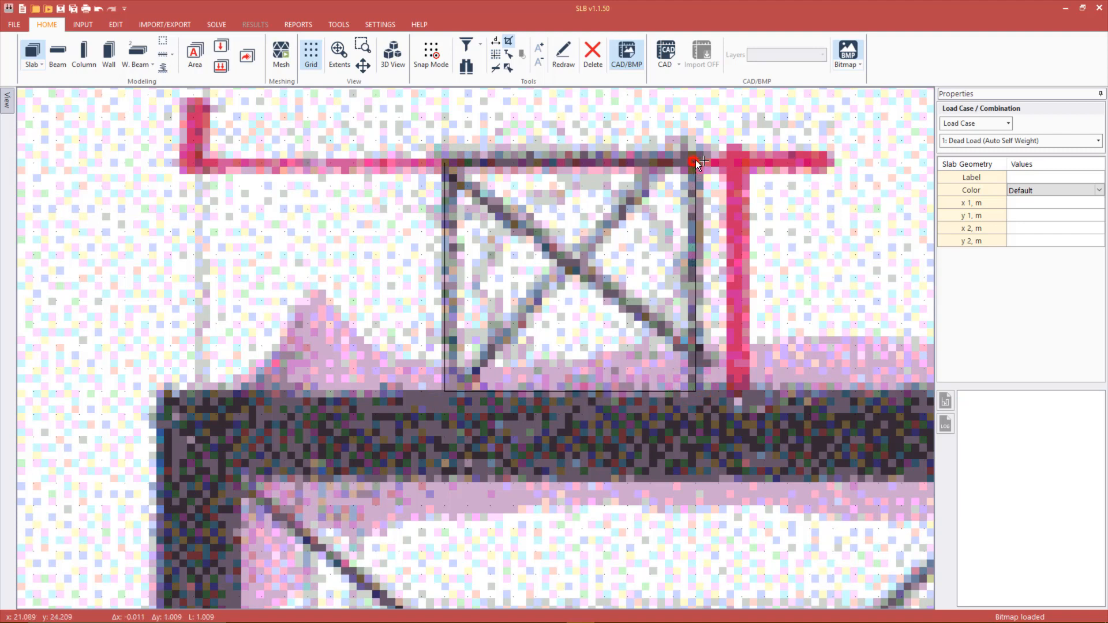
Step: Close the small stair void outline and zoom in on a wall corner
right_click(696, 162)
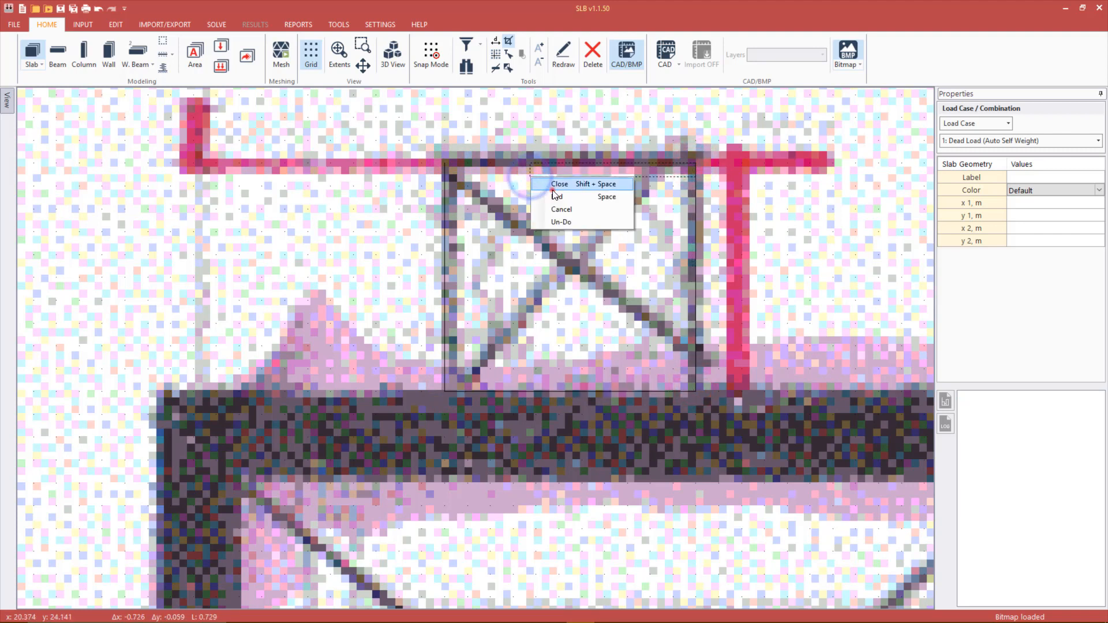
click(558, 183)
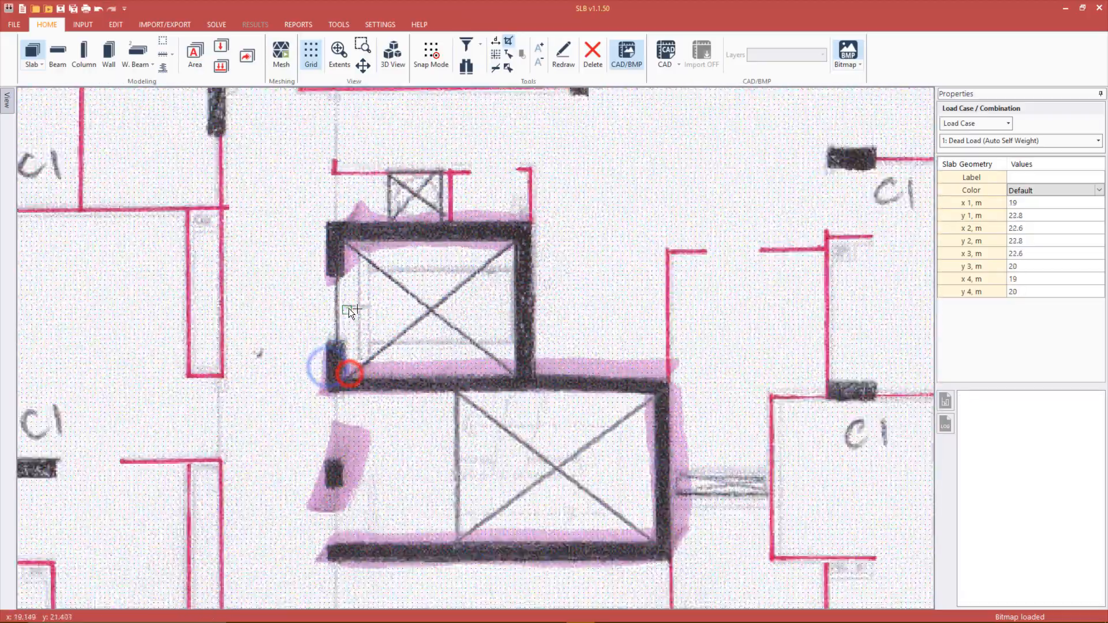
scroll(up, 3)
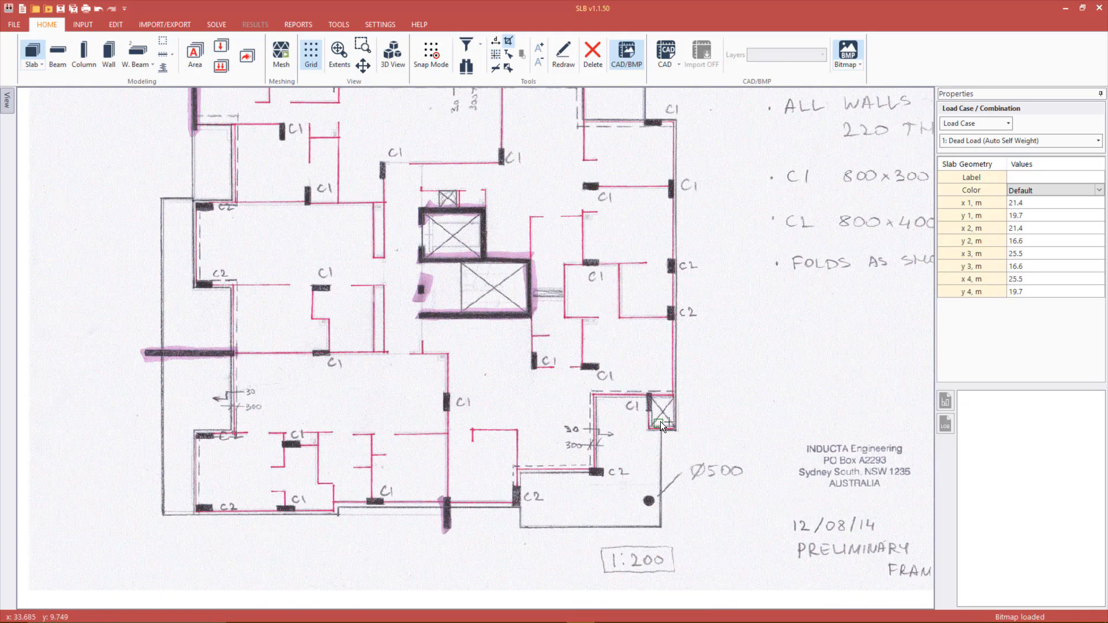
scroll(up, 3)
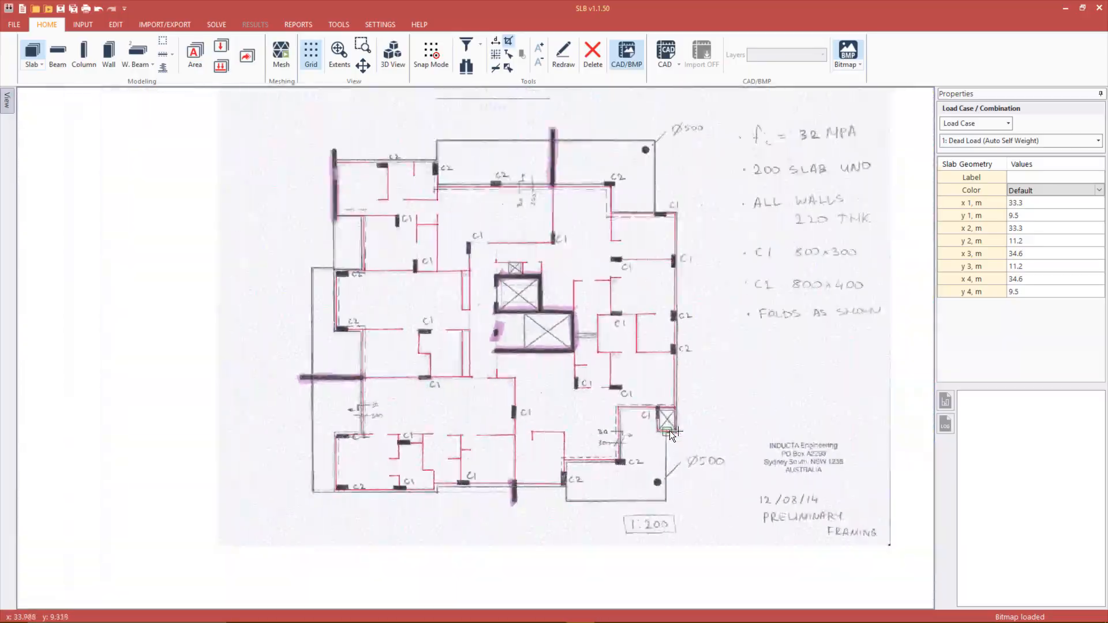
scroll(up, 3)
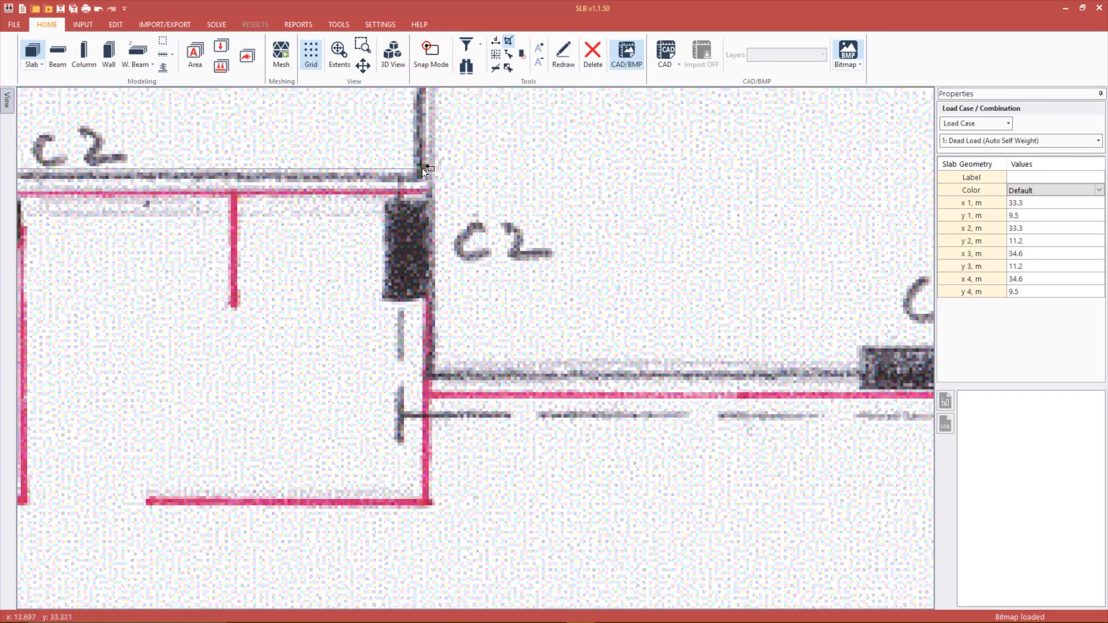
mouse_move(435, 167)
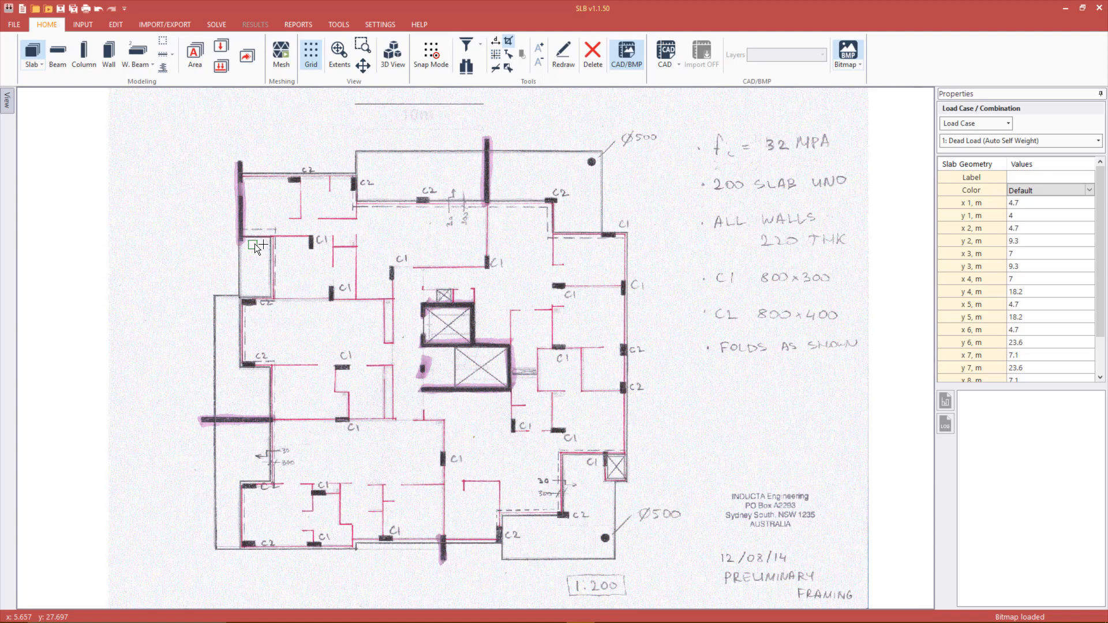
mouse_move(257, 247)
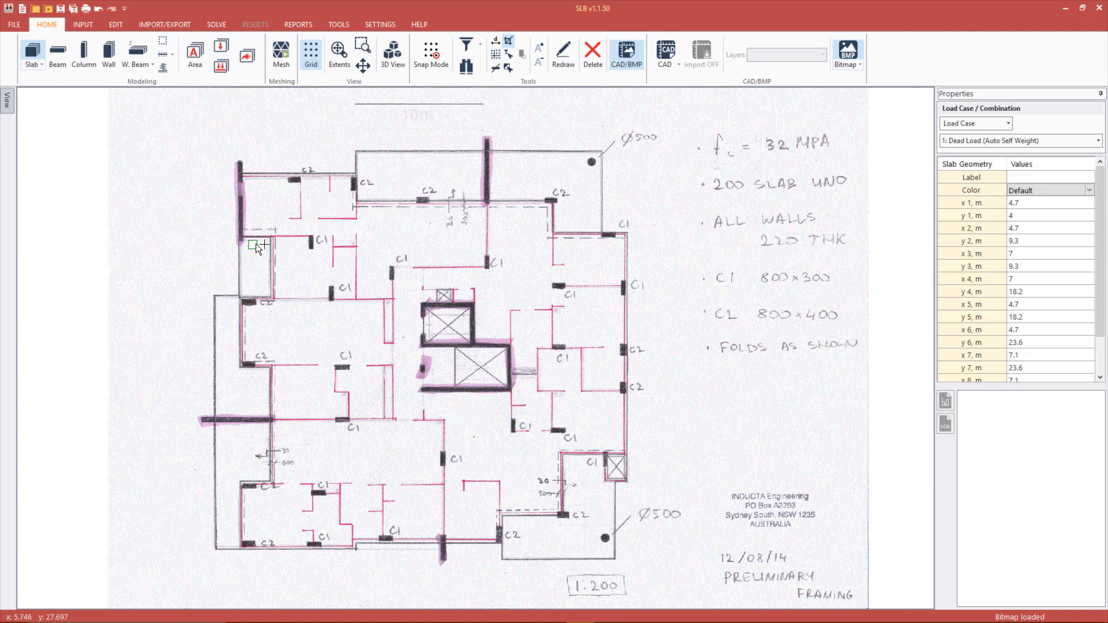
mouse_move(386, 327)
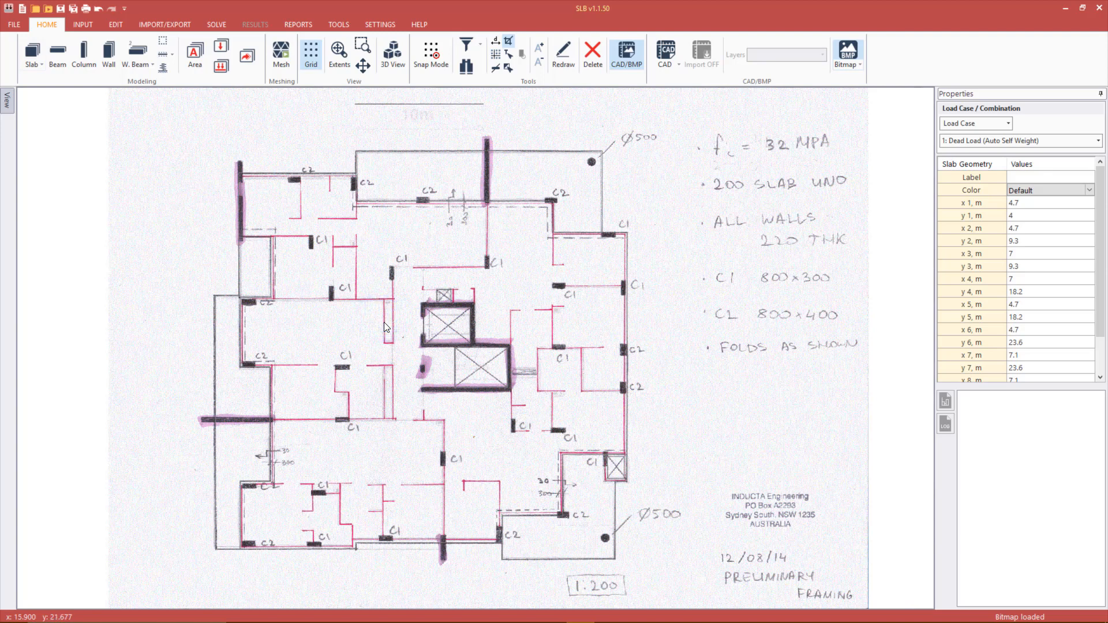
Step: Copy the lower-right fold line by offsets -0.3, 0.3
click(566, 455)
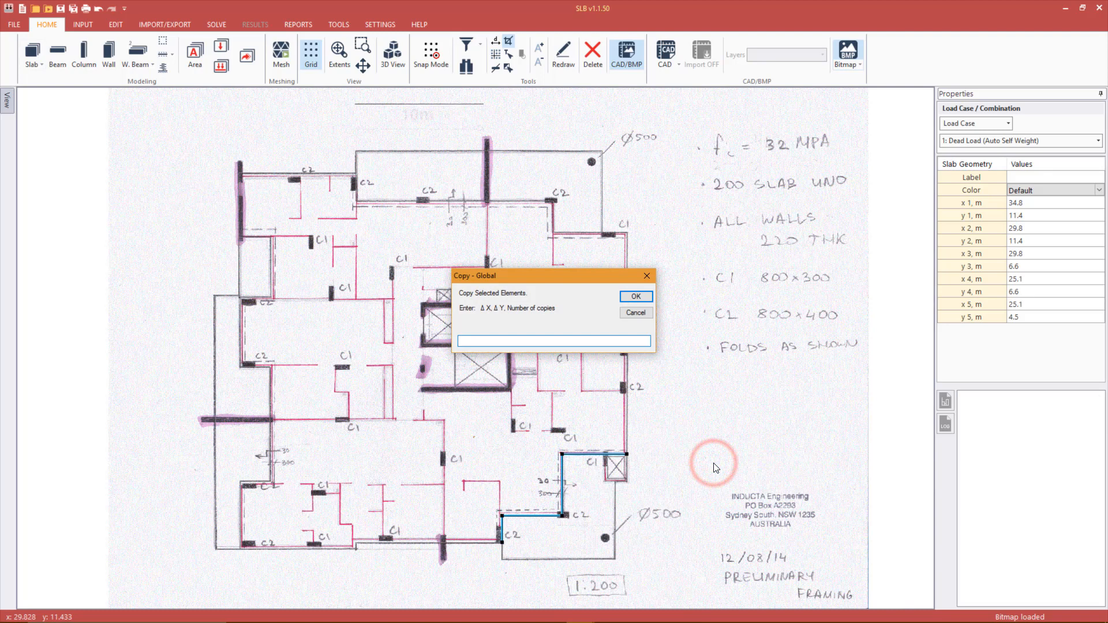
text(-0.3, 0.3)
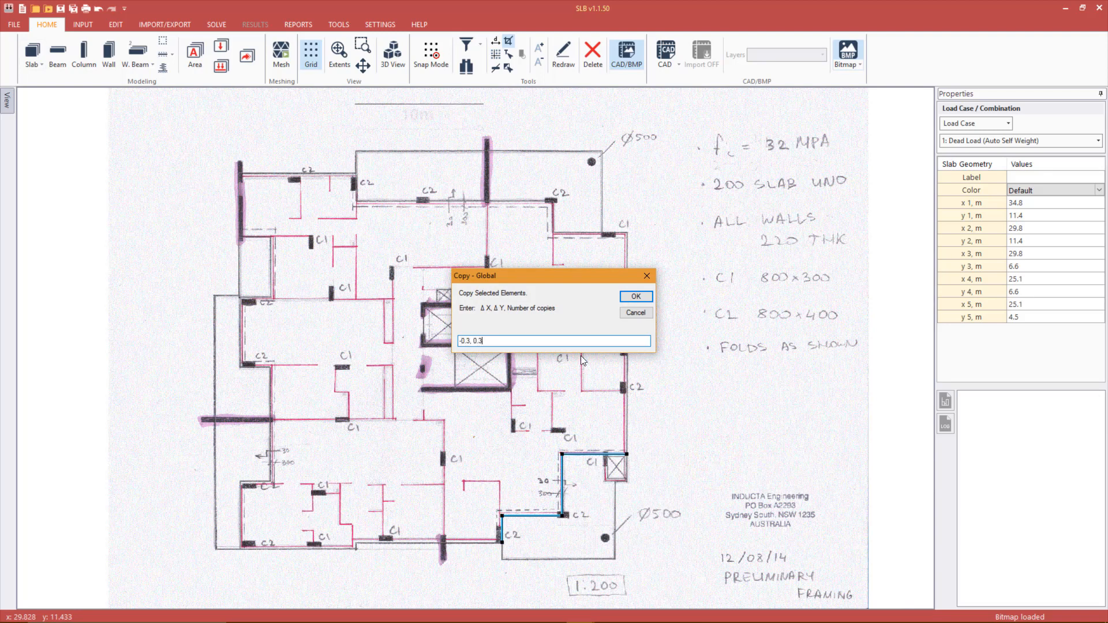
click(634, 297)
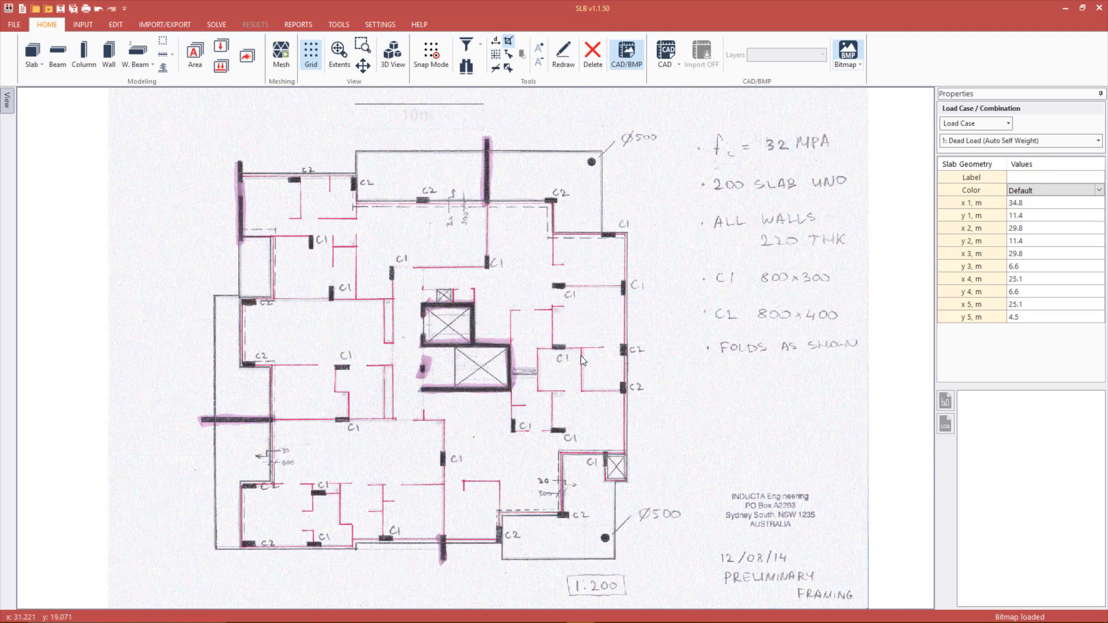
Step: Hide the bitmap and set the line's last node y coordinate to 4.5 m
click(557, 373)
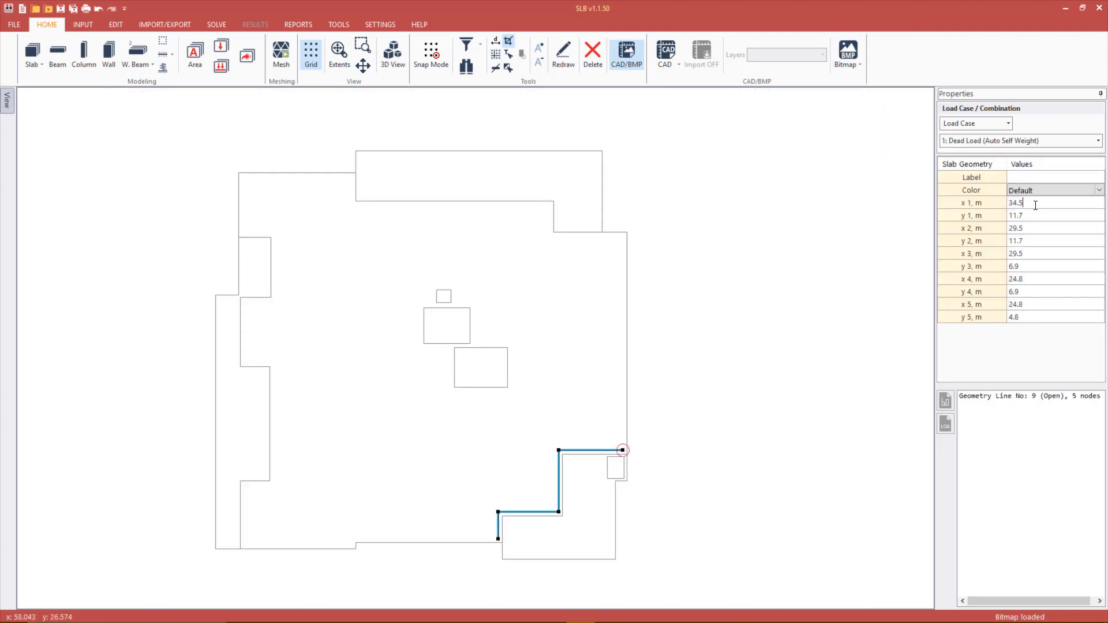
text(+)
text(34.8)
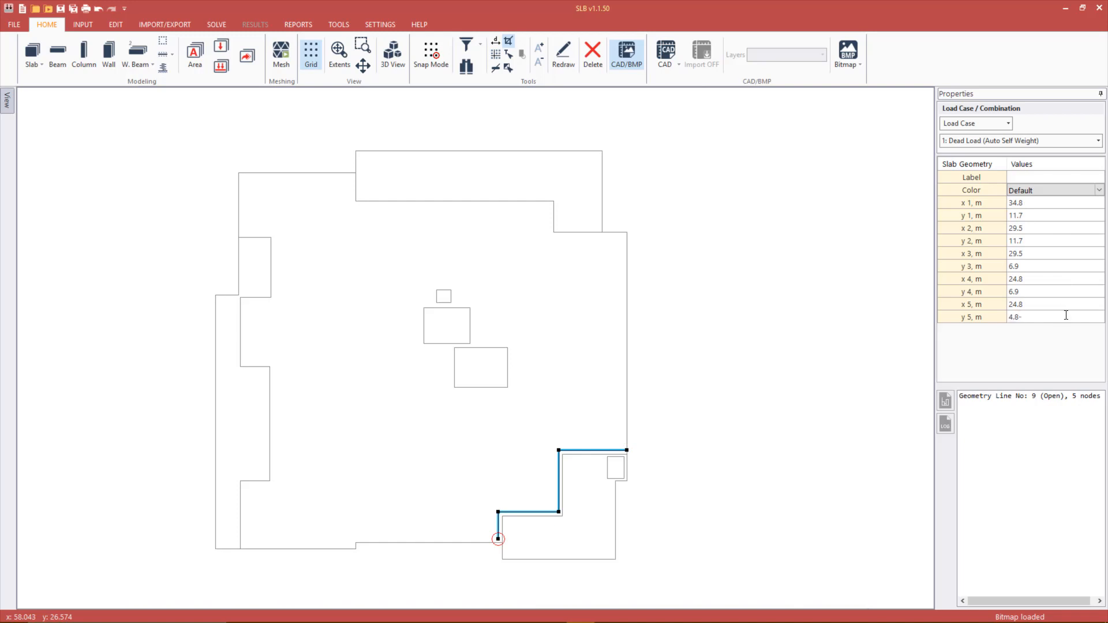
text(4.5)
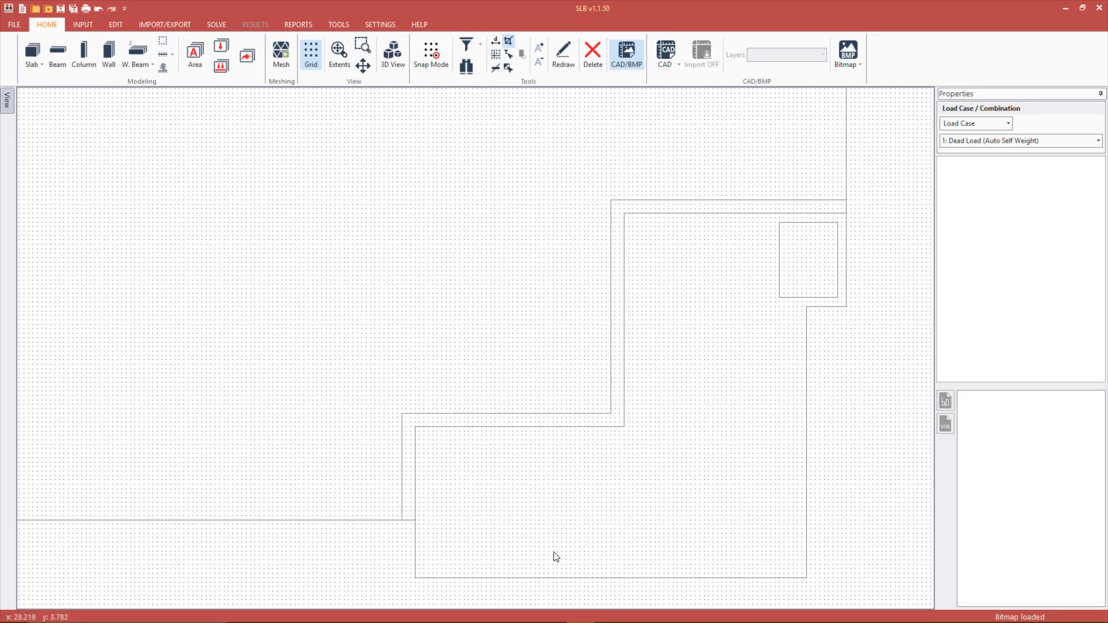
mouse_move(558, 558)
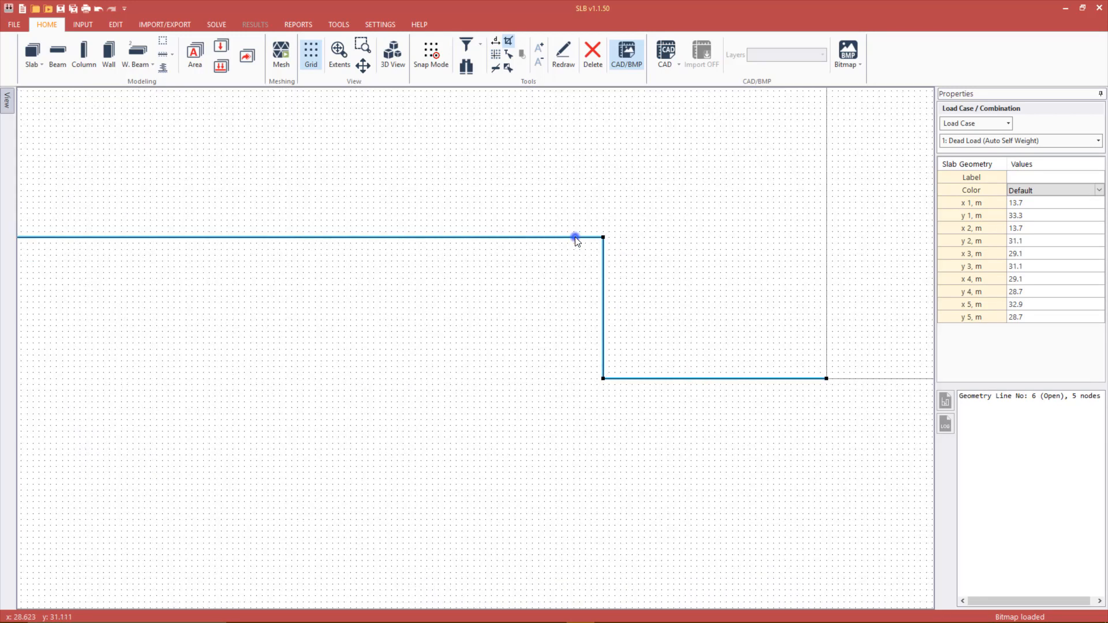
Step: Make one copy of the upper fold line offset between its corner node and the plan corner
right_click(576, 239)
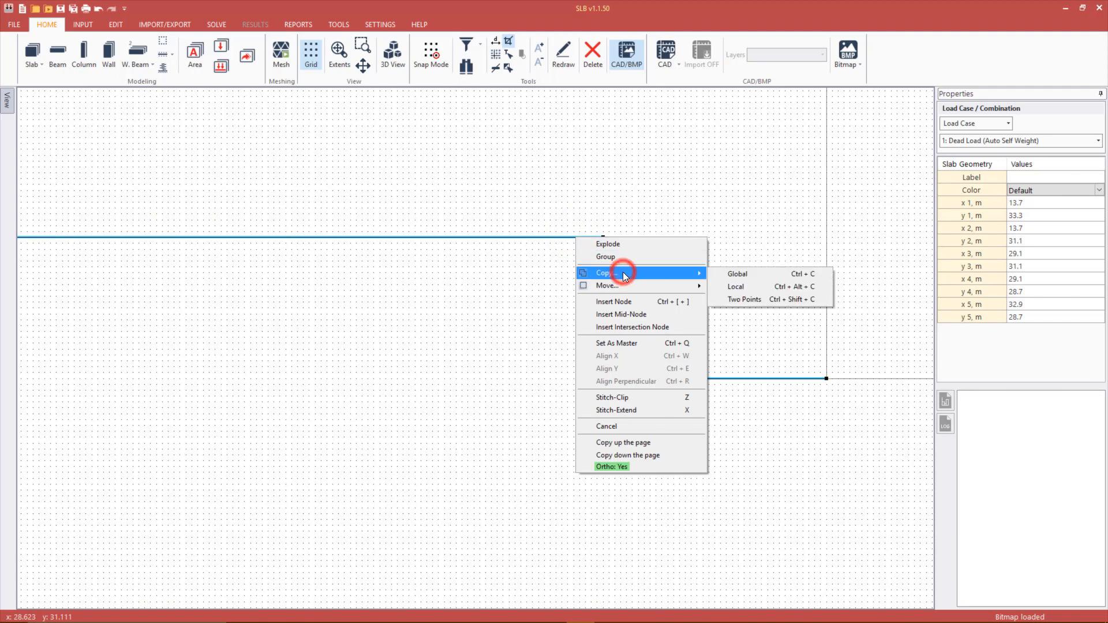
click(744, 299)
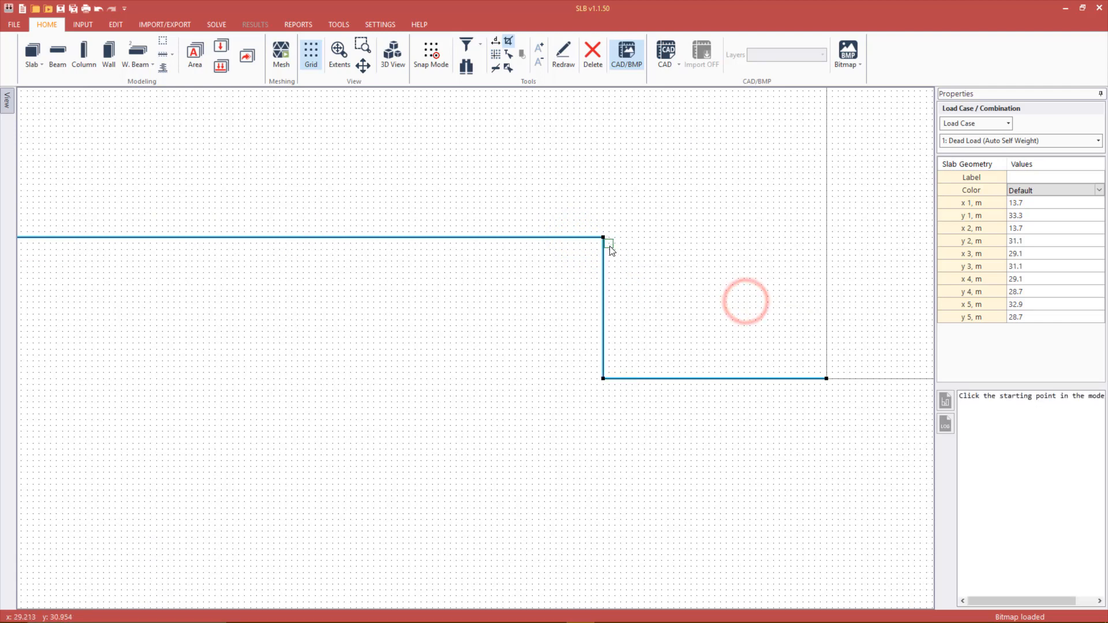
click(603, 238)
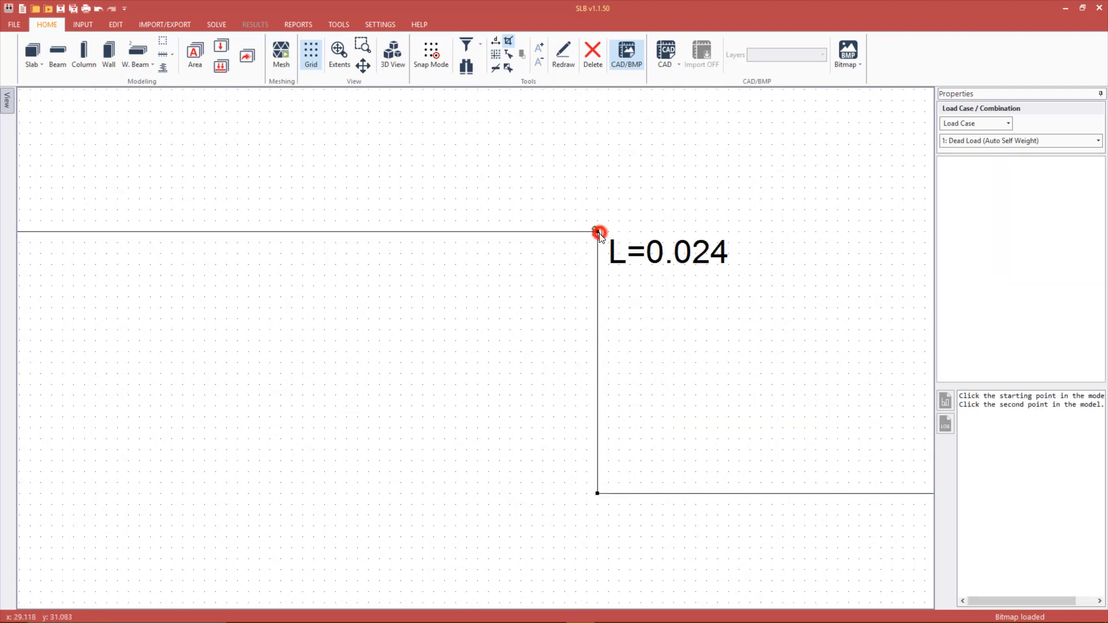
click(599, 232)
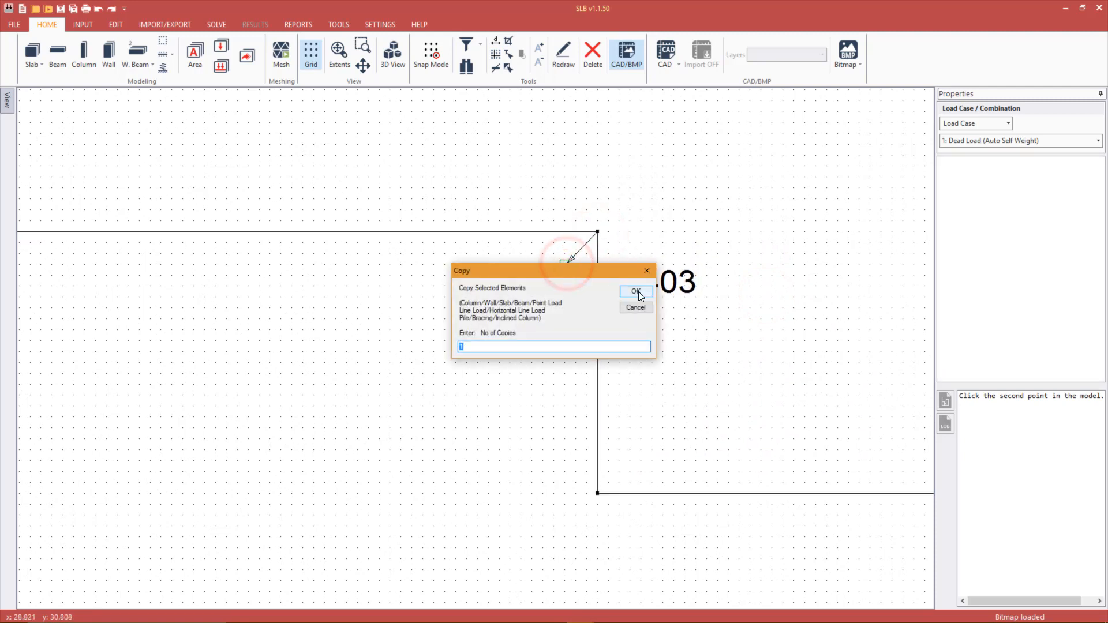
click(633, 292)
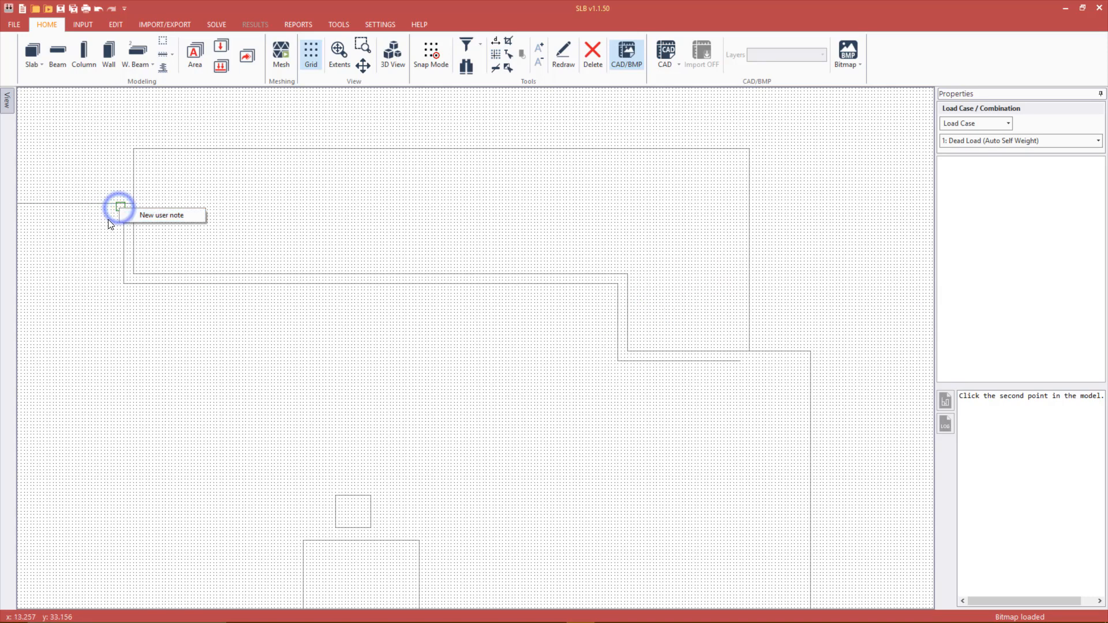
Step: Draw a short slab edge jog from the upper line's right end to the neighbouring outline
click(123, 215)
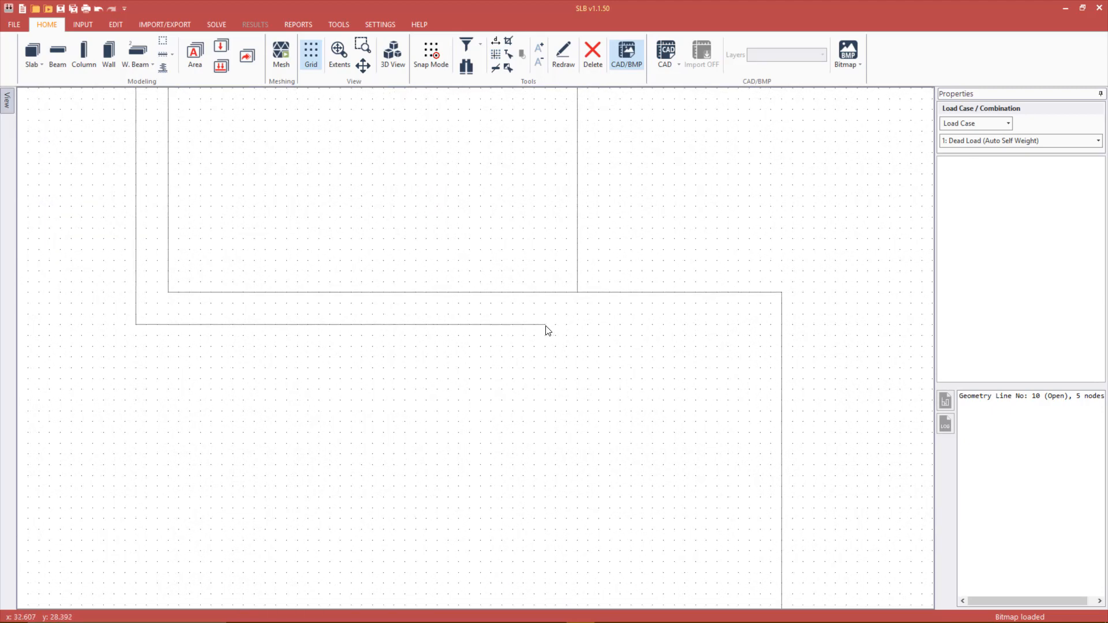
click(543, 323)
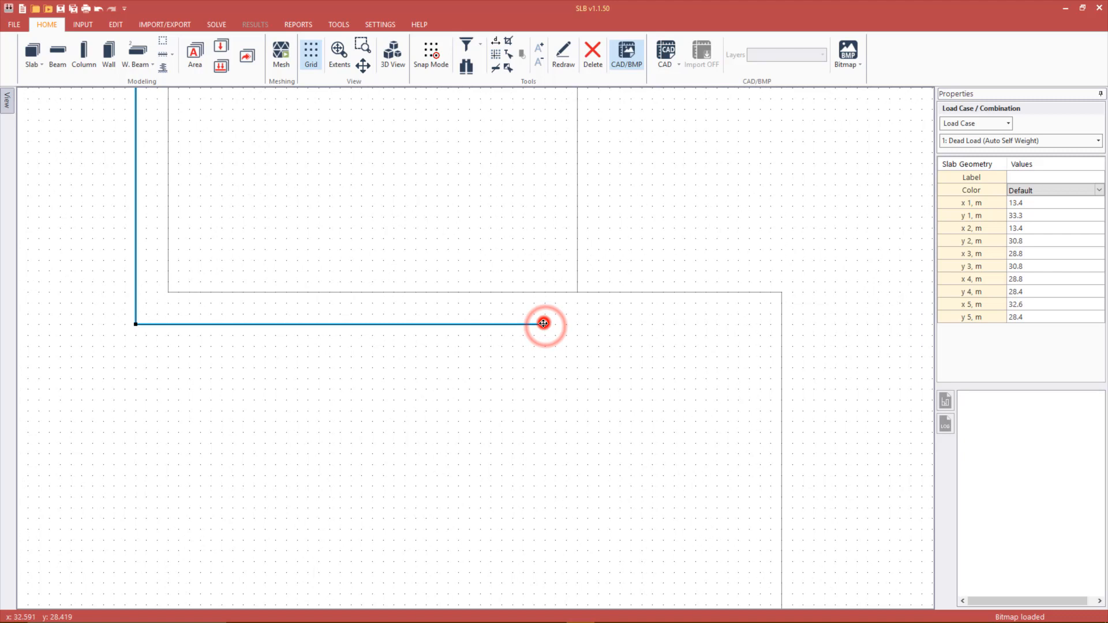
click(543, 323)
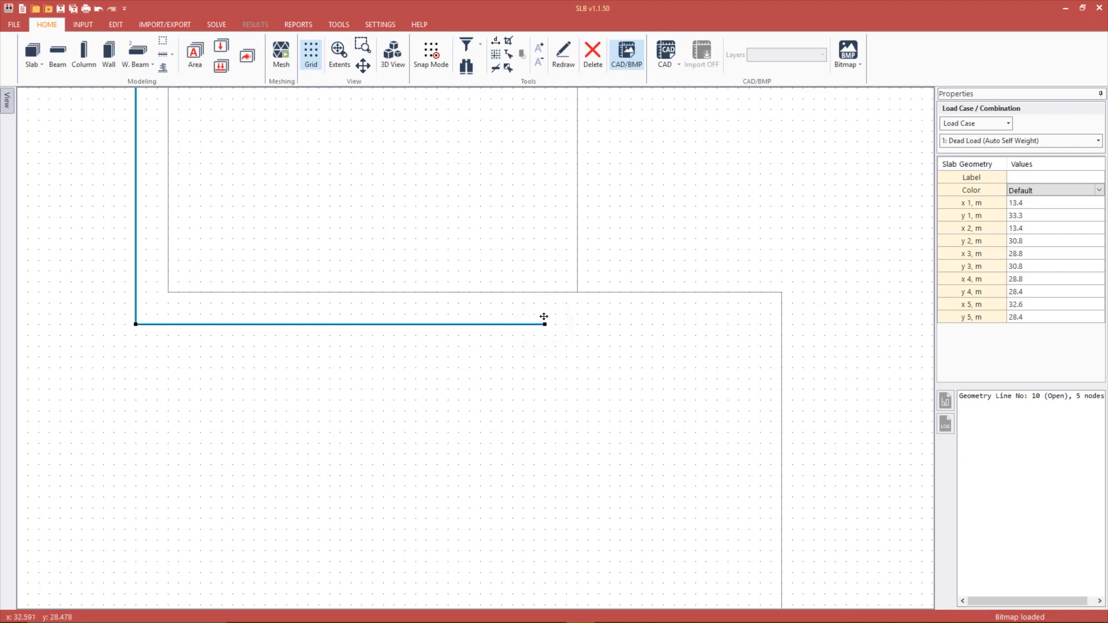
click(31, 53)
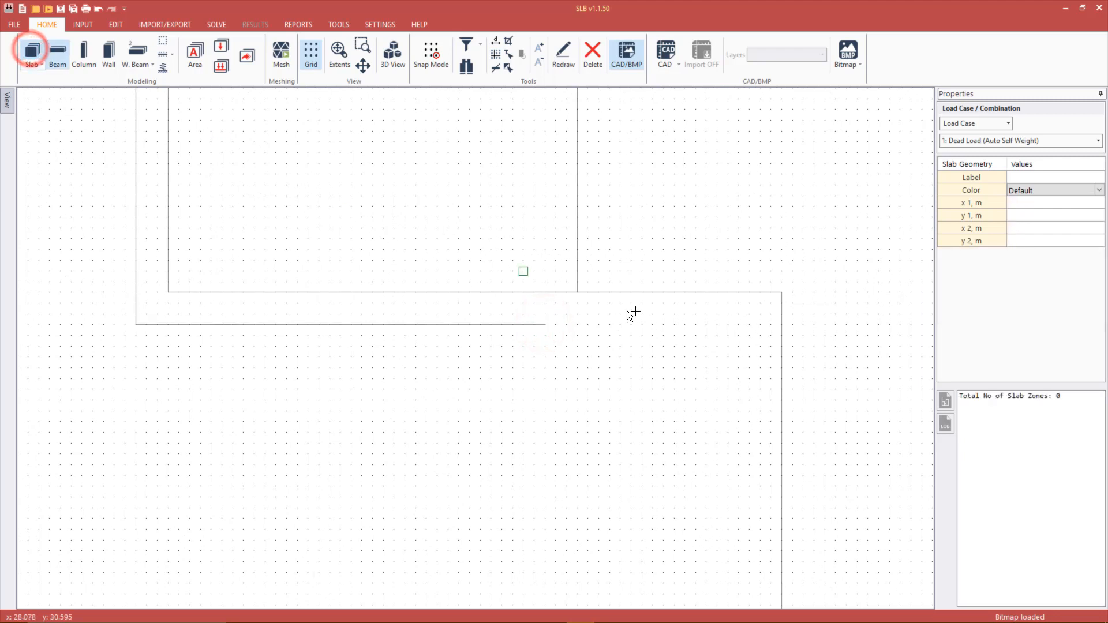
click(578, 327)
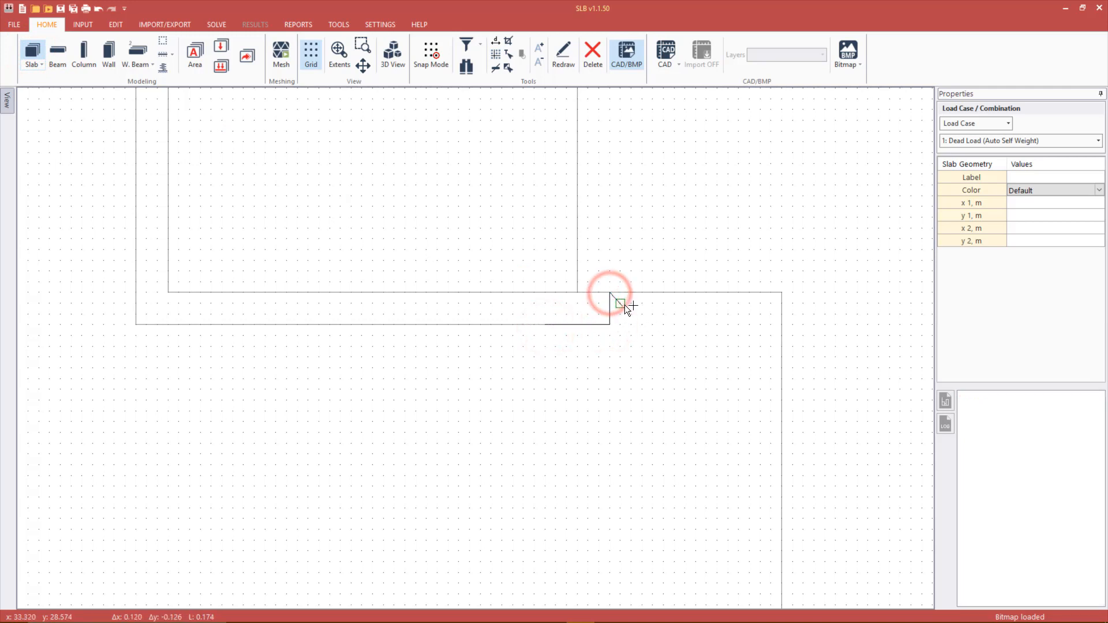
click(610, 297)
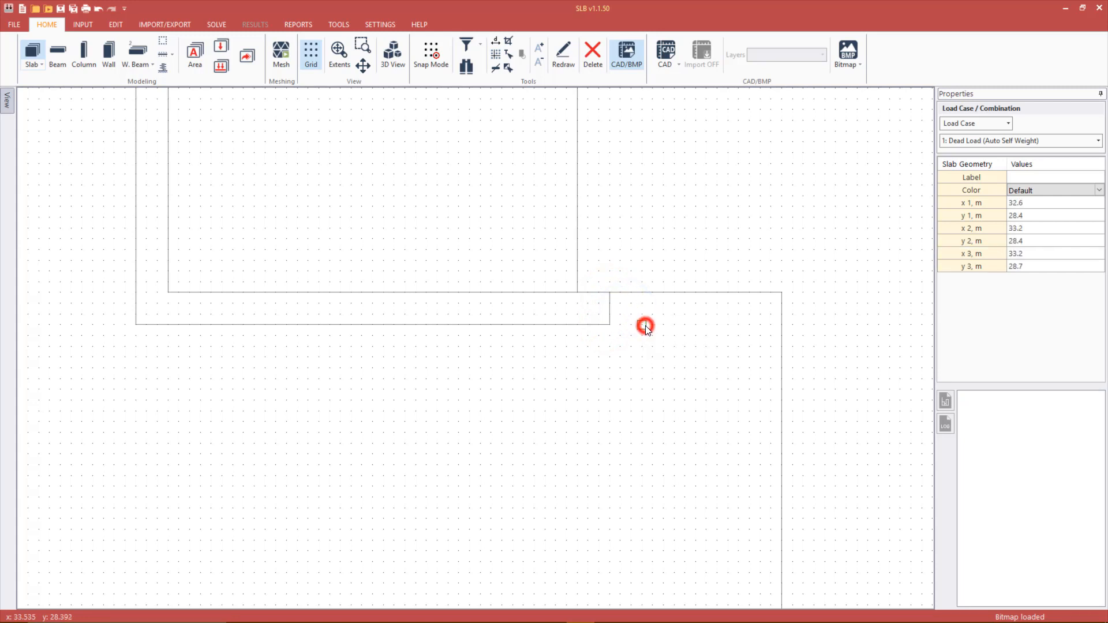
Step: Group the line and its jog into one line and remove the redundant node
click(609, 325)
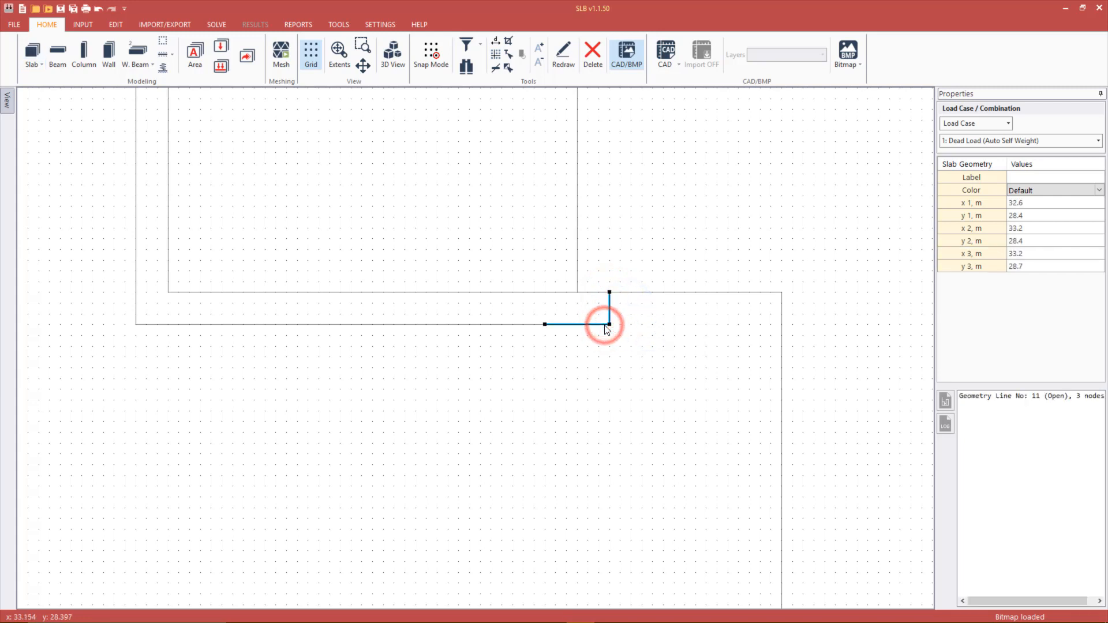
right_click(528, 328)
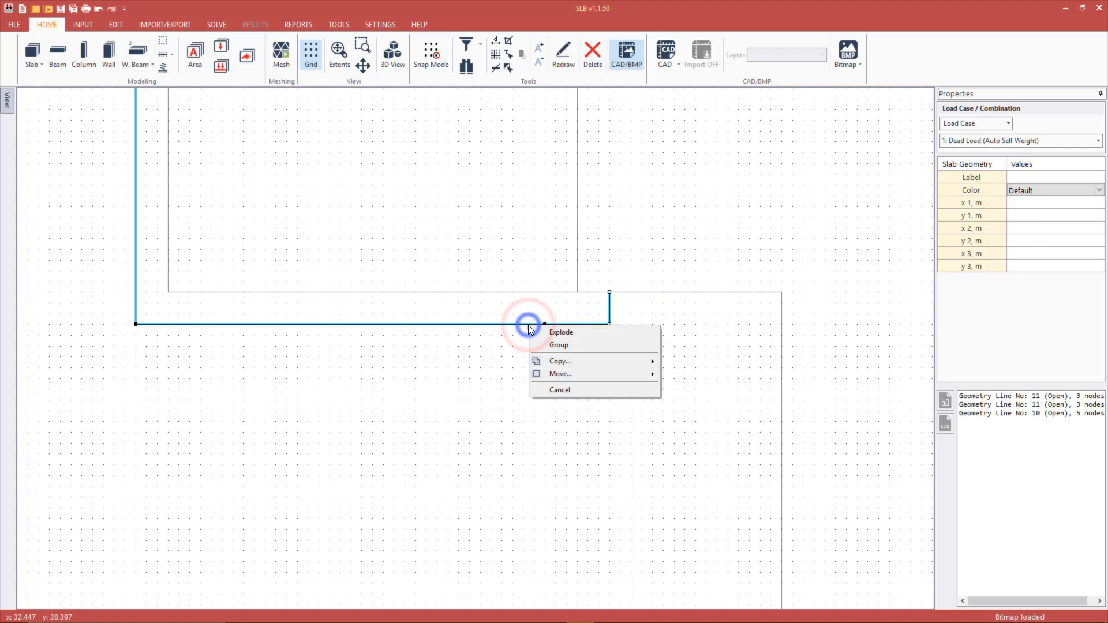
click(559, 346)
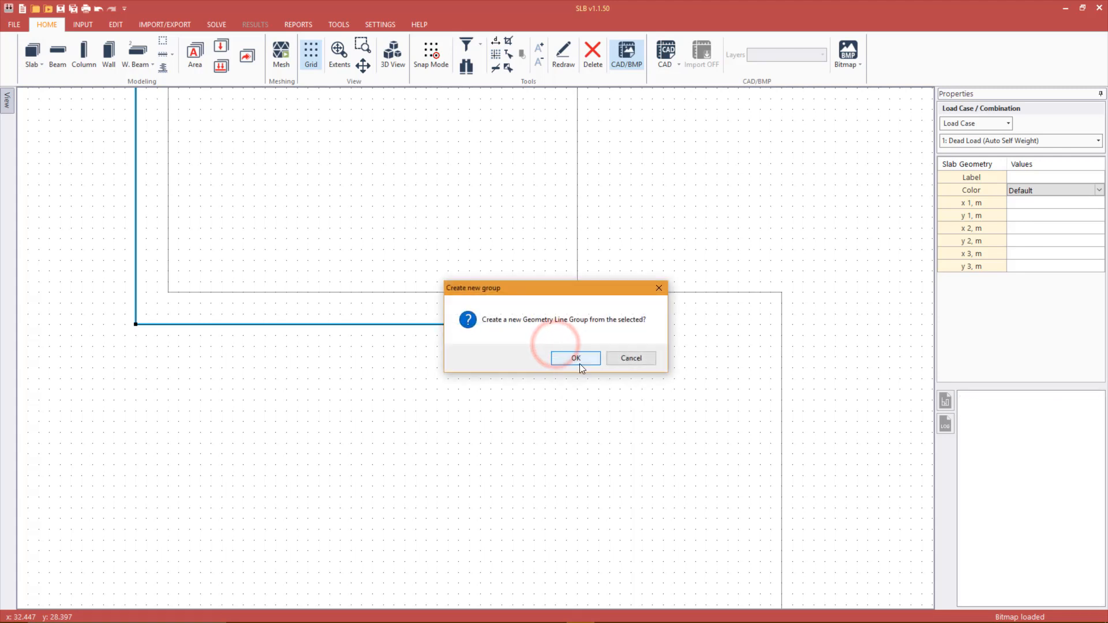
click(574, 358)
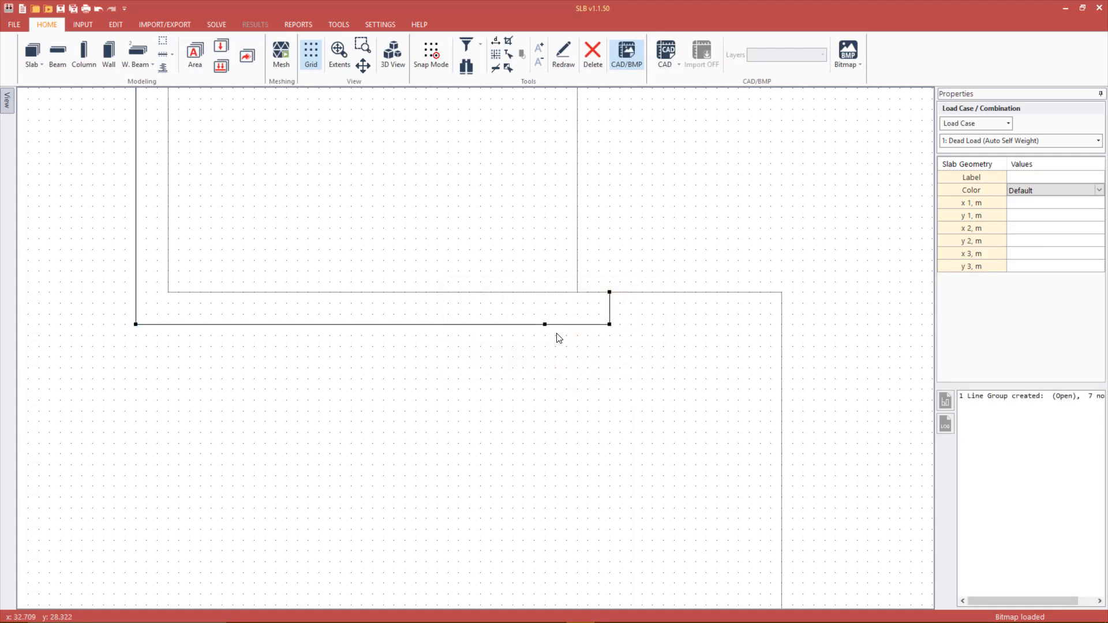
click(546, 324)
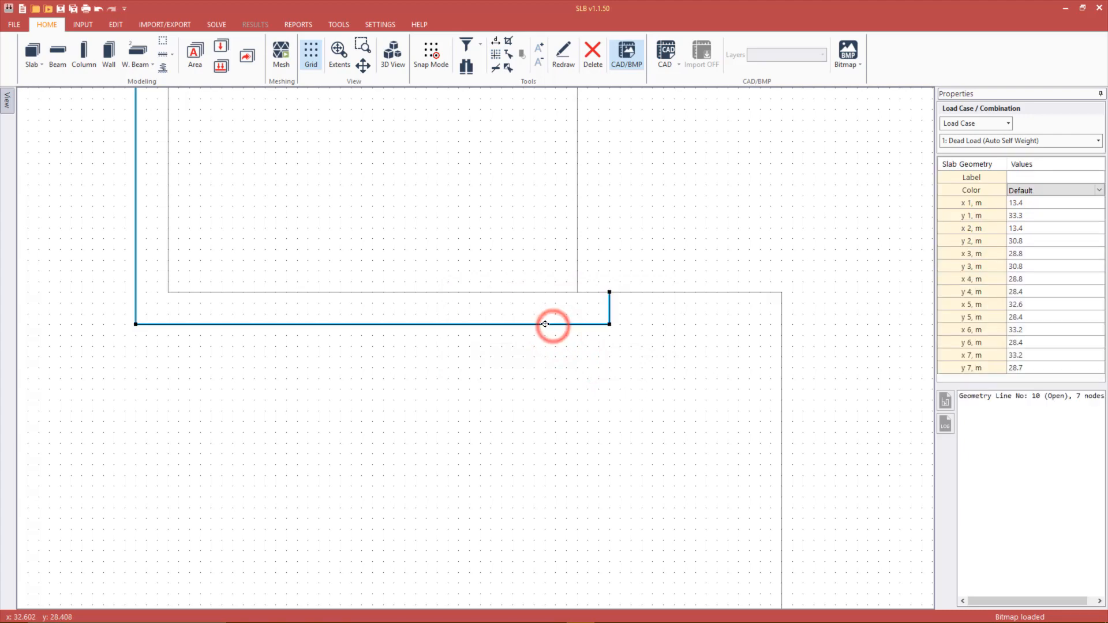
right_click(544, 326)
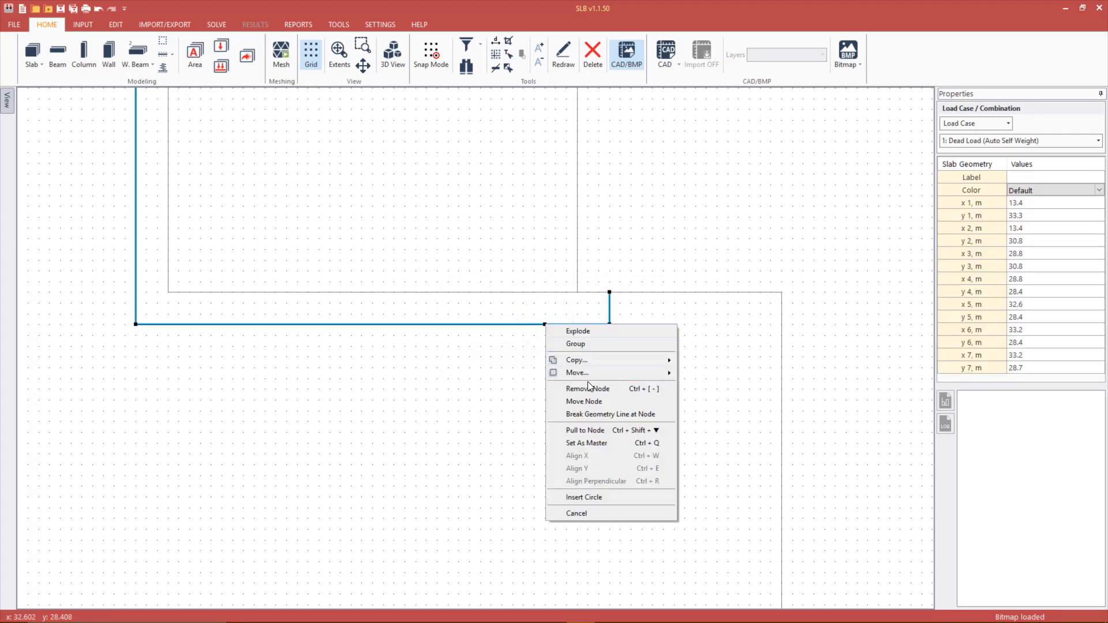
click(588, 388)
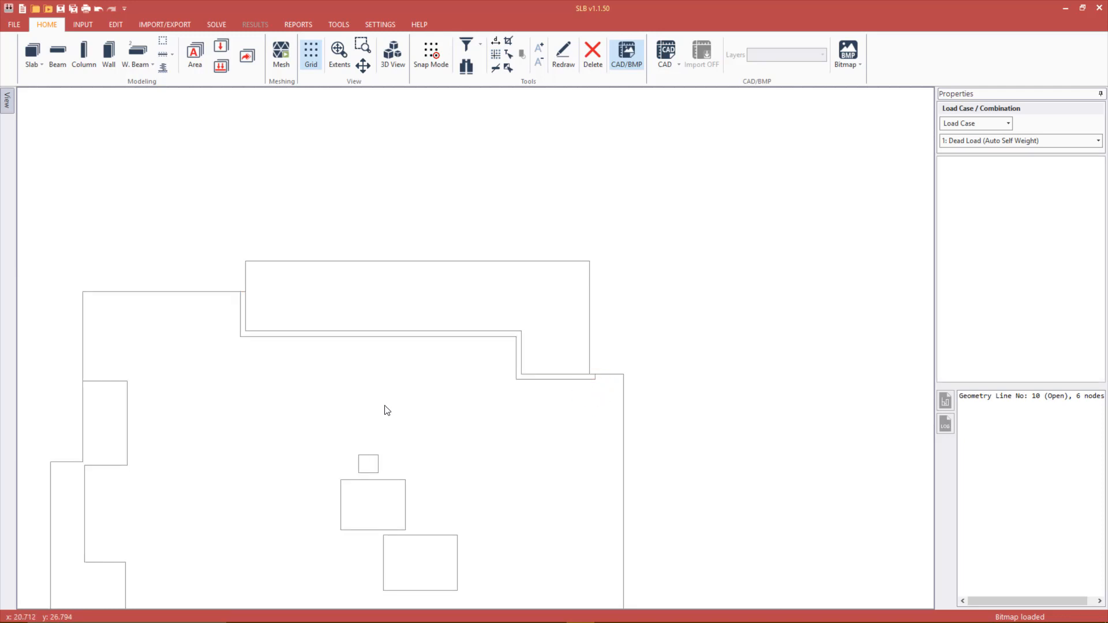
Step: Copy the left stepped line in place with global offset 0, 0 and 1 copy
right_click(332, 245)
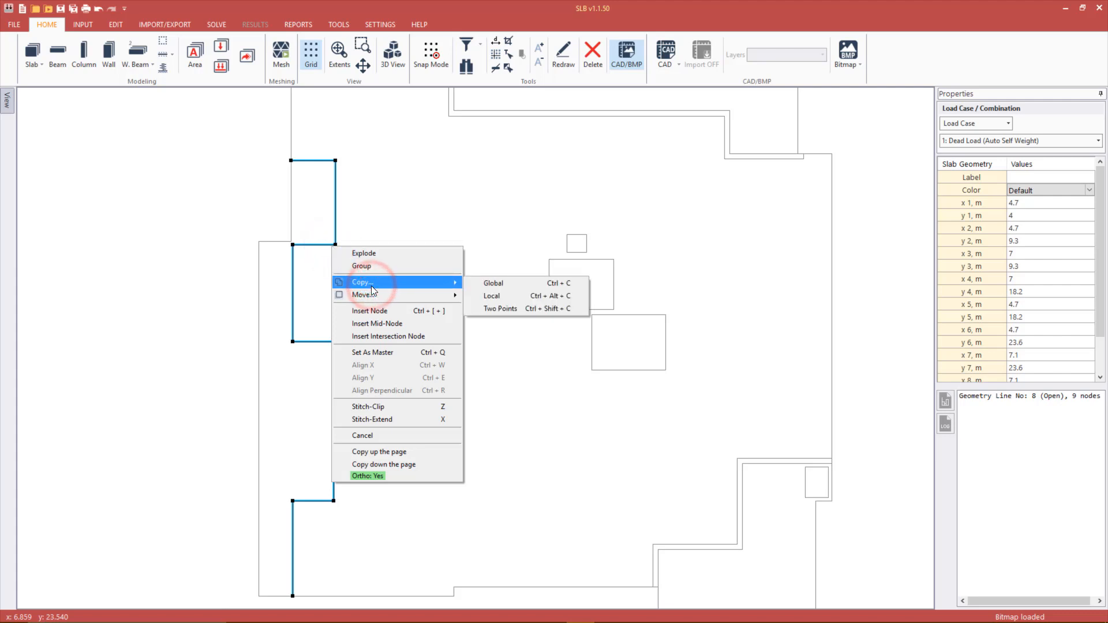
mouse_move(458, 291)
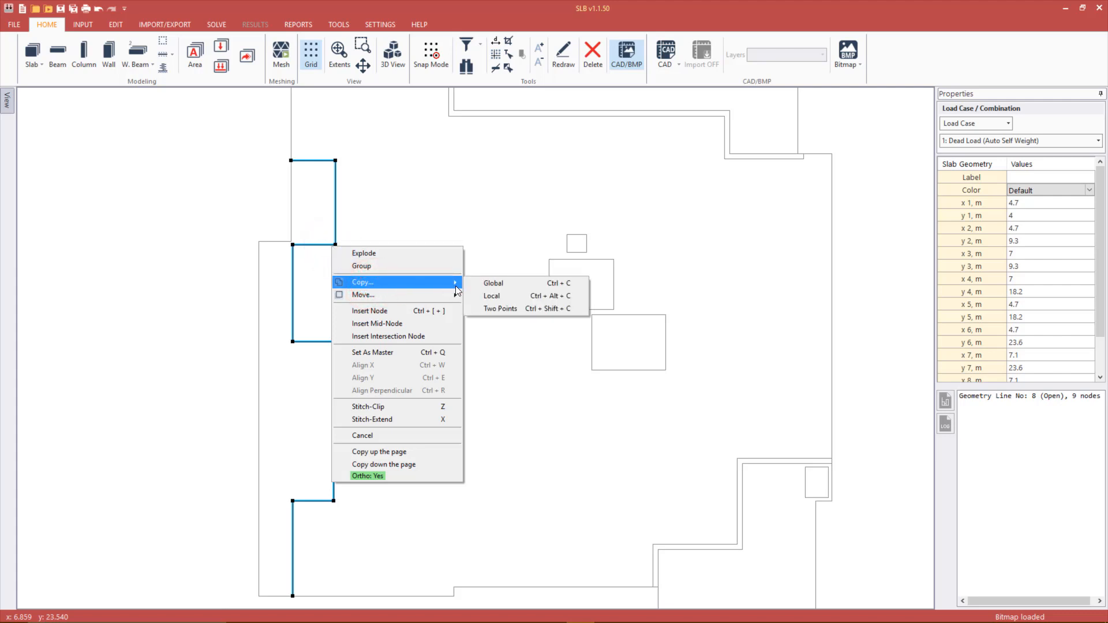
click(493, 282)
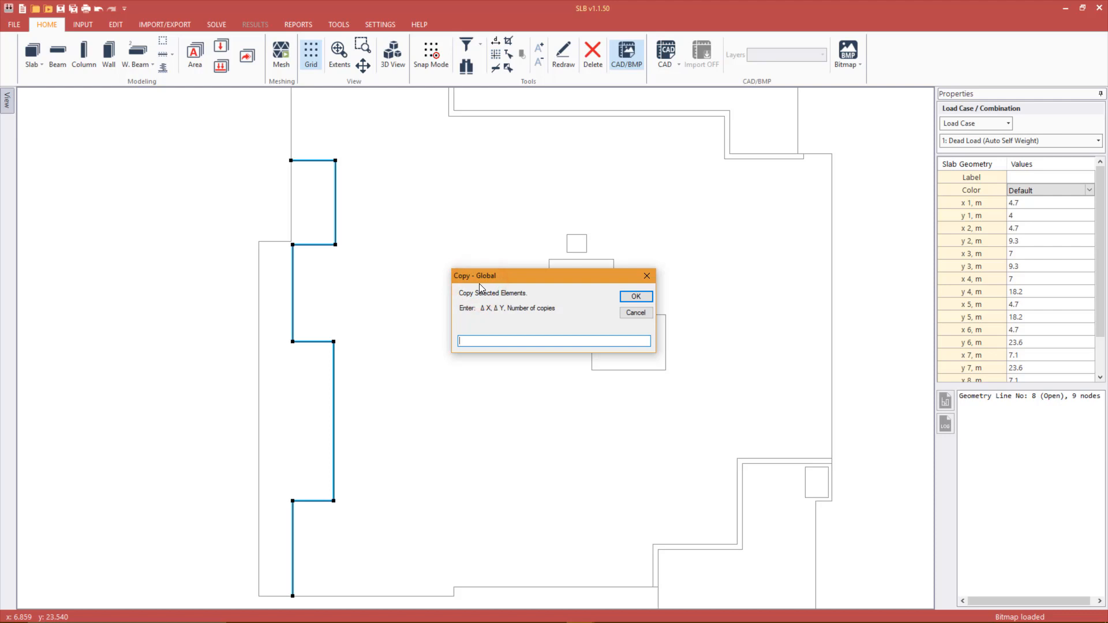
text(0, 0,)
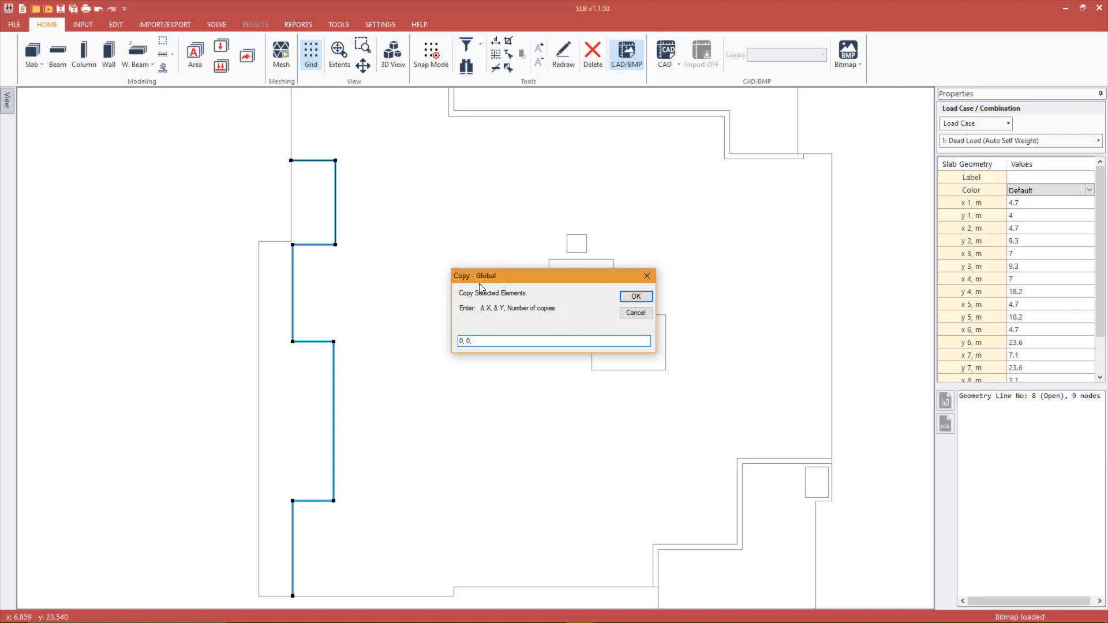
text(1)
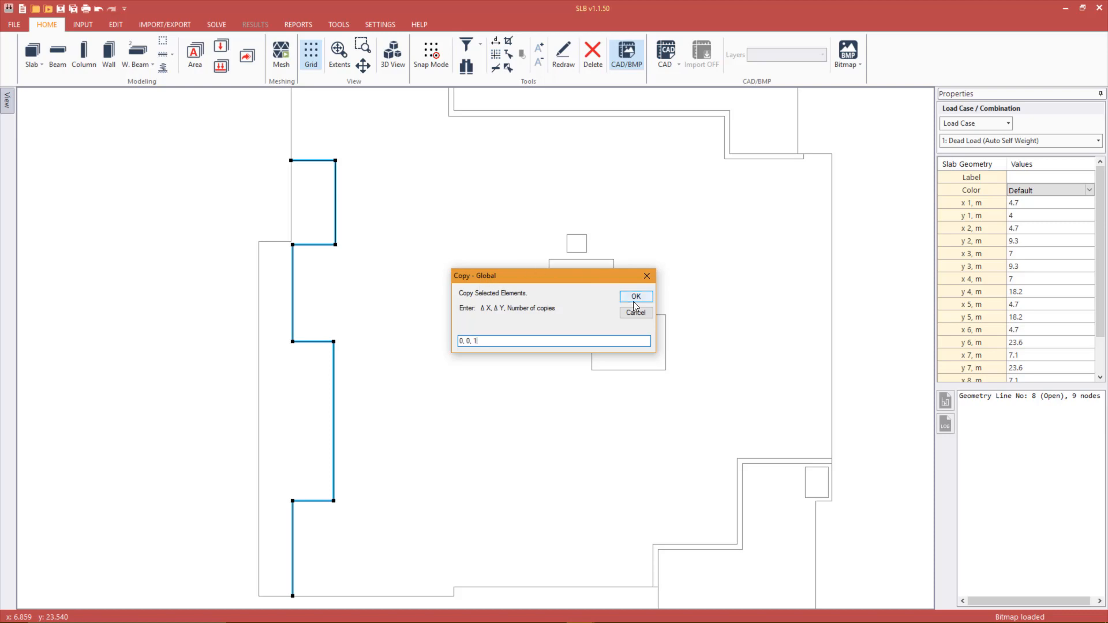
click(633, 297)
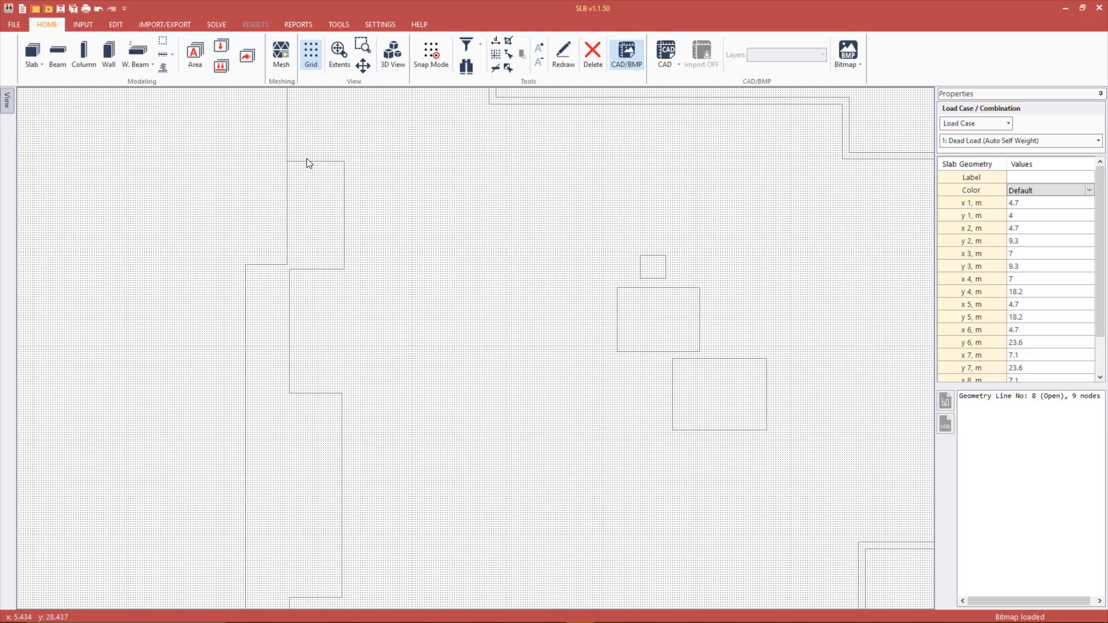
Step: Explode the duplicated stepped line into separate single segments
click(309, 163)
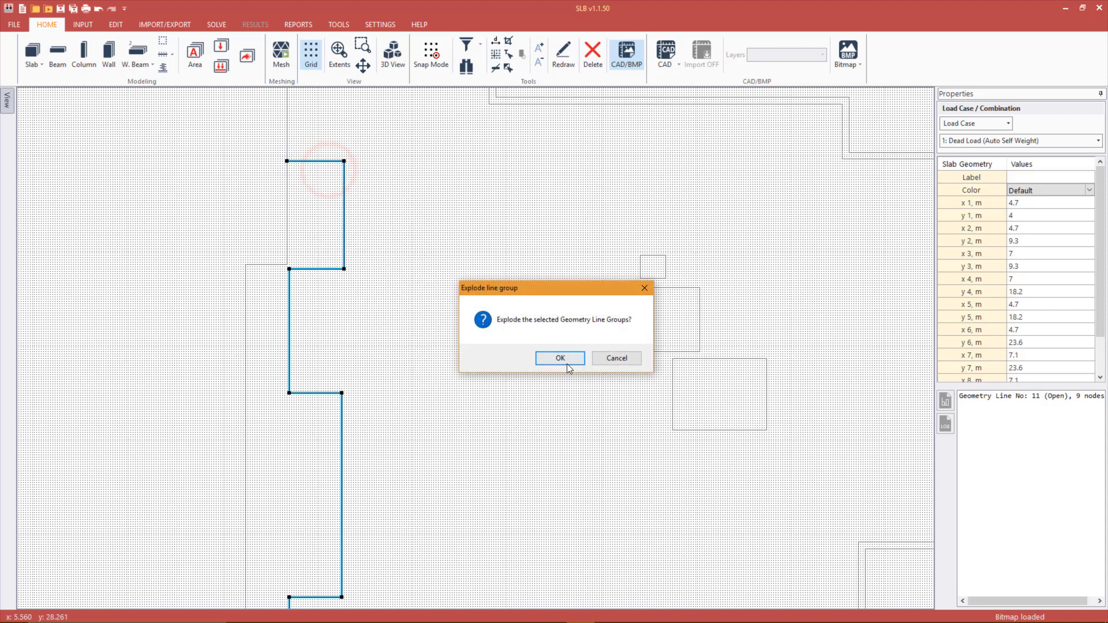
click(559, 358)
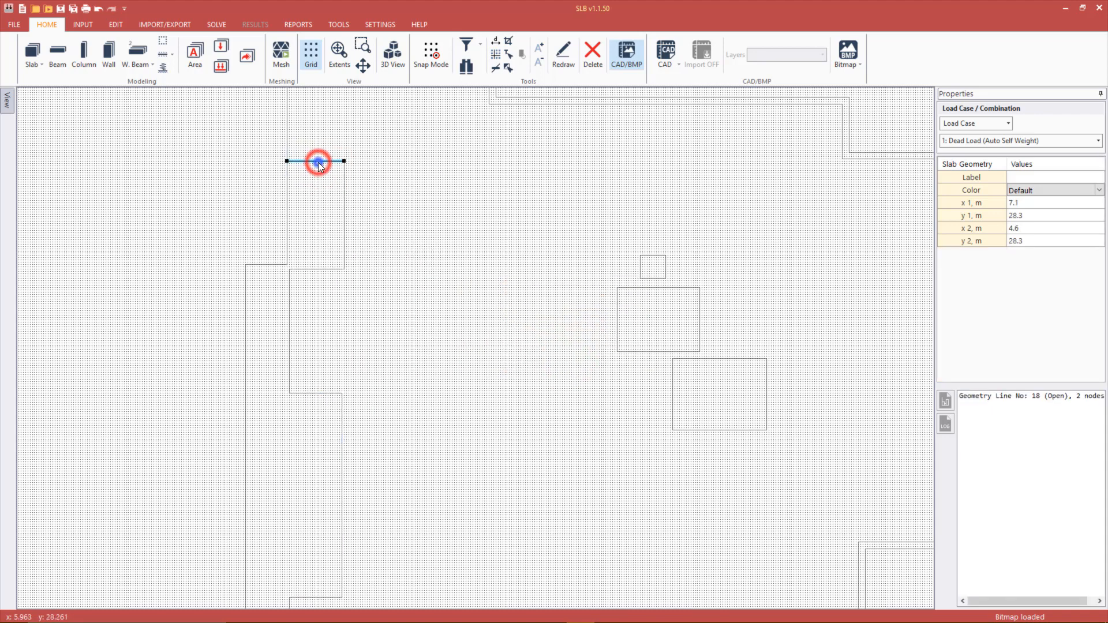
Step: Move the short top step edge and its vertical edge by a 0, -2 global offset onto the fold line
right_click(318, 161)
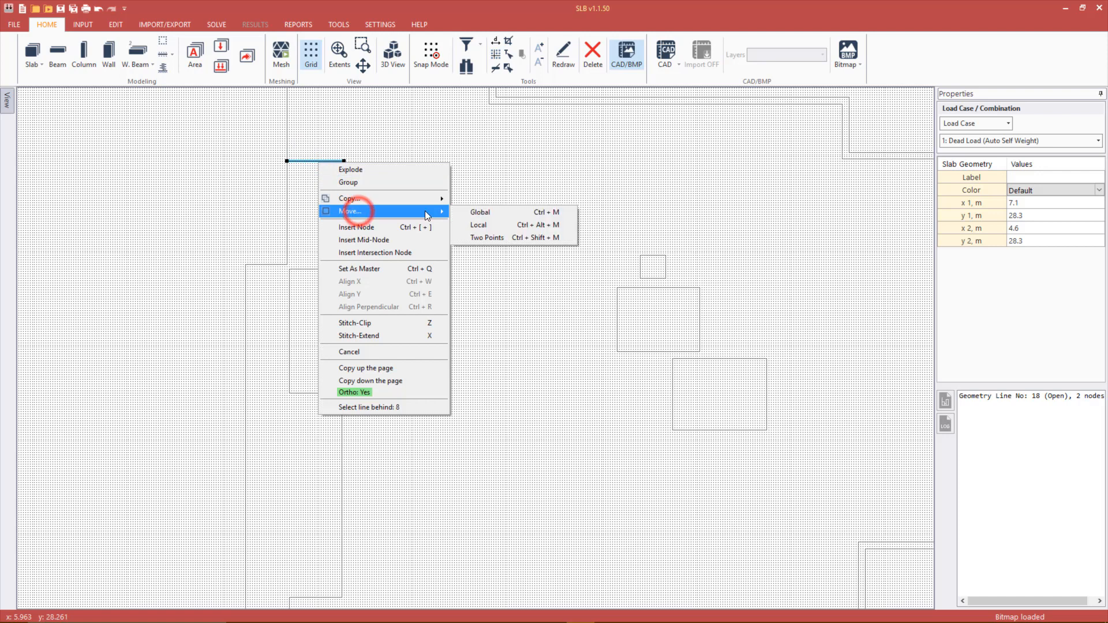
click(480, 212)
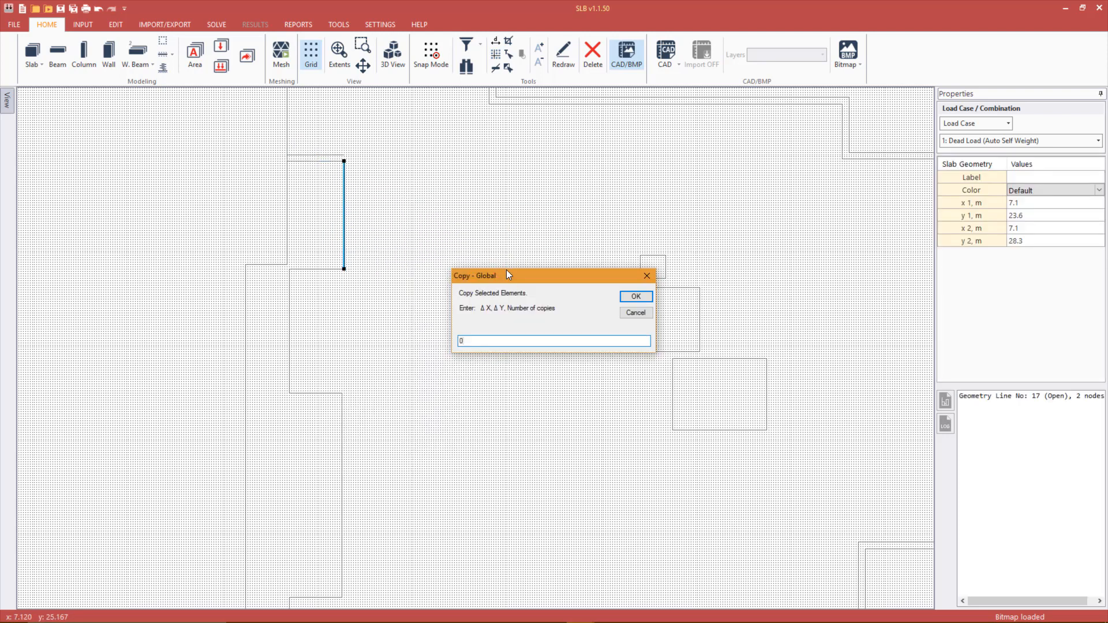
click(634, 313)
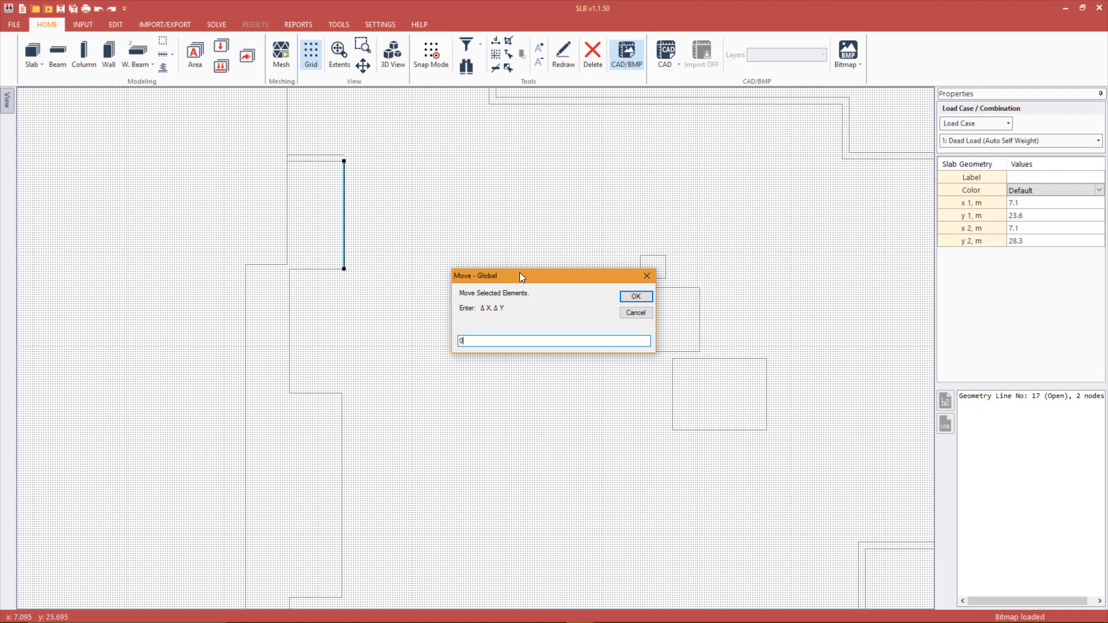
click(634, 295)
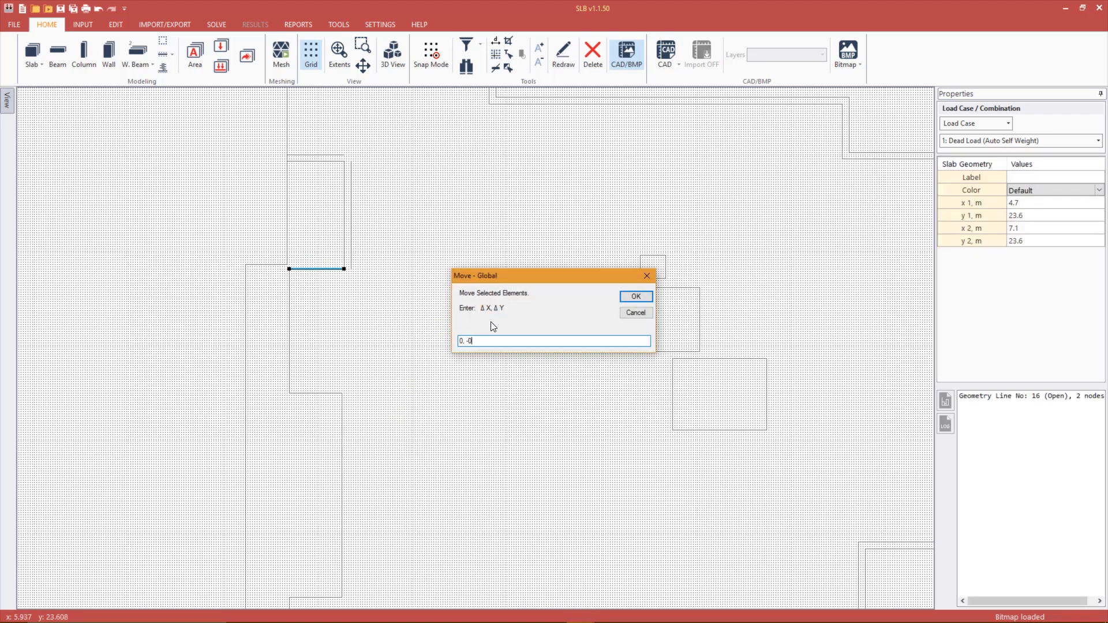
click(634, 297)
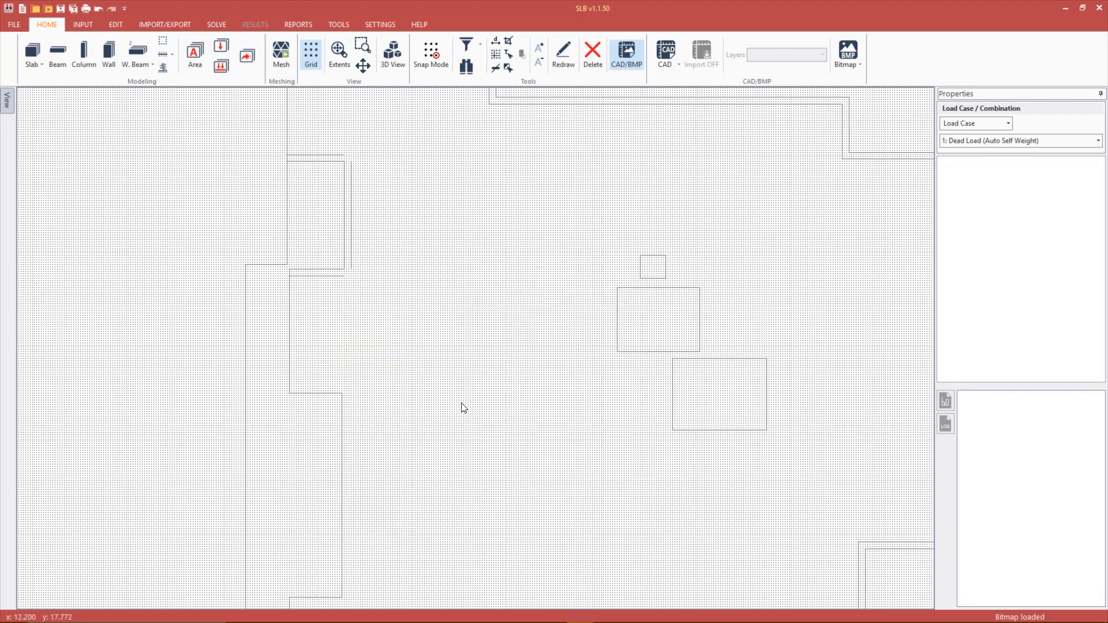
Step: Start moving the next left-side edge line with an entered offset
click(335, 396)
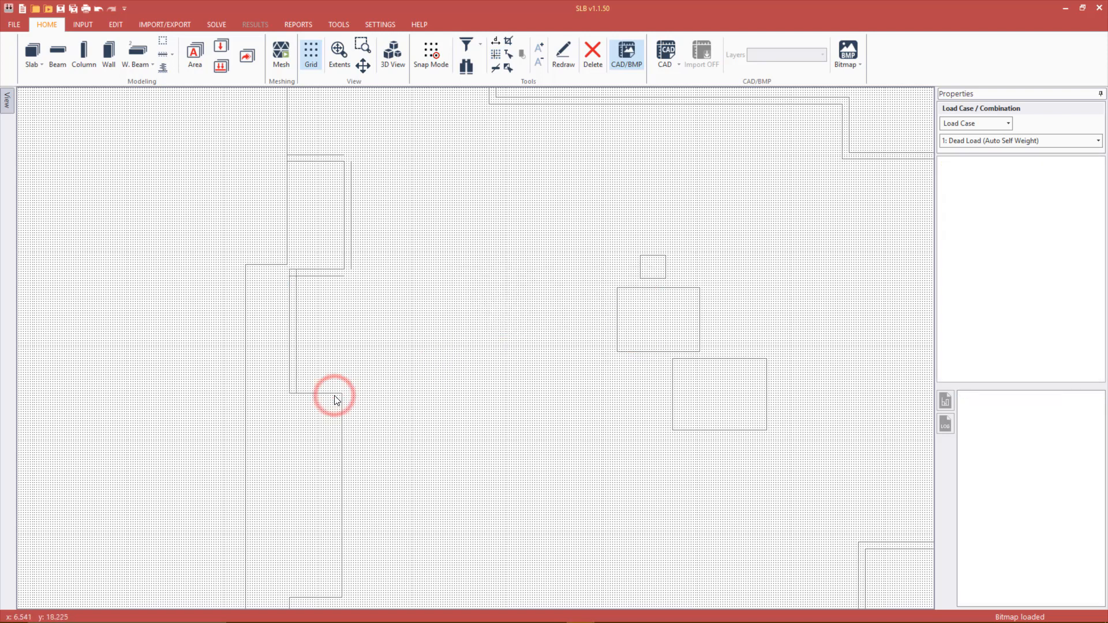
mouse_move(634, 297)
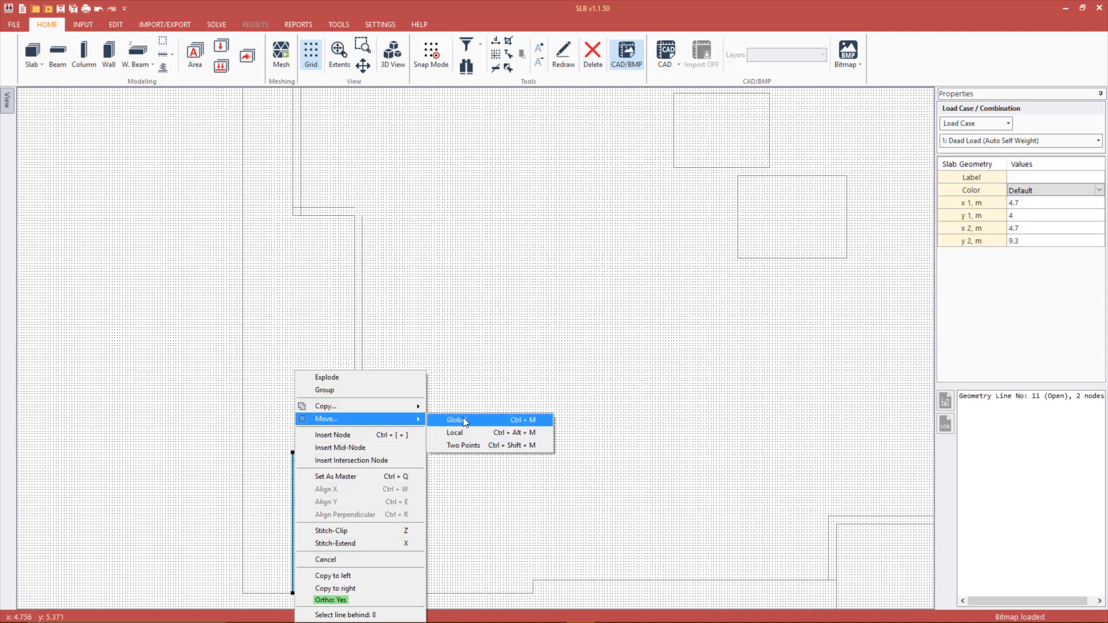
click(458, 420)
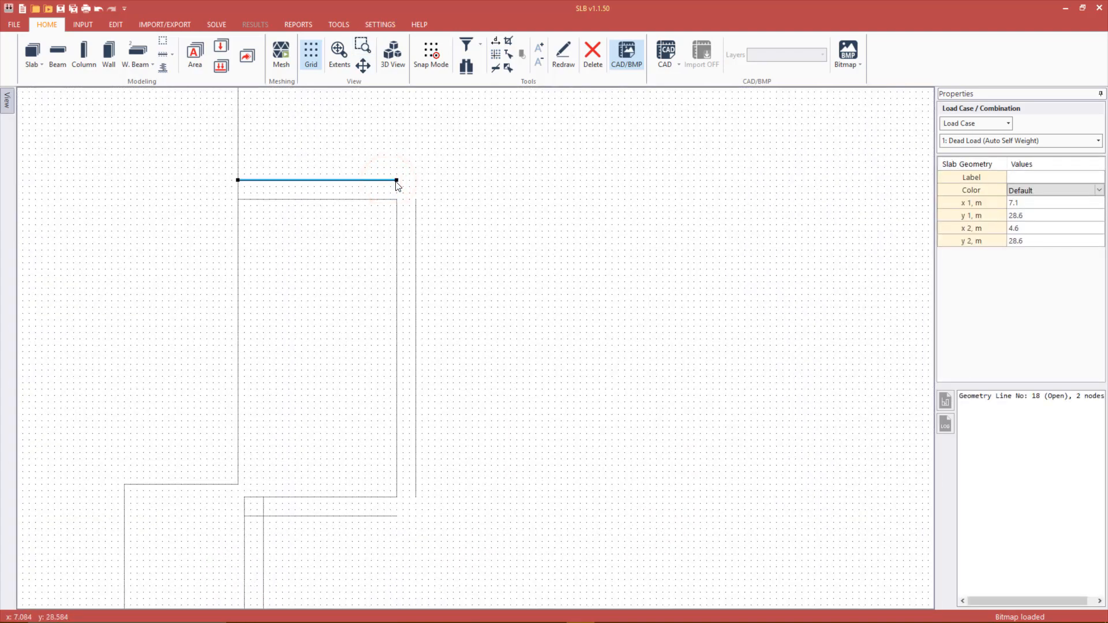
Step: Align the vertical step edge's X to the end node of the short top edge
click(396, 179)
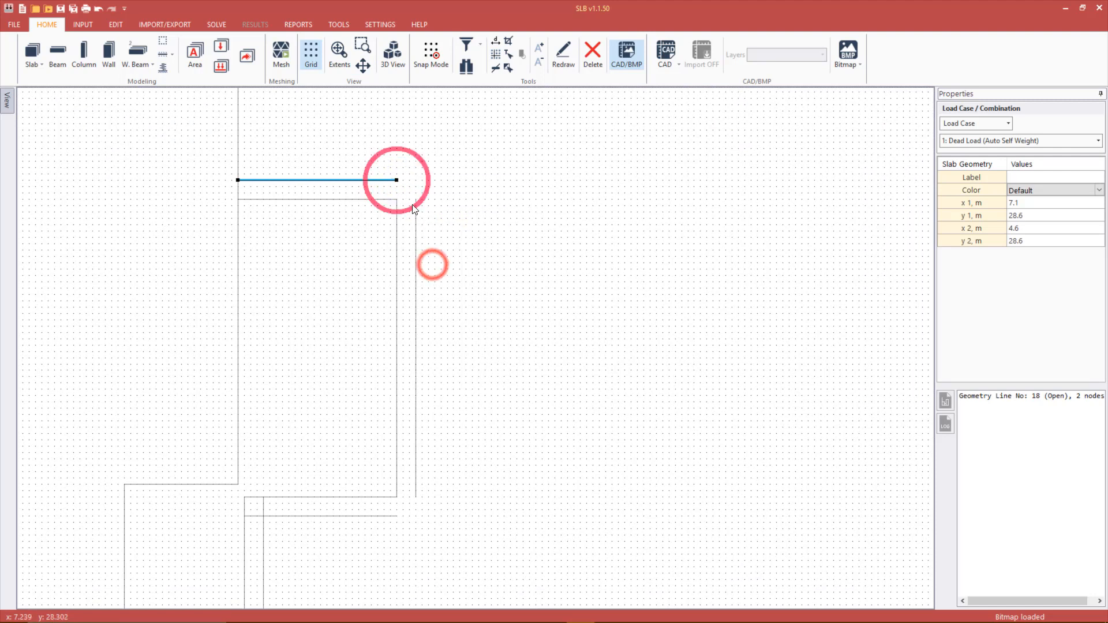
right_click(414, 209)
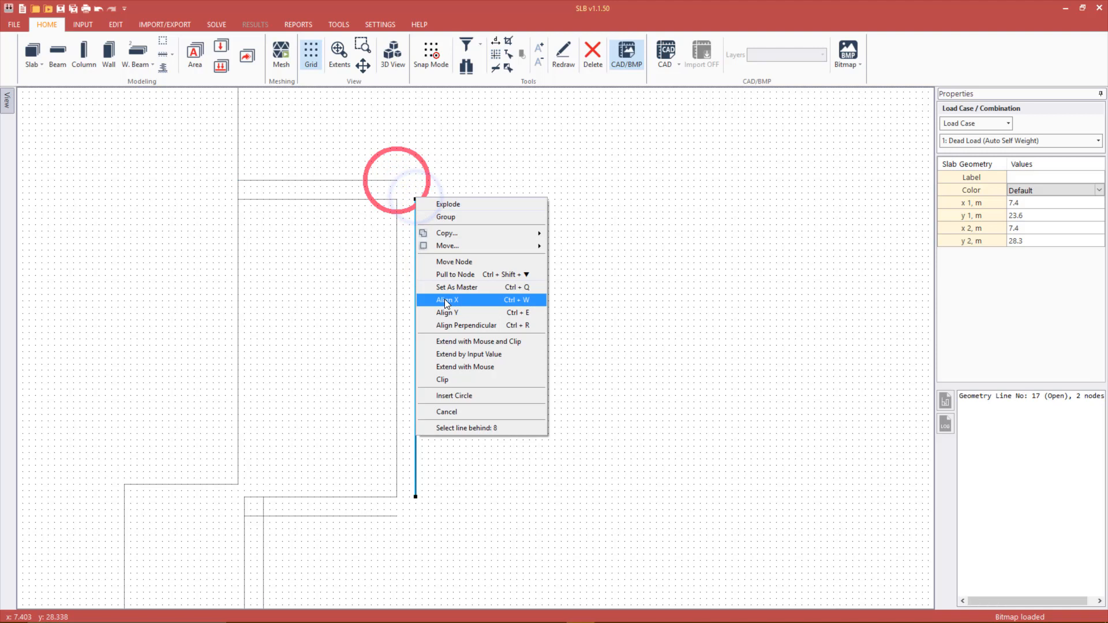
click(446, 300)
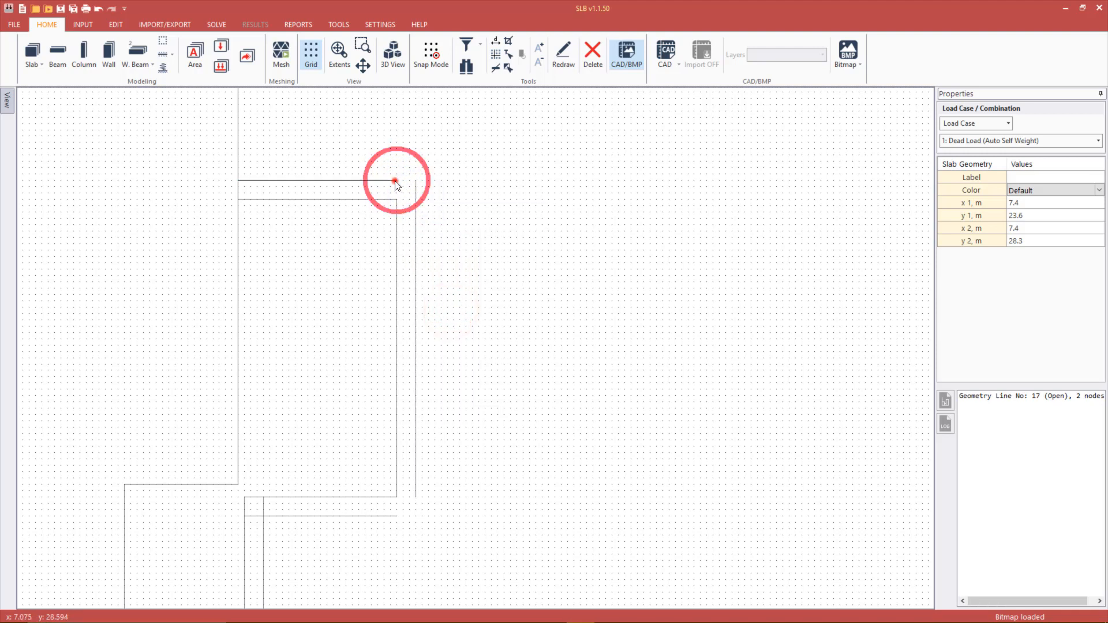
click(414, 179)
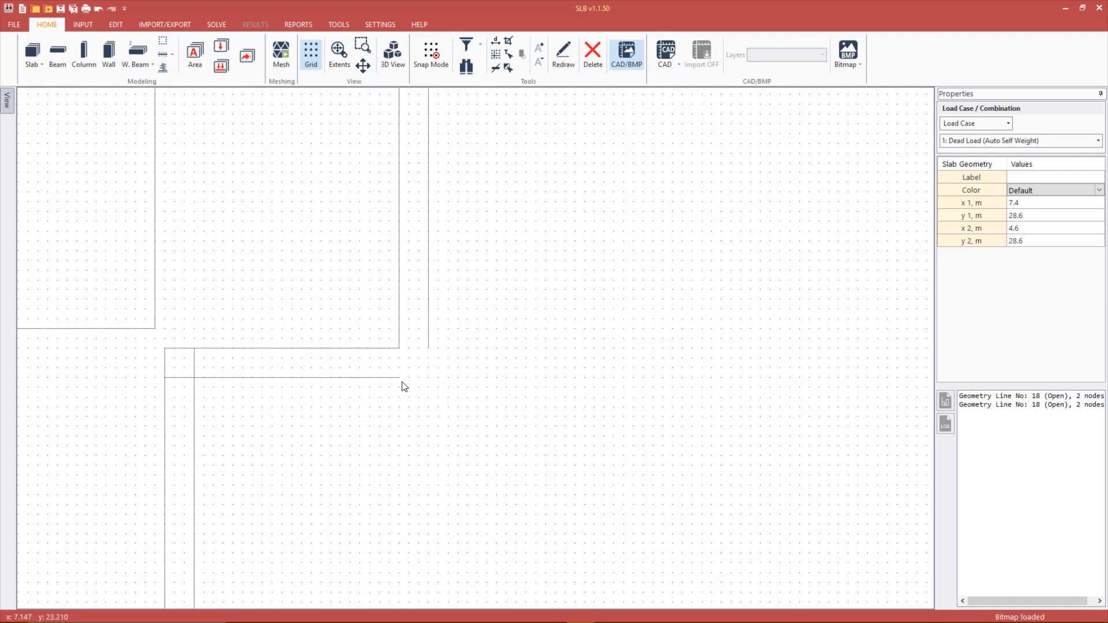
Step: Pull the lower short edge's end onto the vertical edge's lower node
right_click(402, 379)
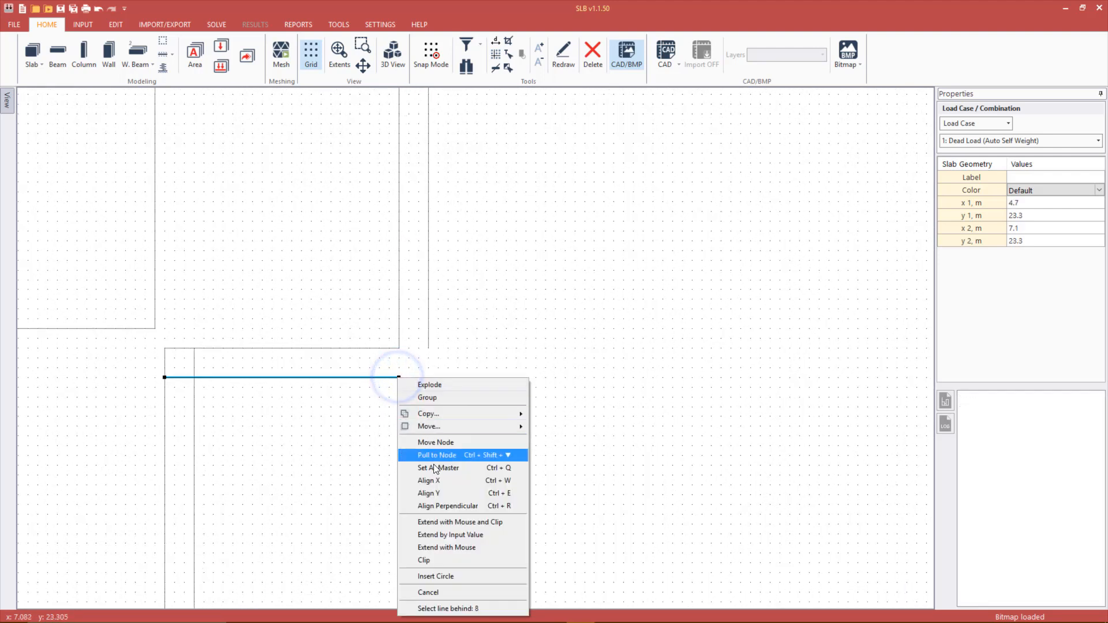
click(436, 455)
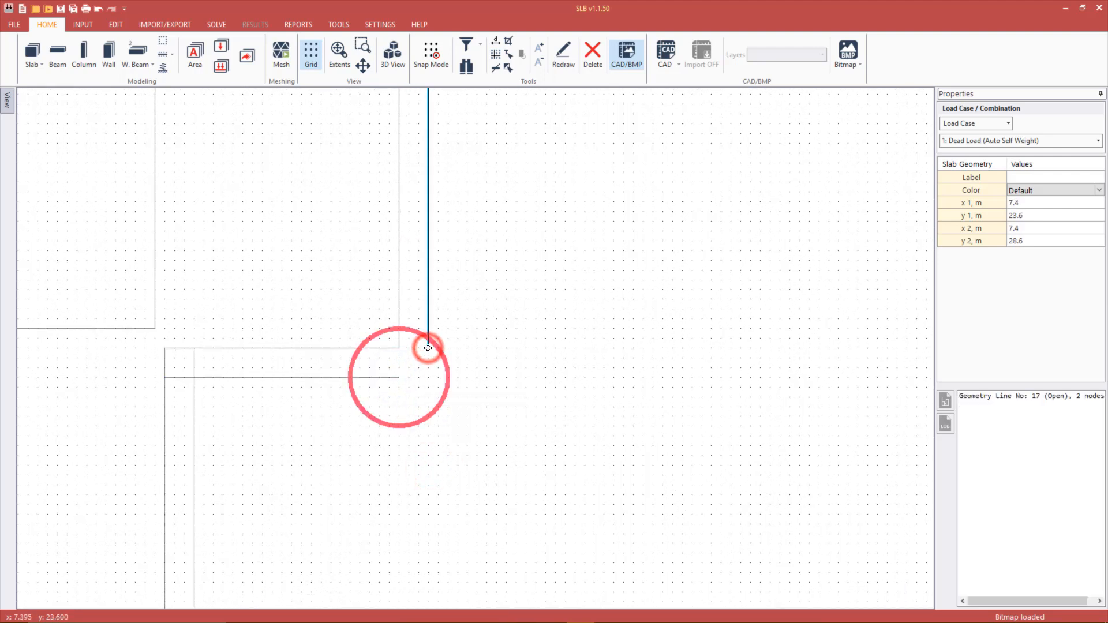
click(399, 378)
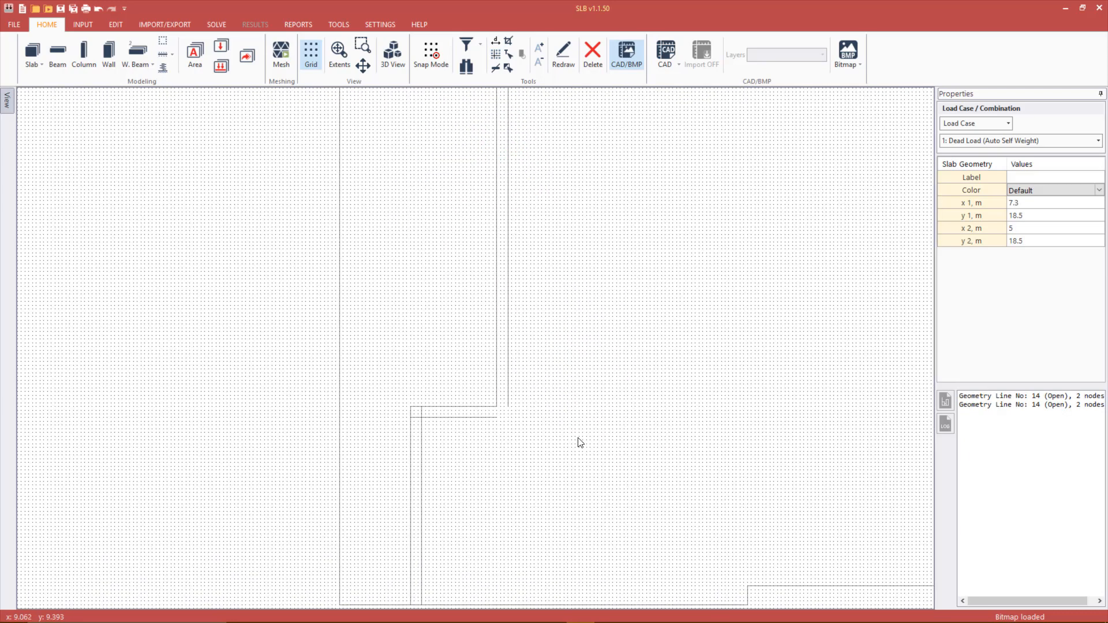
Step: Align another step edge's X to its neighbour and adjust the long left edge
right_click(509, 260)
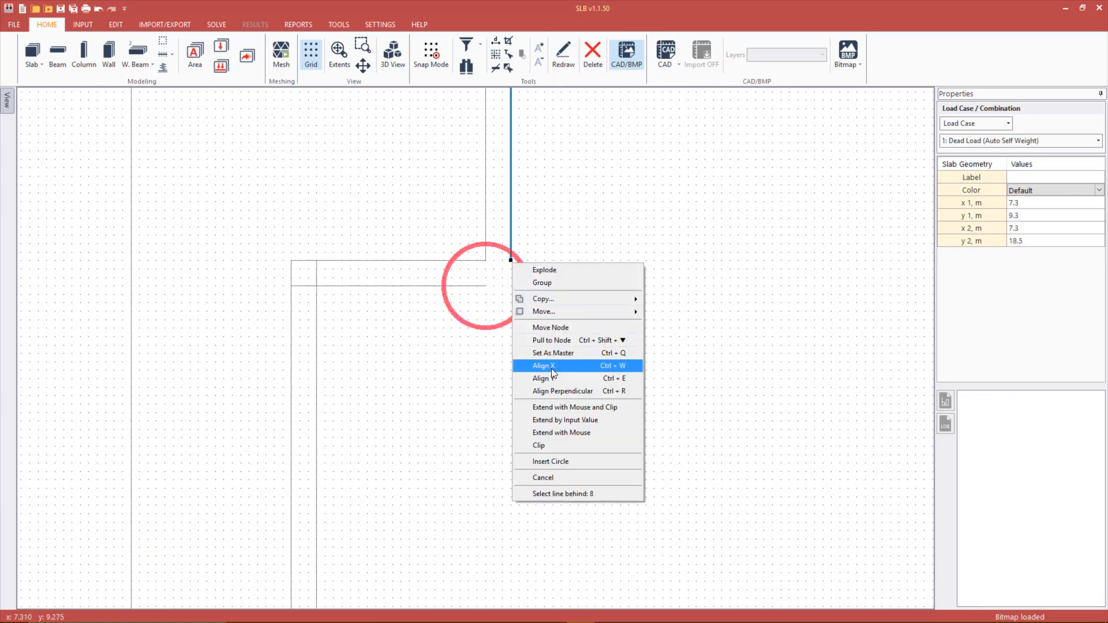
click(543, 366)
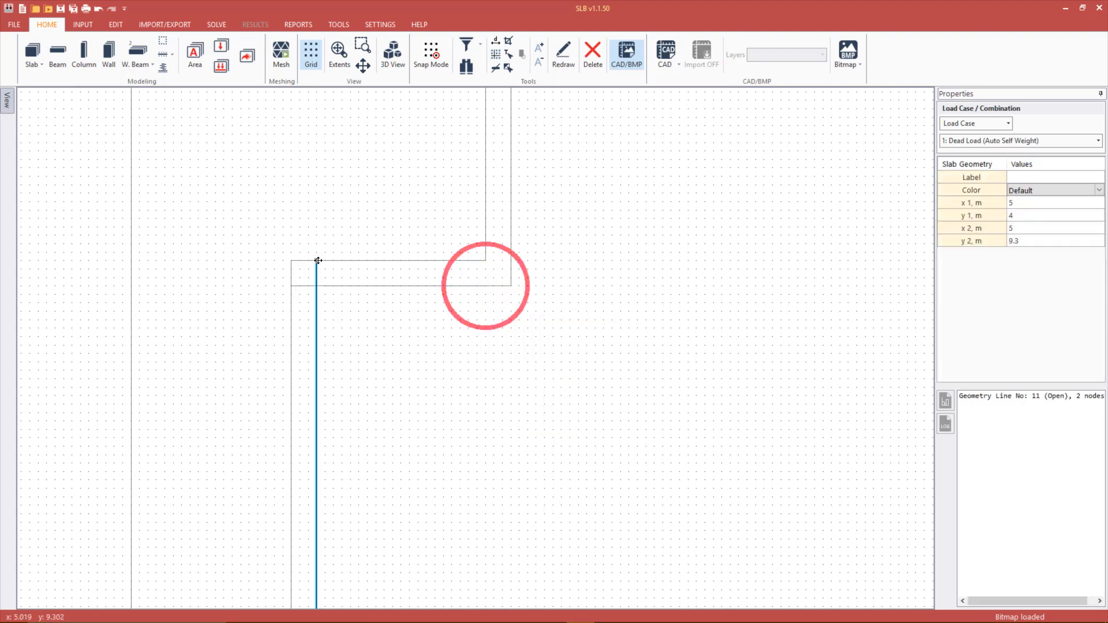
right_click(291, 285)
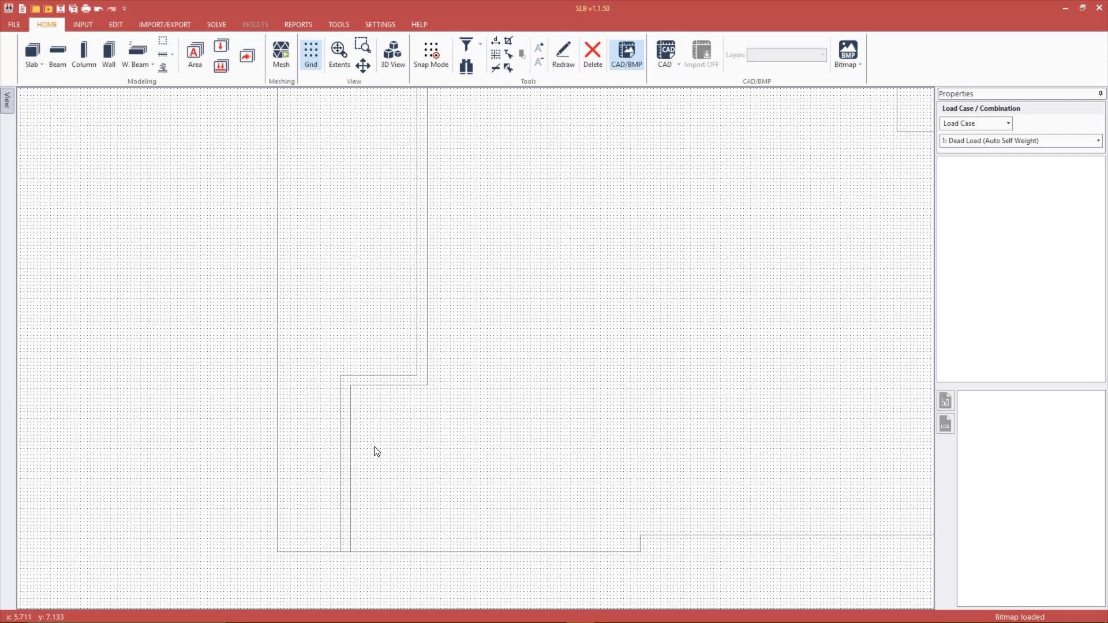
Step: Select the four stepped-edge segments and group them into one 9-node geometry line
click(338, 49)
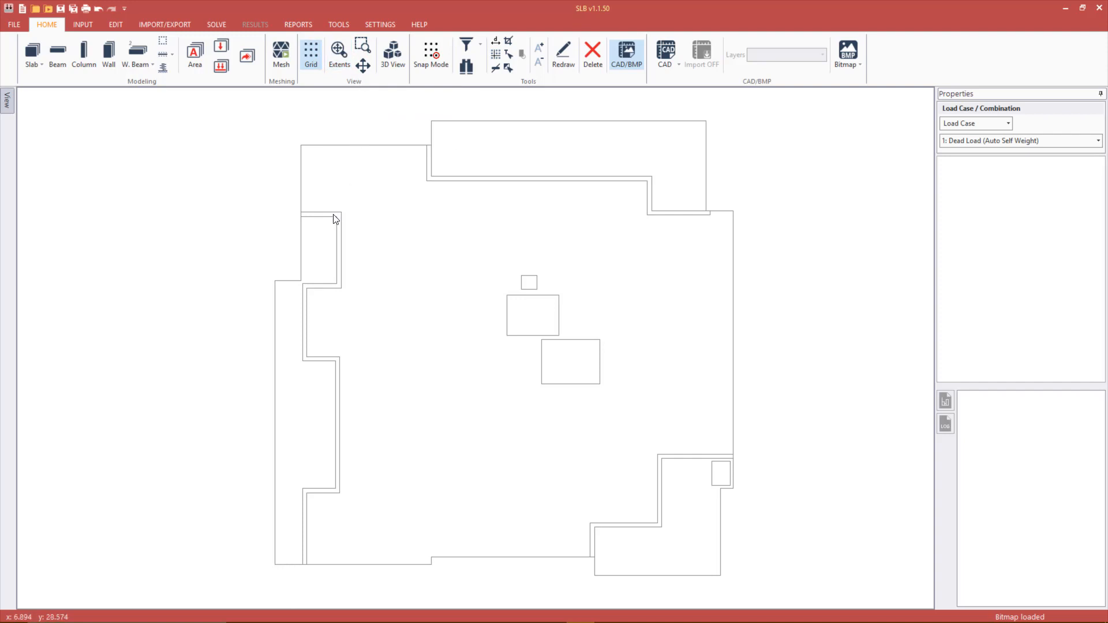
click(342, 253)
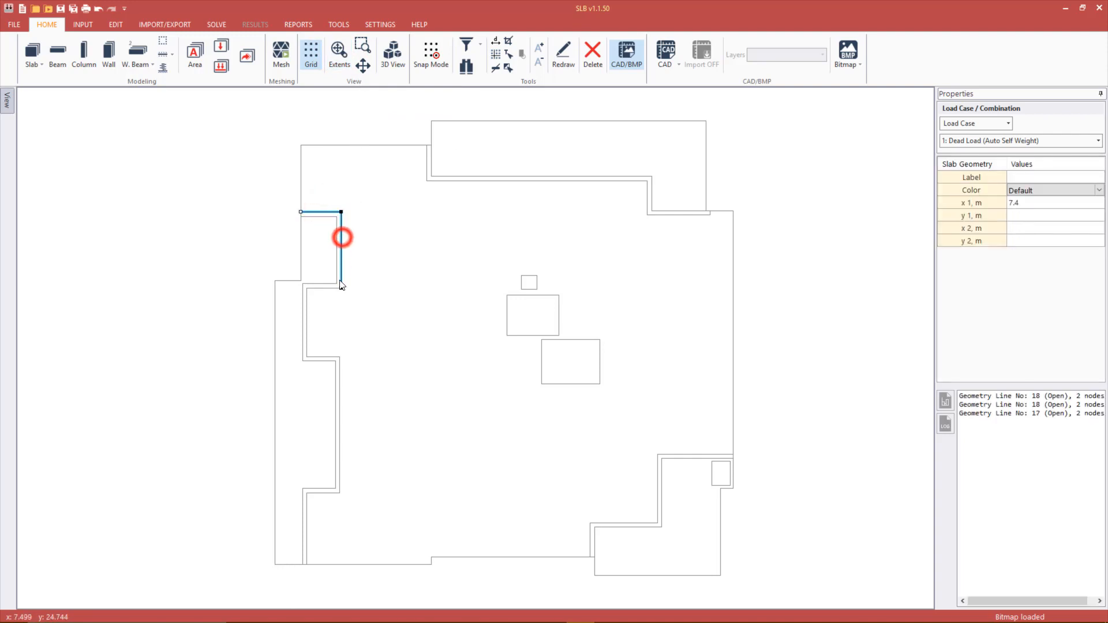
click(319, 289)
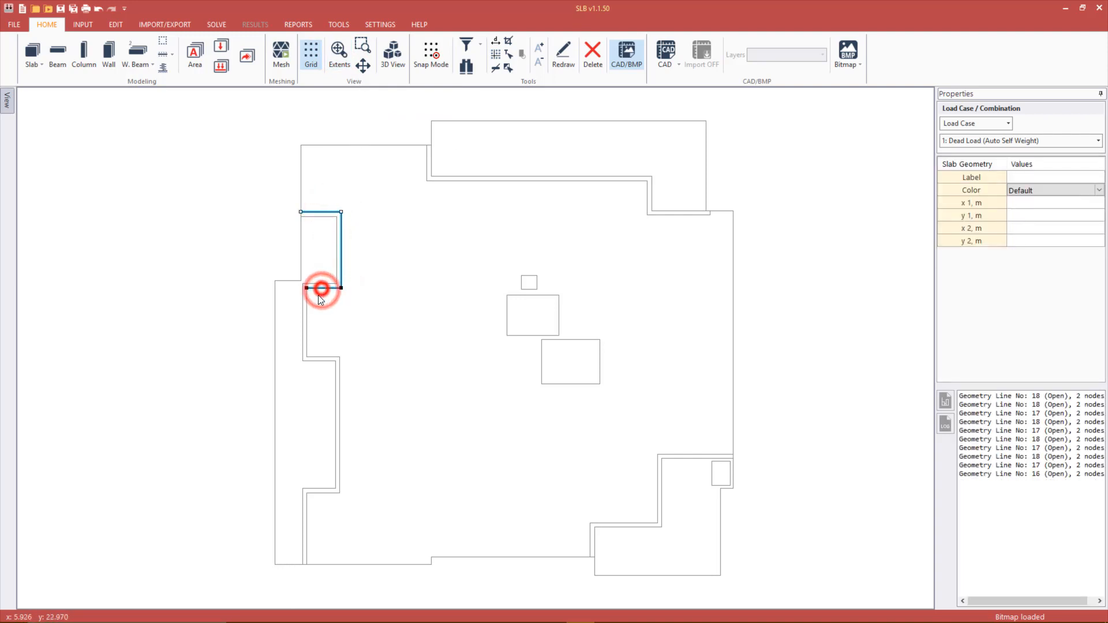
click(323, 354)
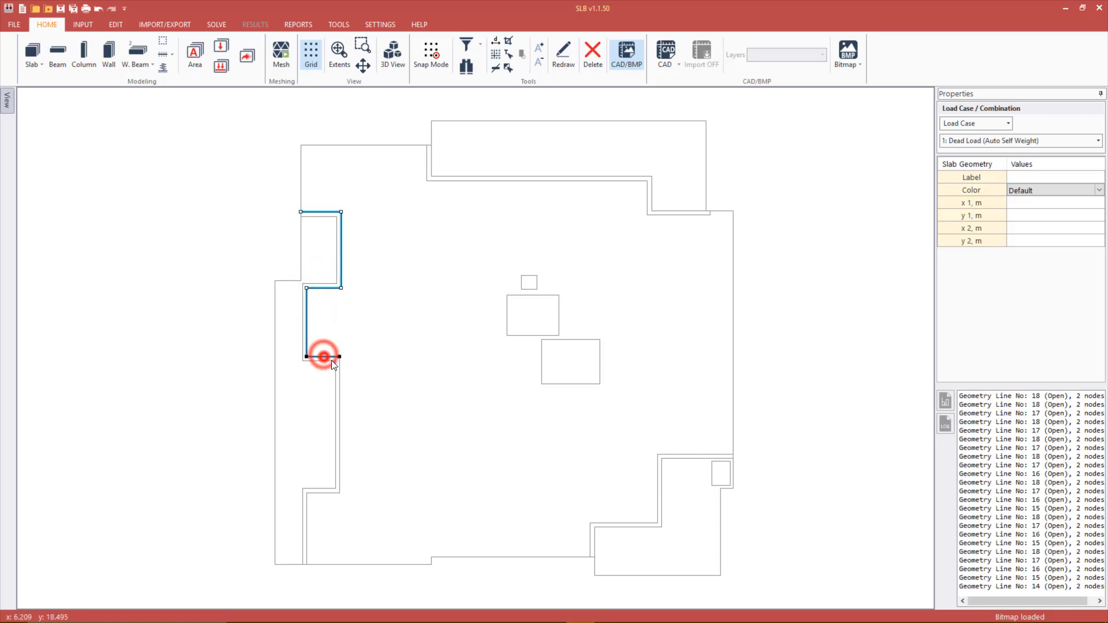
click(322, 493)
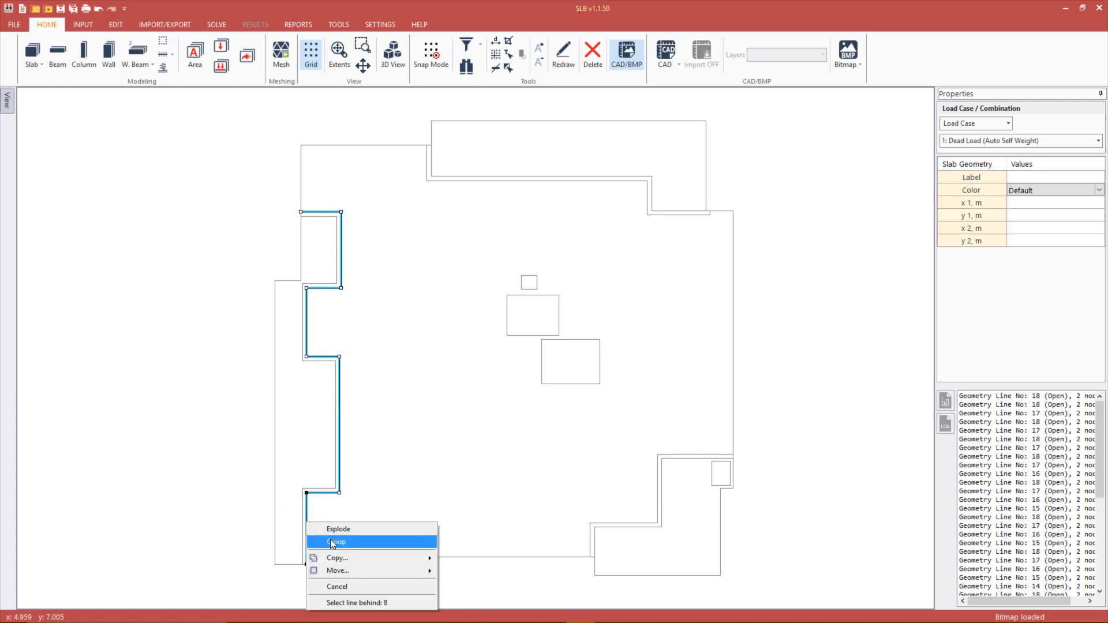
click(336, 543)
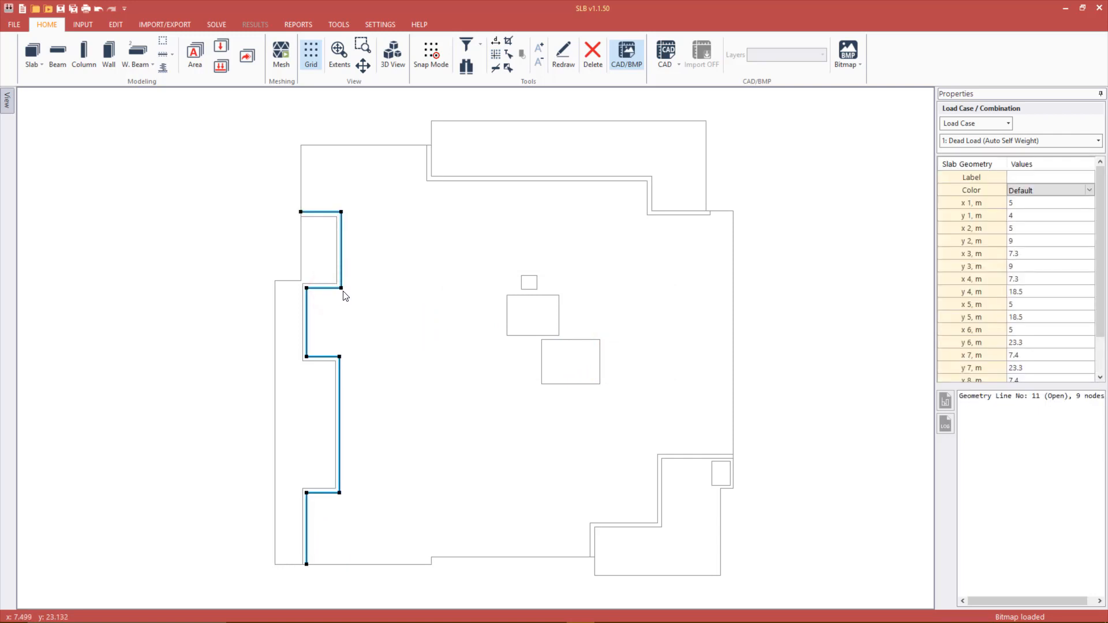
mouse_move(847, 55)
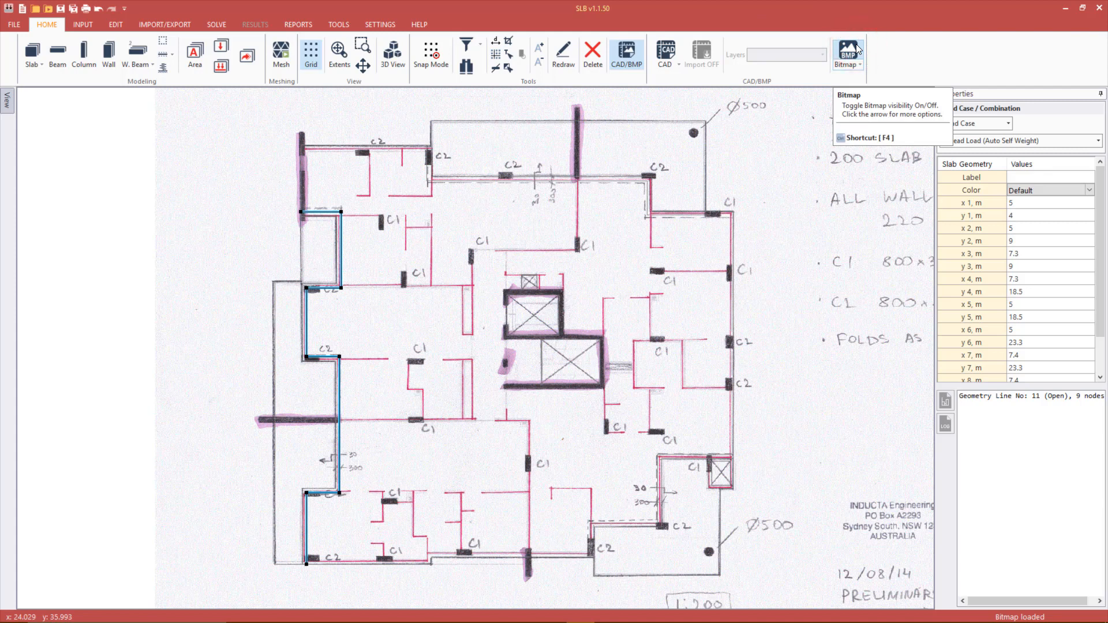
mouse_move(769, 159)
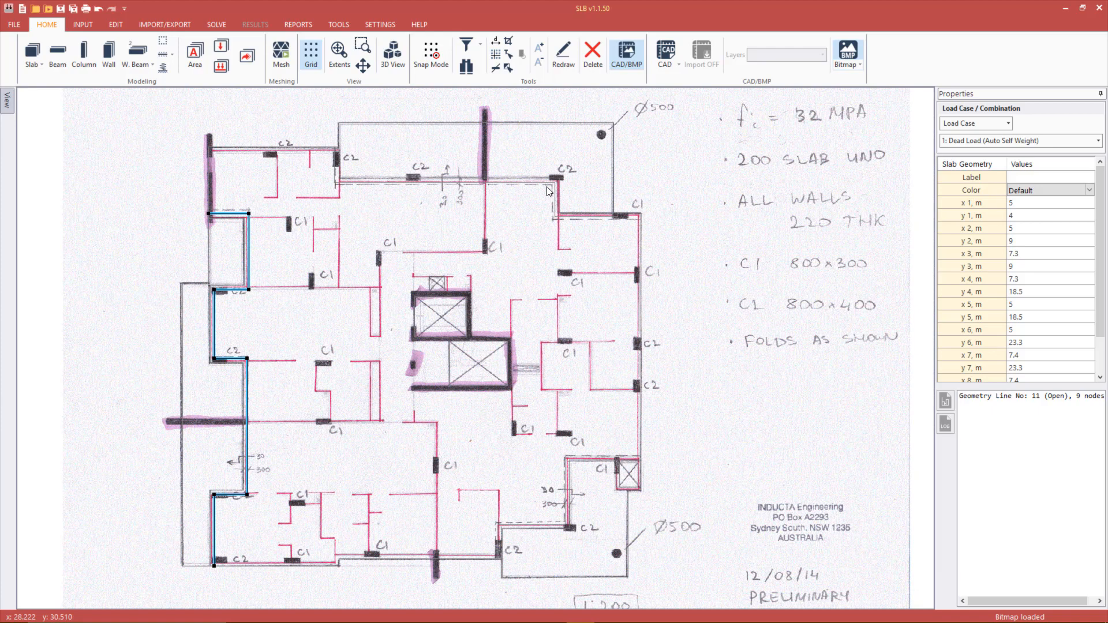
Step: Show the floor-plan bitmap again behind the traced outline
click(108, 49)
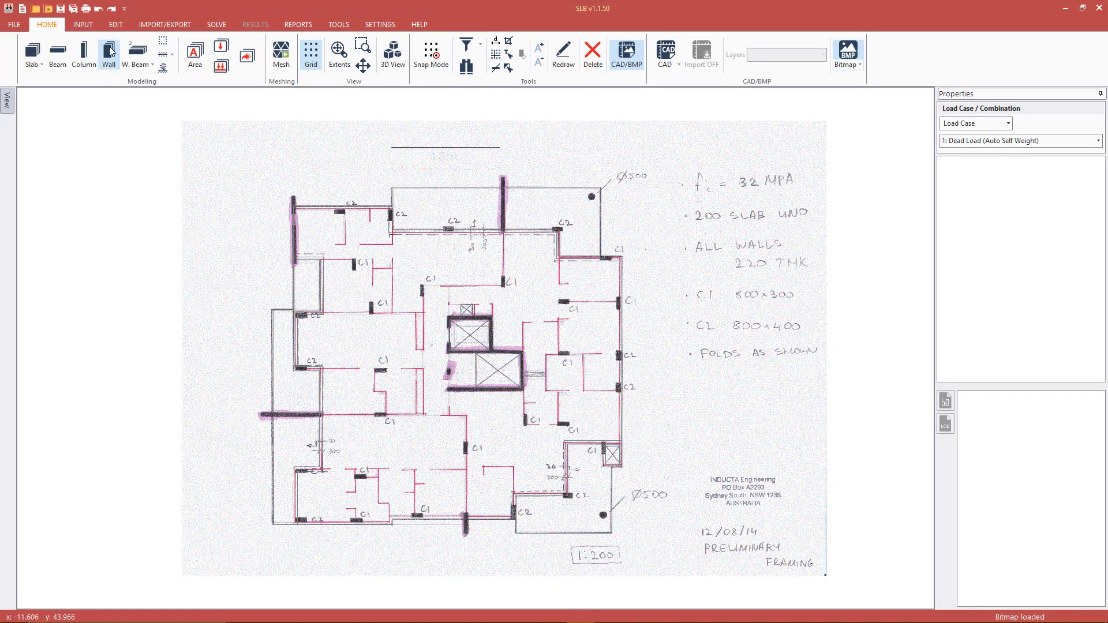
Step: Trace 0.22 m thick walls over the highlighted wall marks, including the lift core, and view the whole plan
click(108, 54)
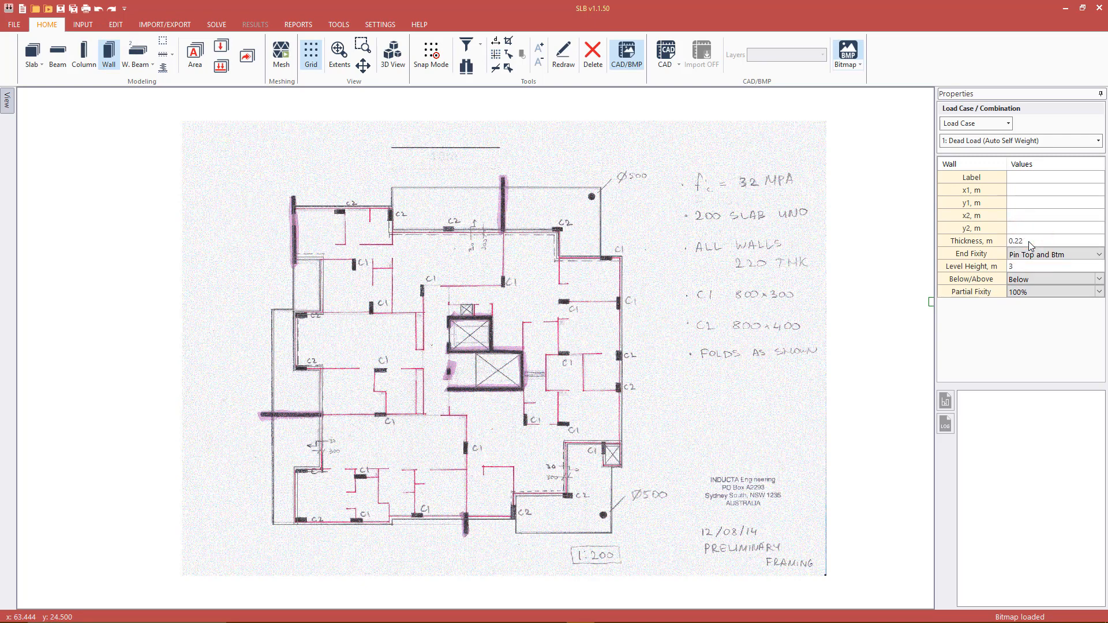
scroll(up, 3)
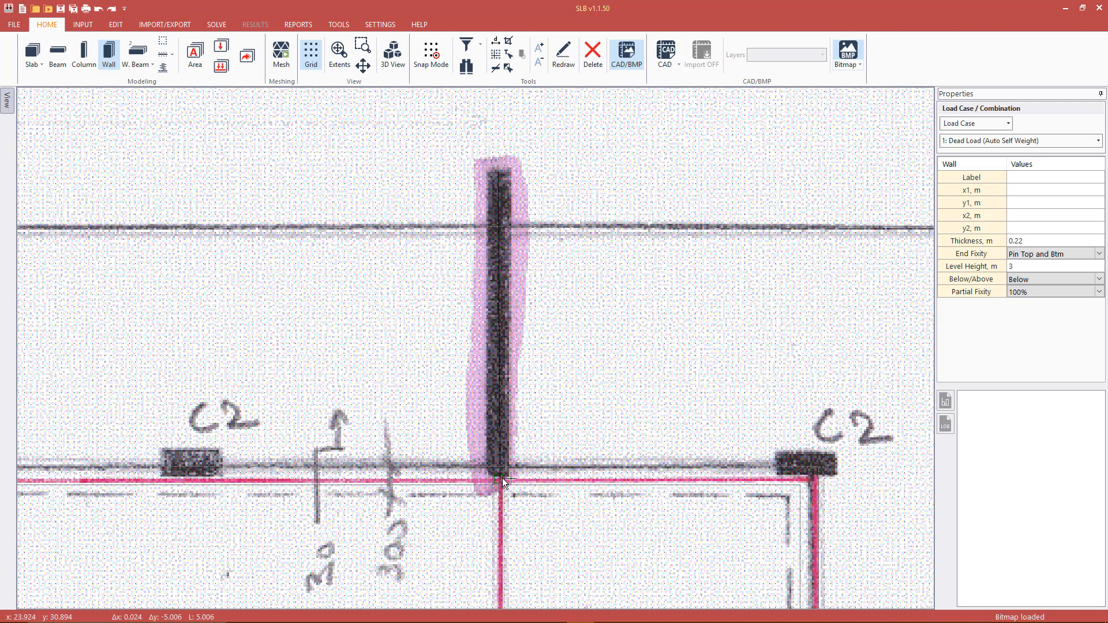
click(500, 480)
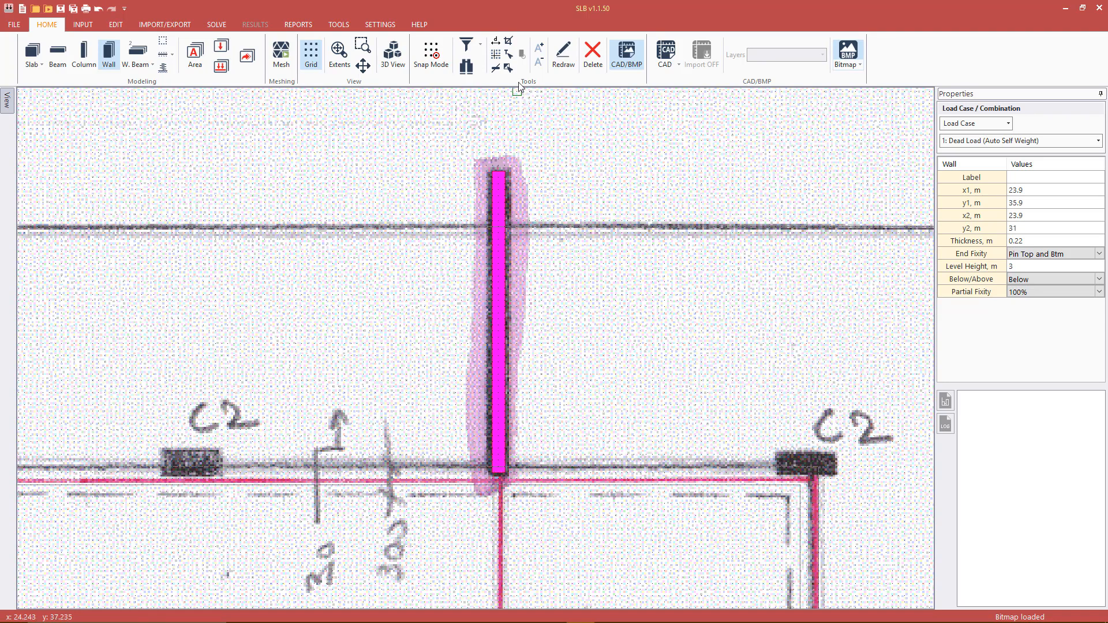
click(509, 45)
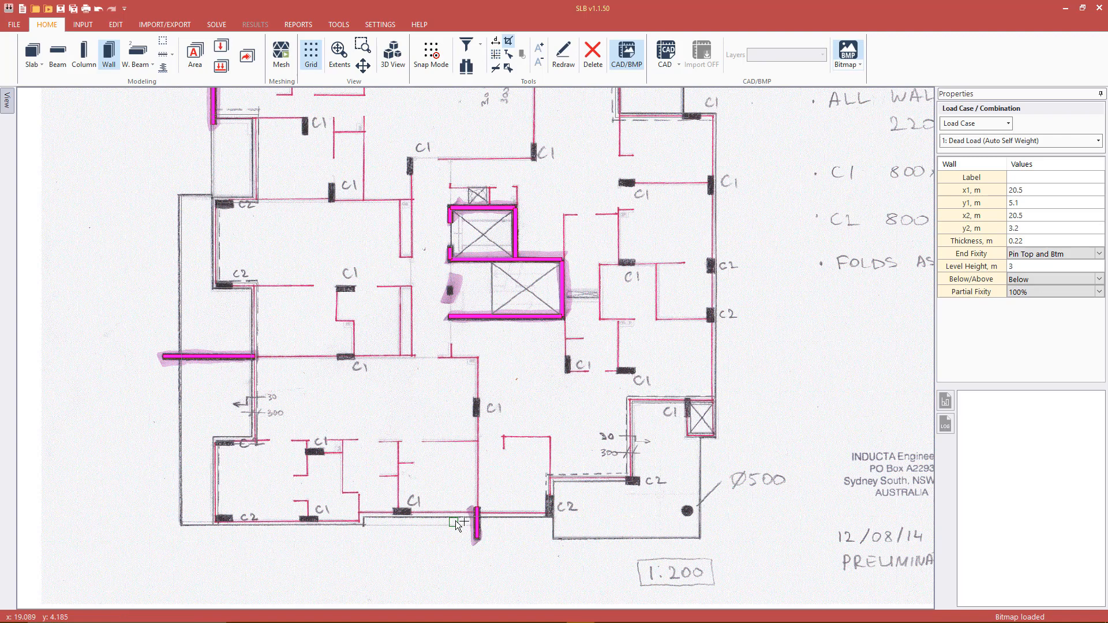
click(338, 54)
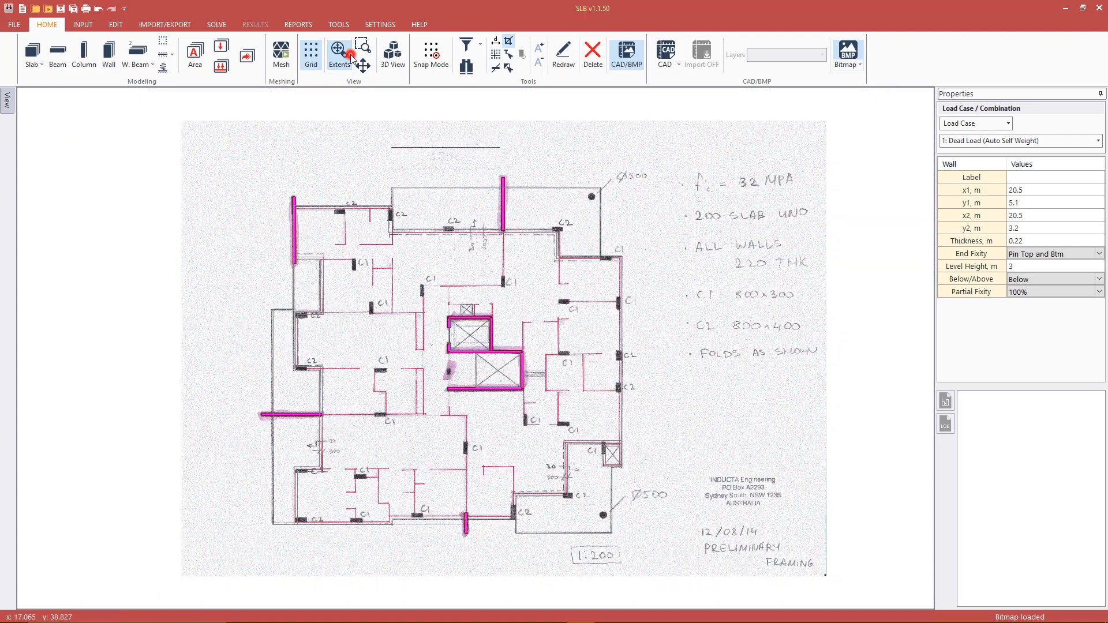
mouse_move(339, 54)
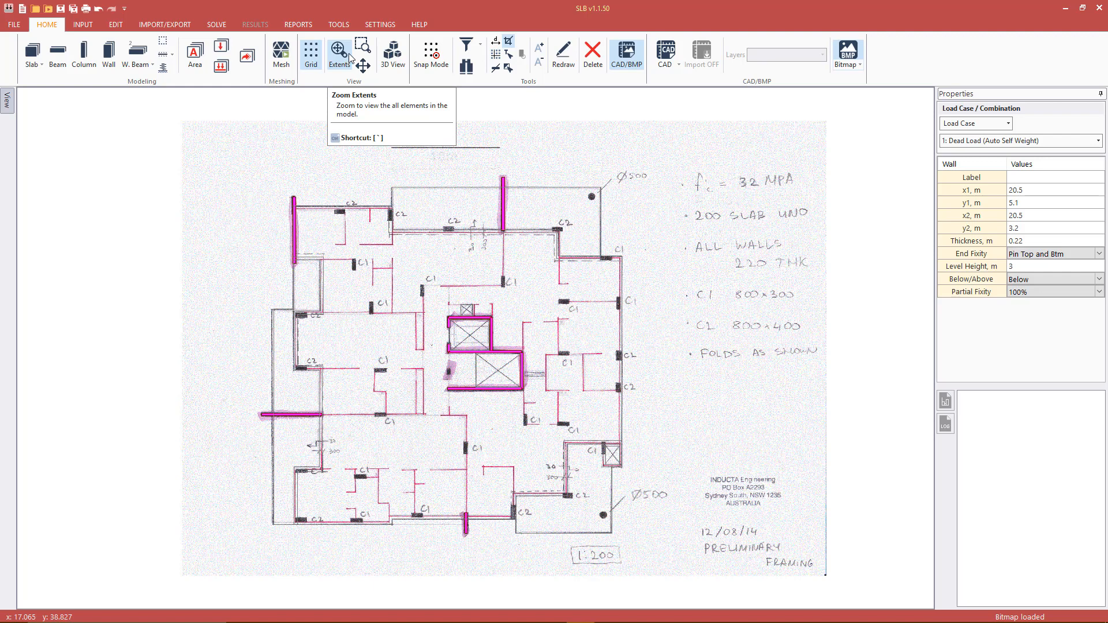
mouse_move(343, 75)
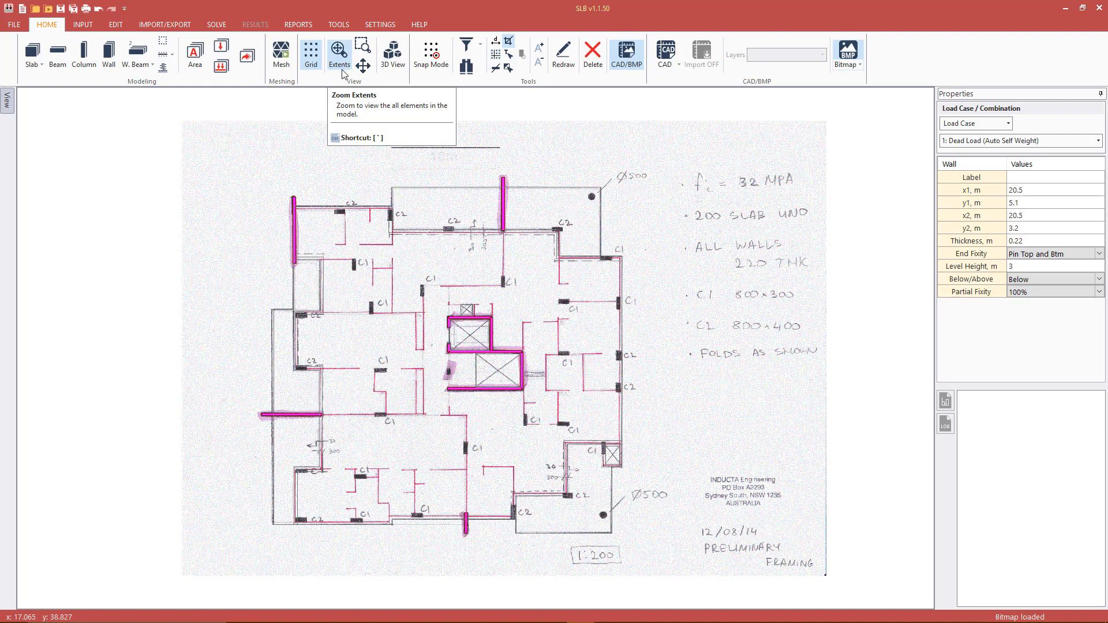
mouse_move(83, 55)
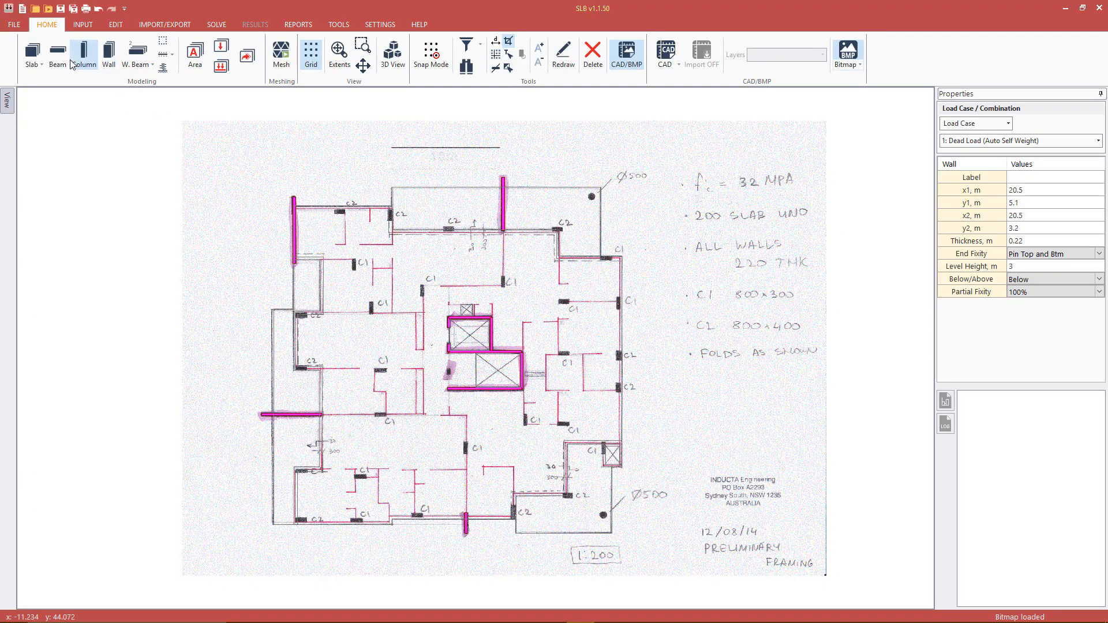
Step: Draw a 0.4 m wide, 0.6 m deep beam along the top bay edges and view the whole plan
click(58, 54)
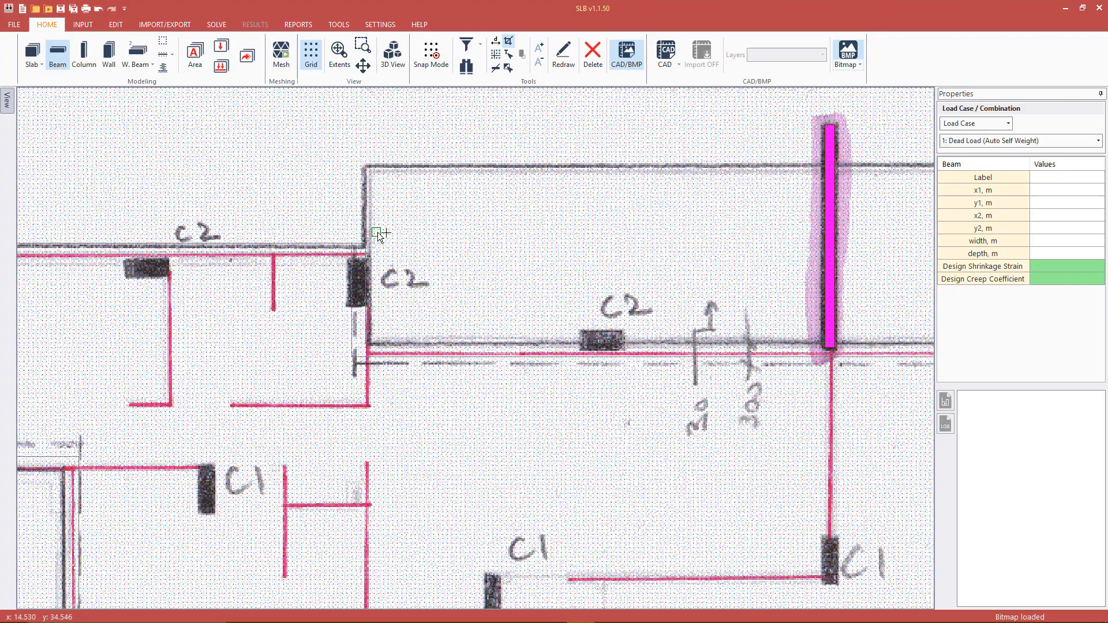
scroll(up, 3)
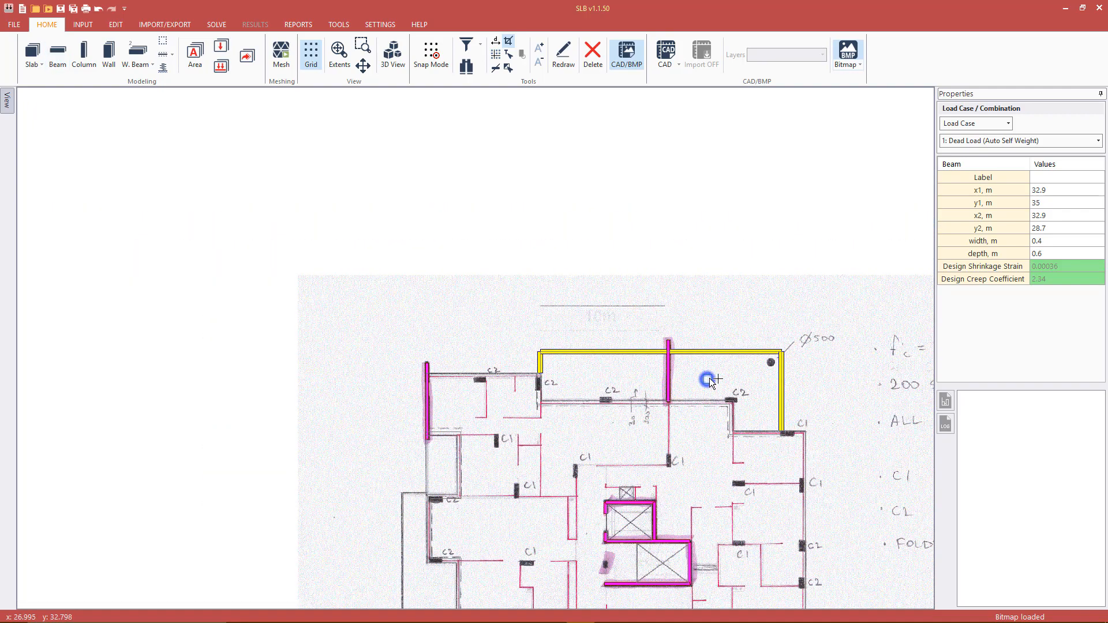
click(339, 55)
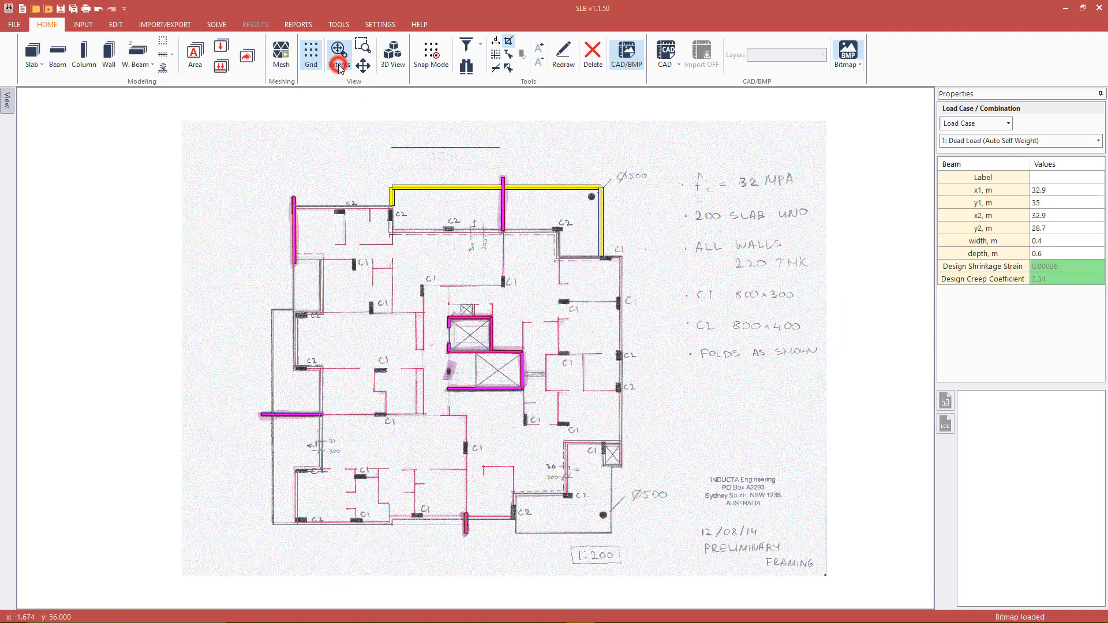
mouse_move(339, 55)
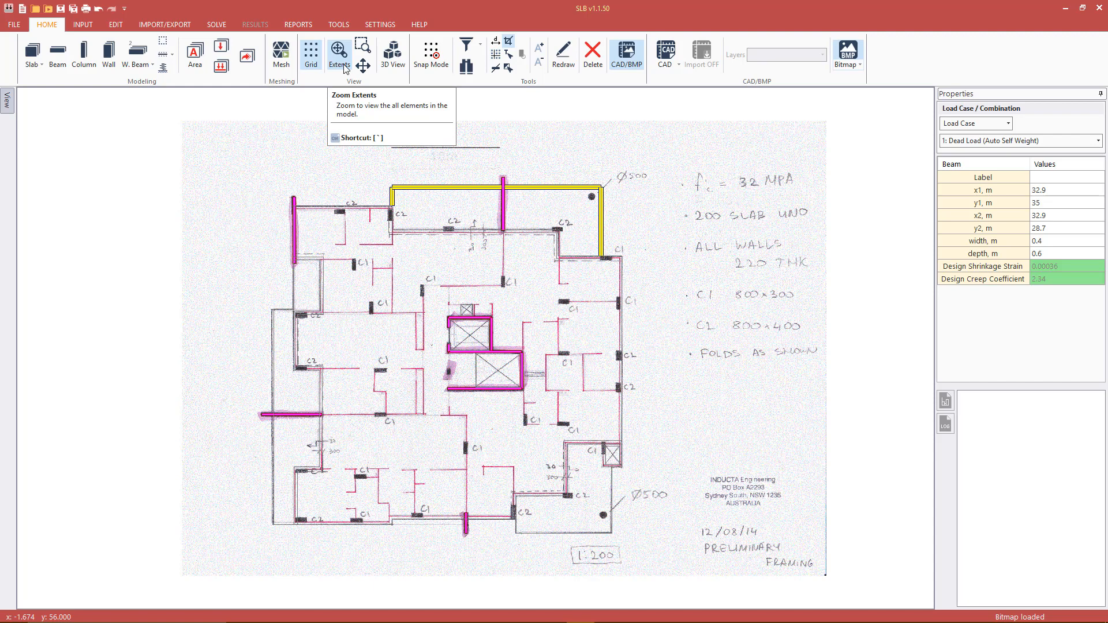
mouse_move(84, 54)
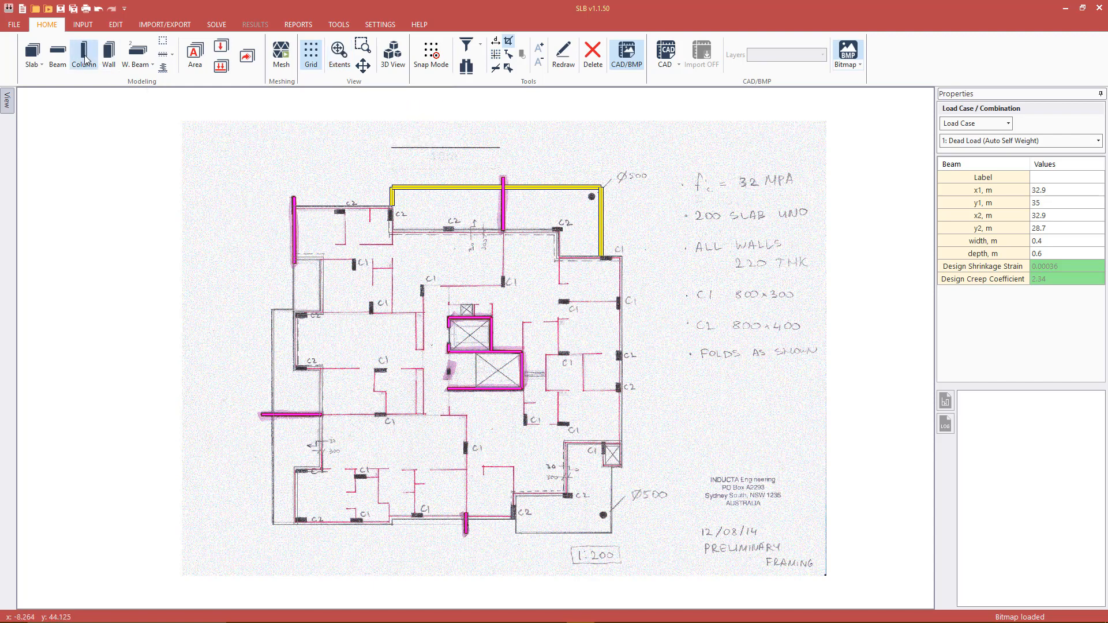
Step: Set the column section to rectangular, A 0.8 by B 0.3 m
click(83, 55)
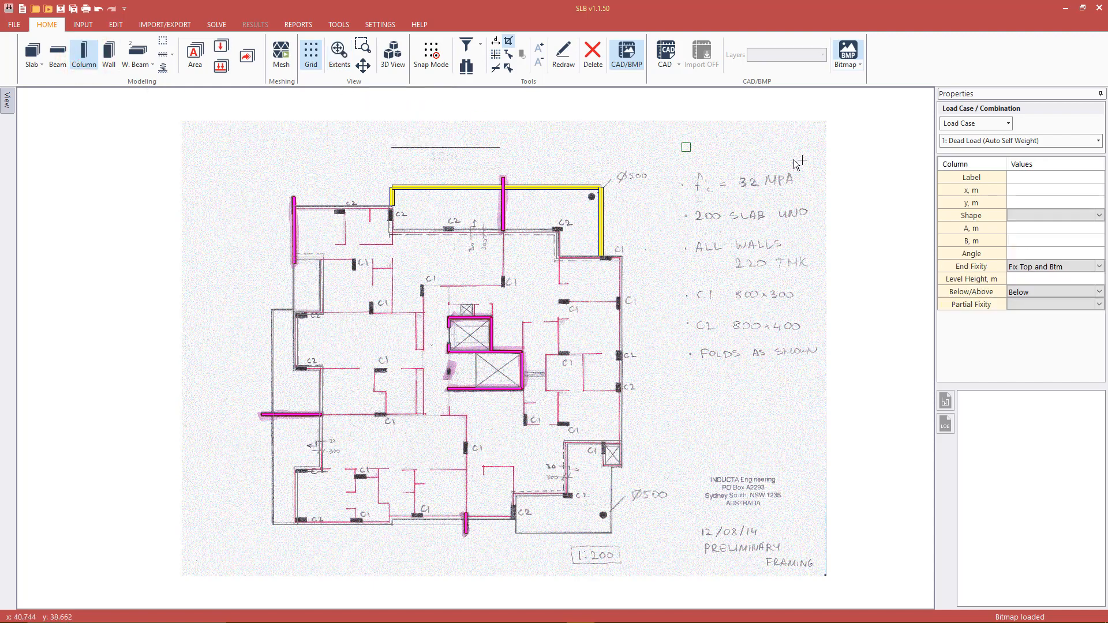
click(1095, 216)
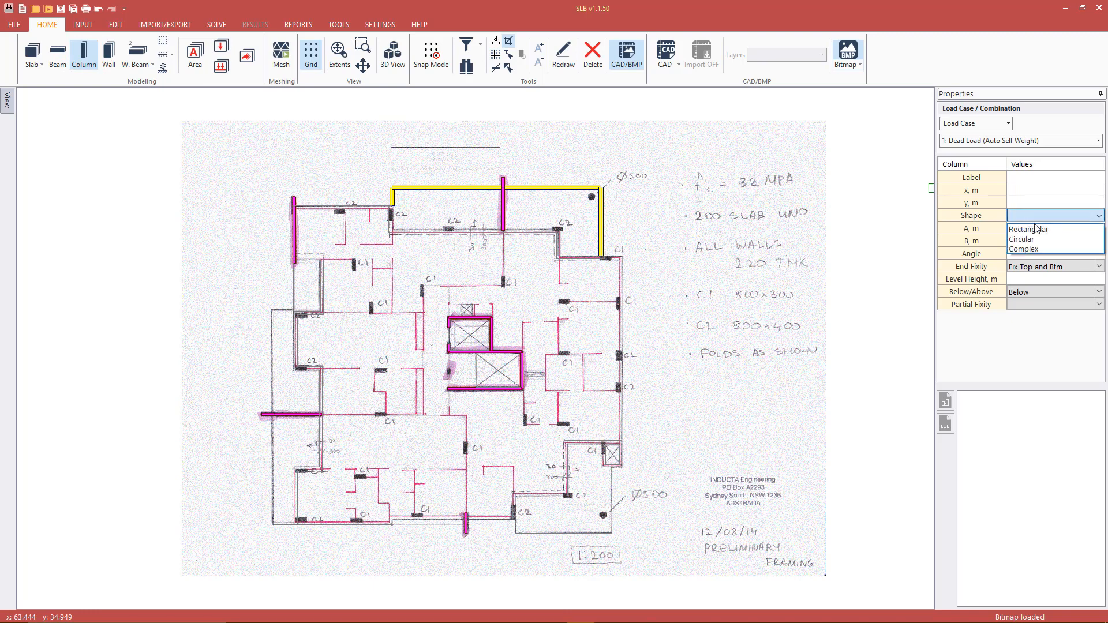
click(1028, 229)
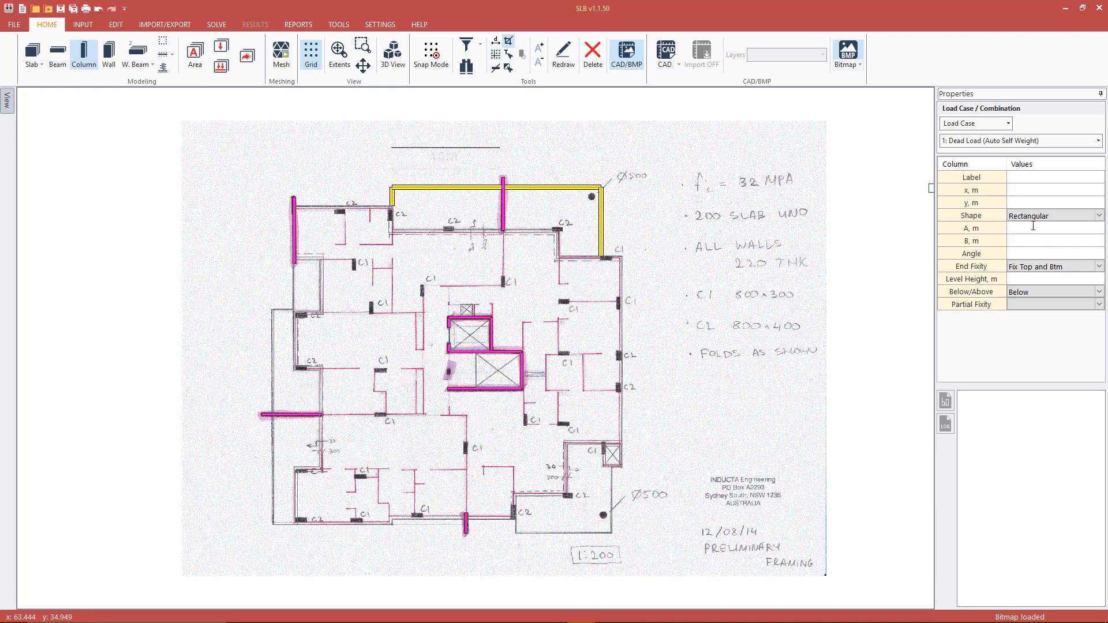
text(0.8)
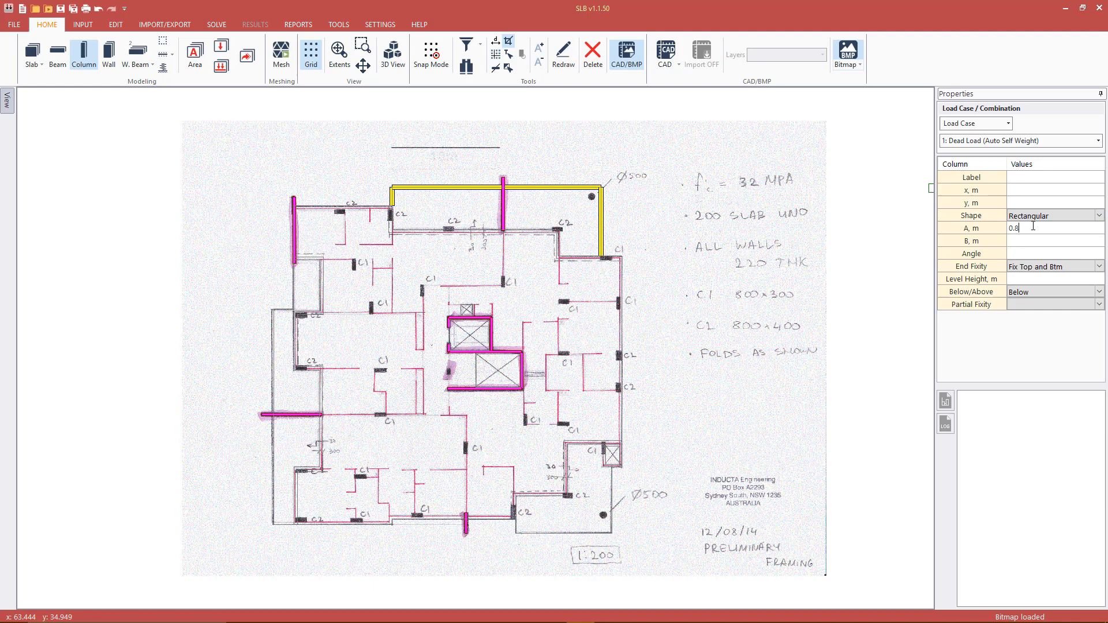
click(1053, 240)
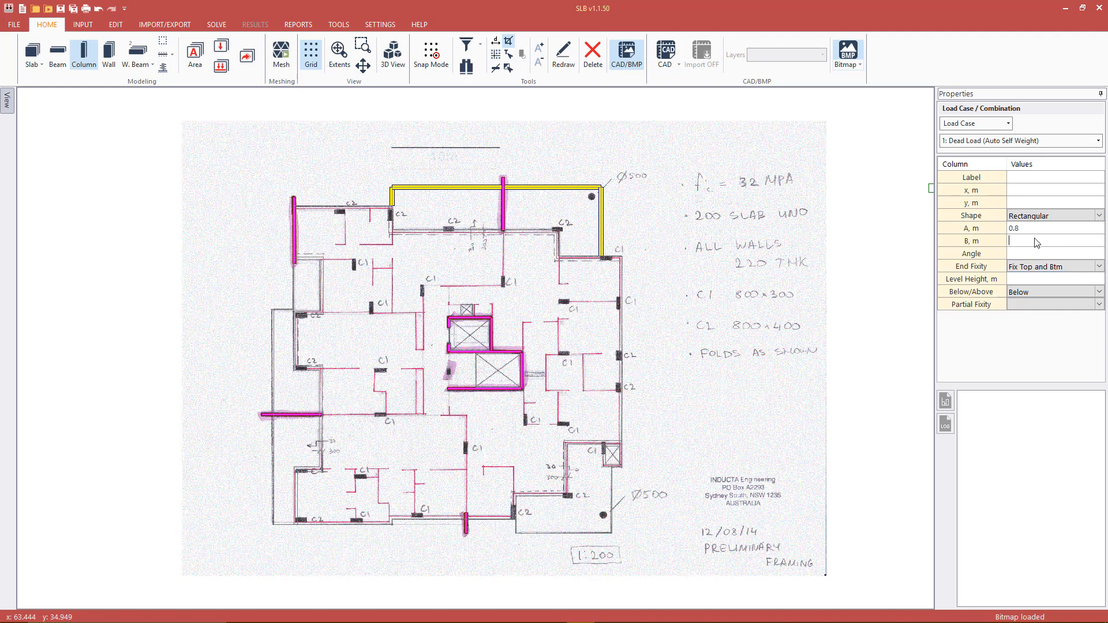
text(0.3)
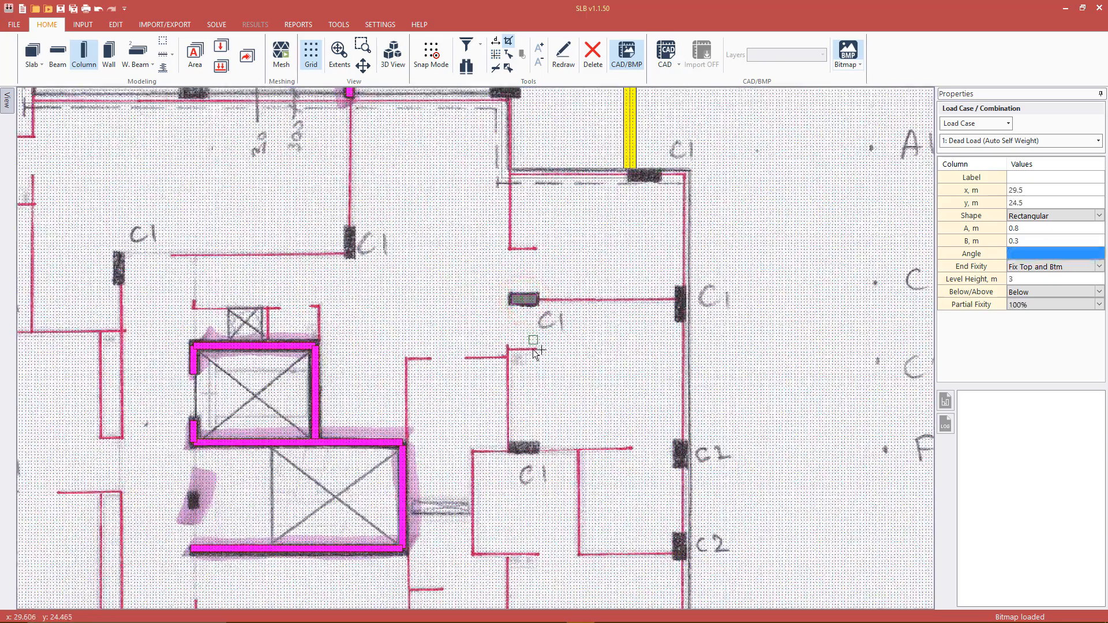
Step: Place C1 columns at the marks right of the void, bottom edge, upper mark and top-right corner, then select the right-edge column
click(526, 452)
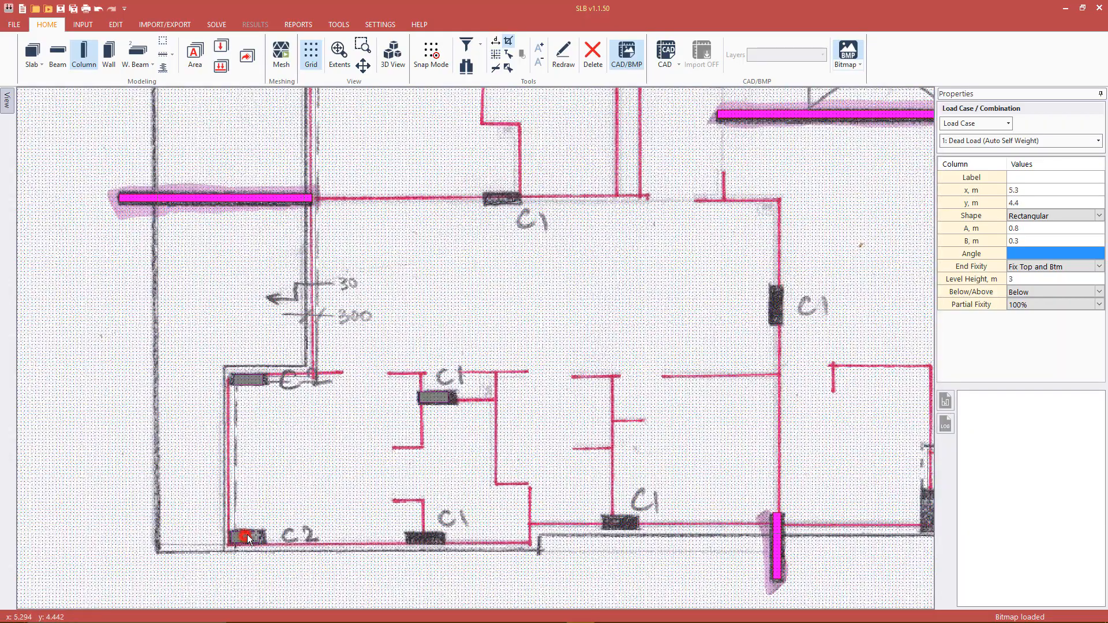
mouse_move(424, 540)
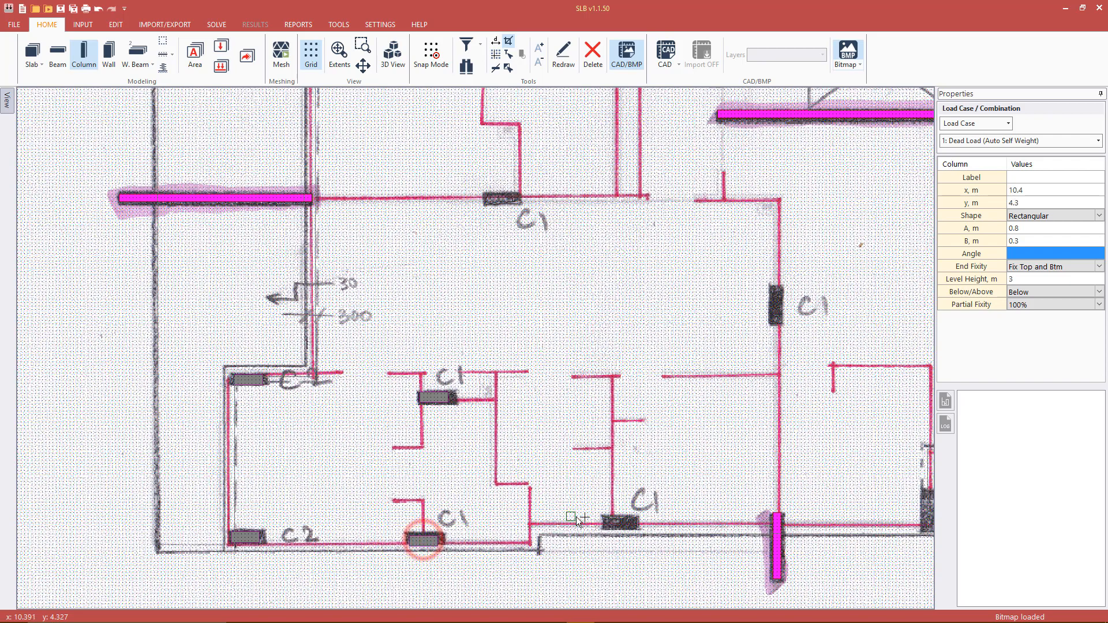
click(621, 524)
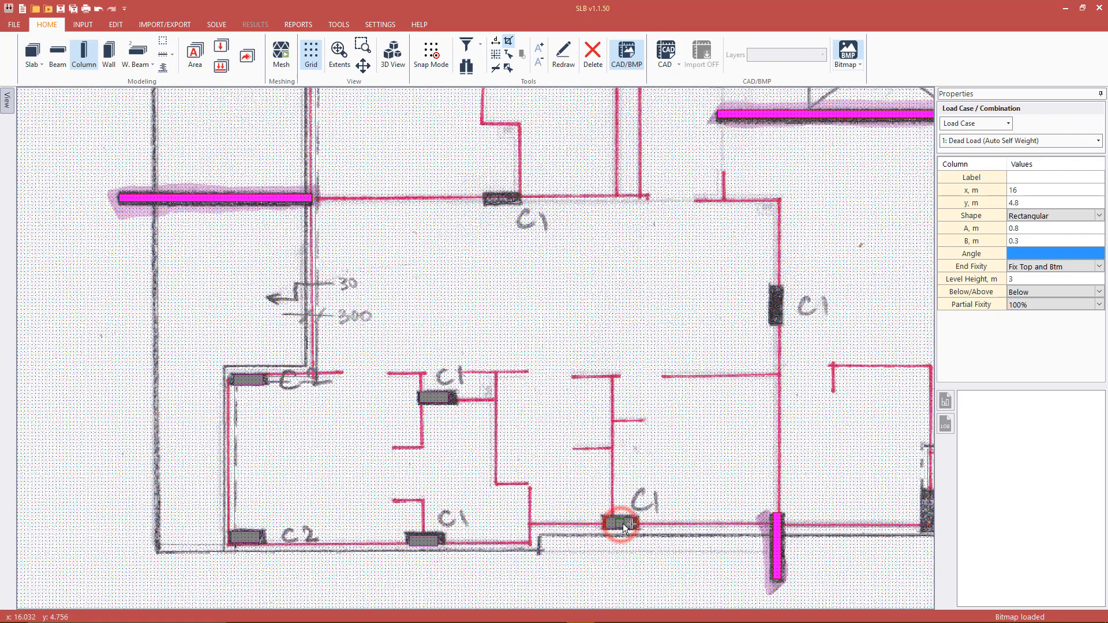
mouse_move(506, 205)
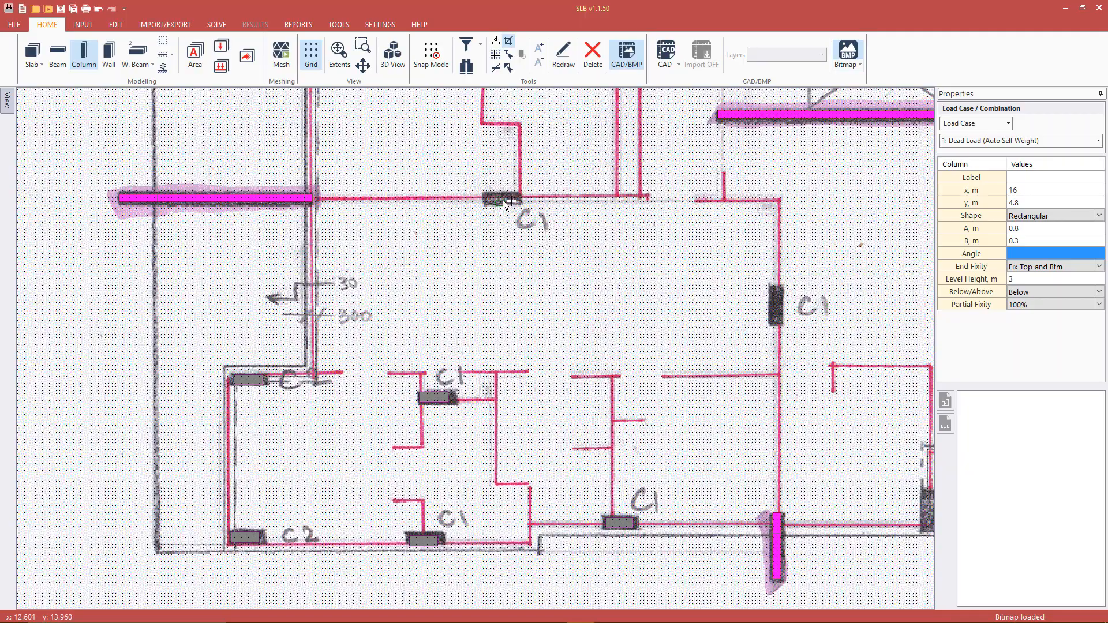
click(502, 199)
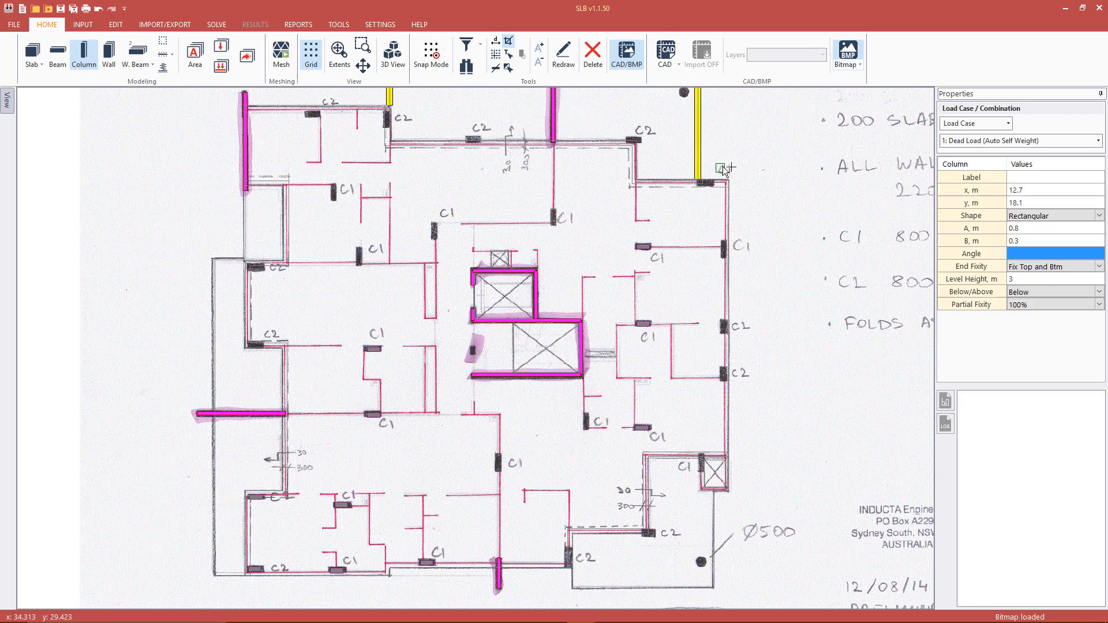
click(695, 191)
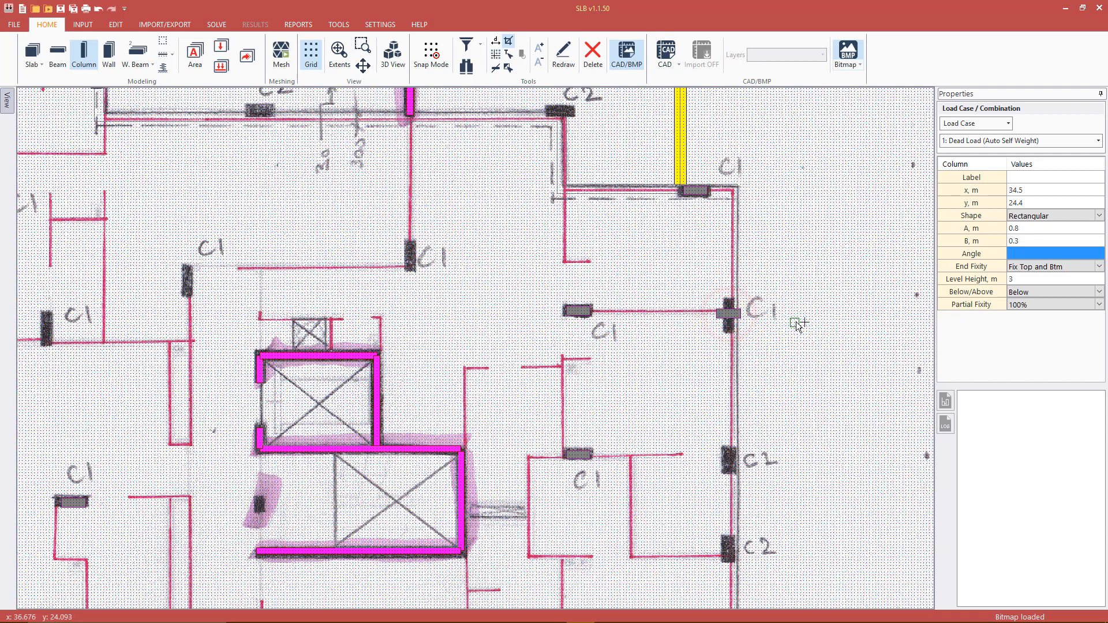
click(732, 316)
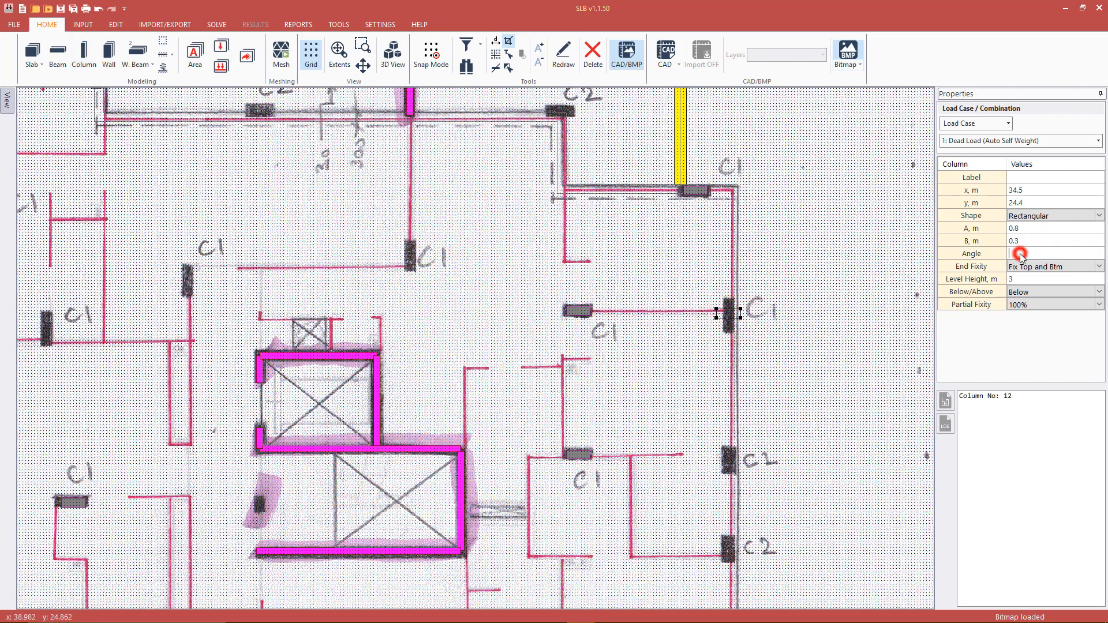
Step: Rotate the right-edge column 90° and place 0.8 by 0.4 m columns at 90° over the C2 marks
text(90)
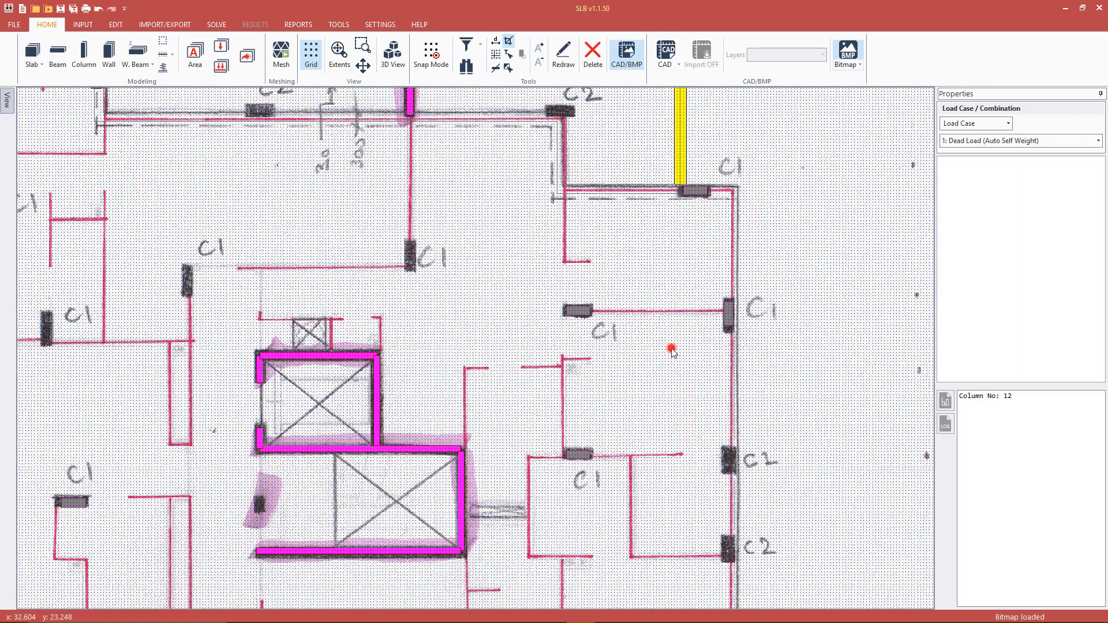
click(83, 53)
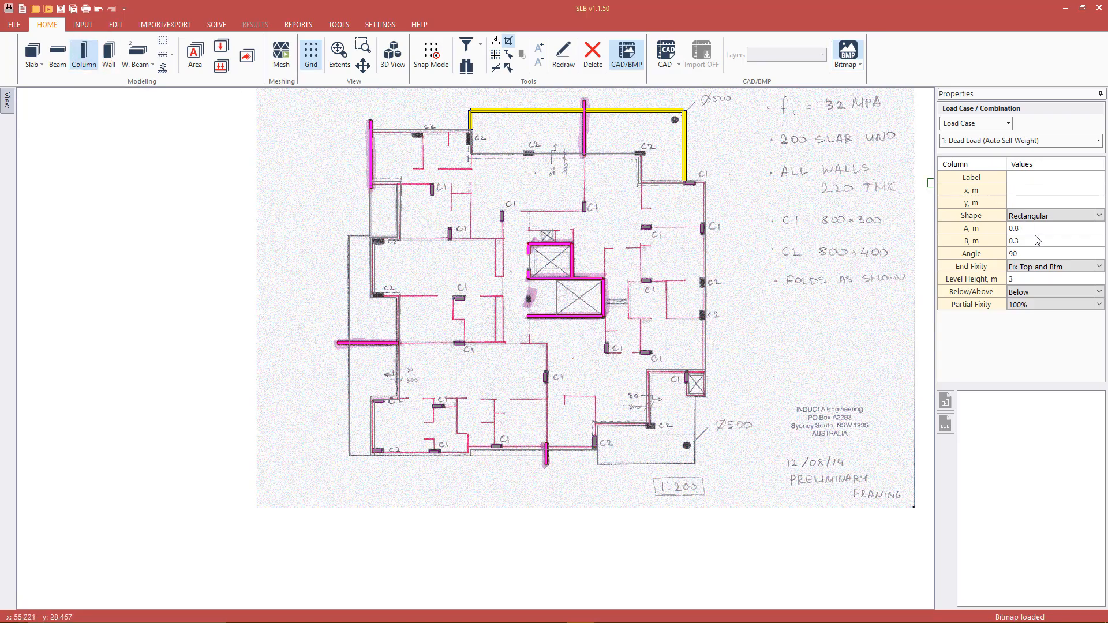
text(0.4)
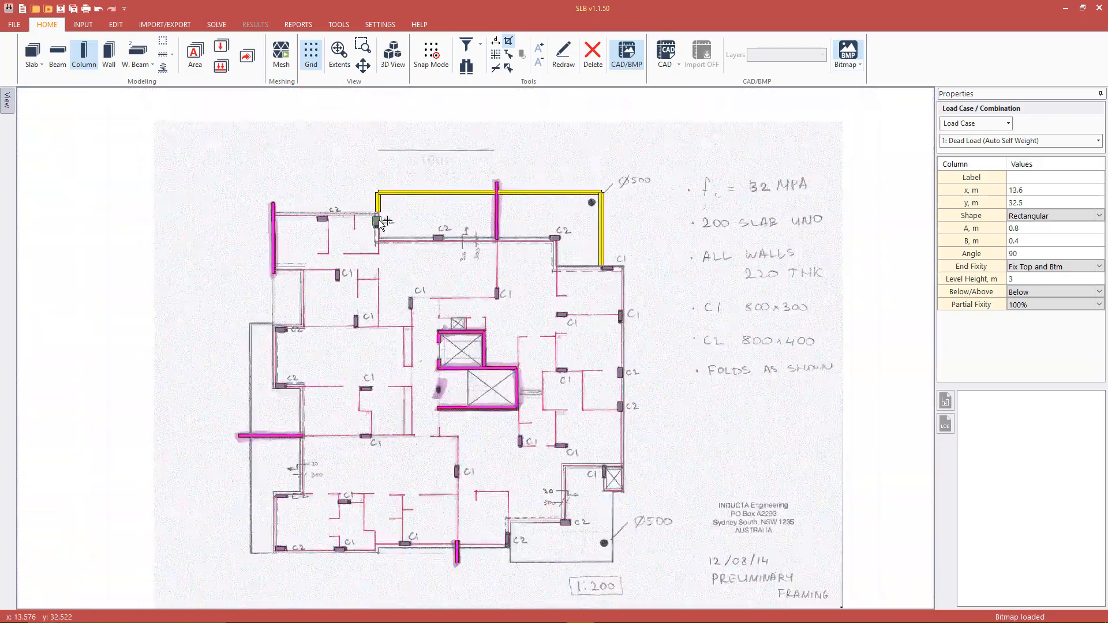
click(109, 54)
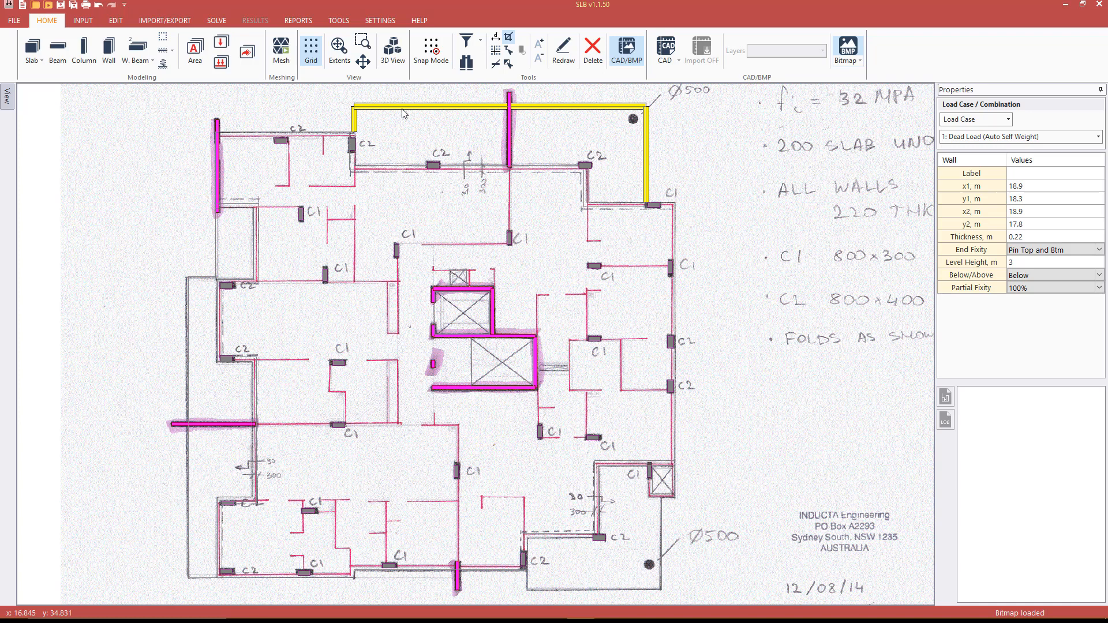
click(340, 50)
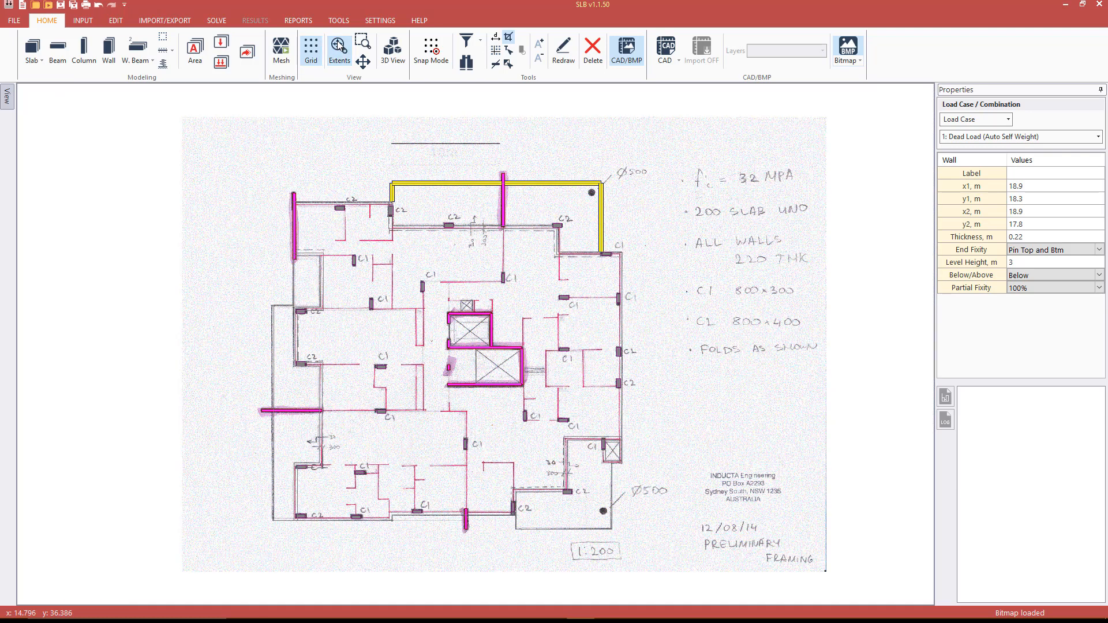
Step: Colour-code columns by size, then set new columns to circular with 0.5 m diameter
click(7, 96)
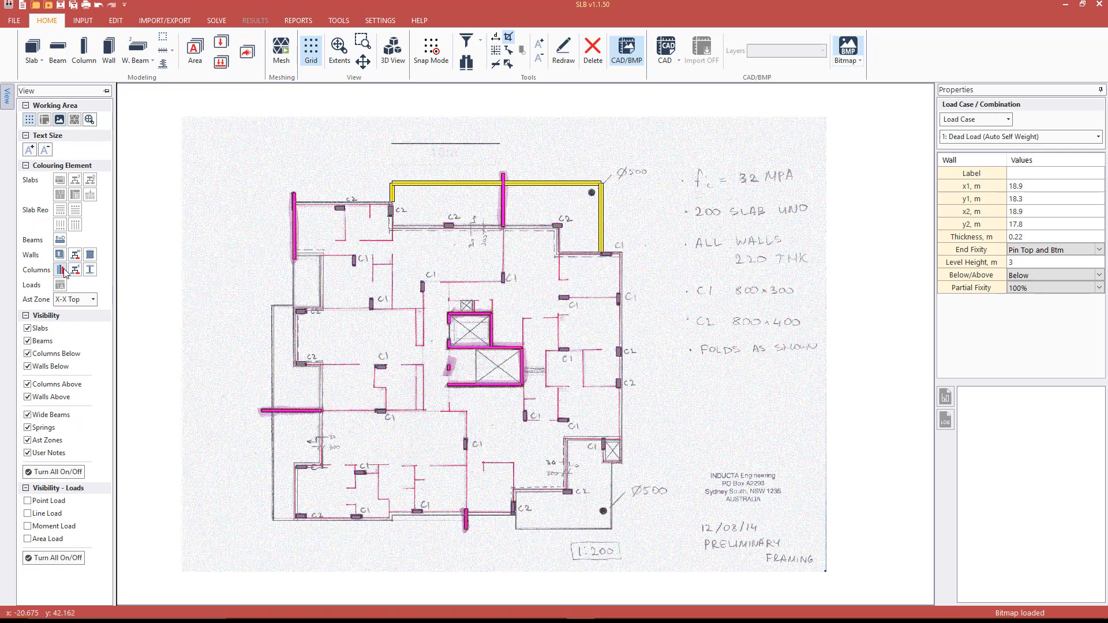
click(75, 269)
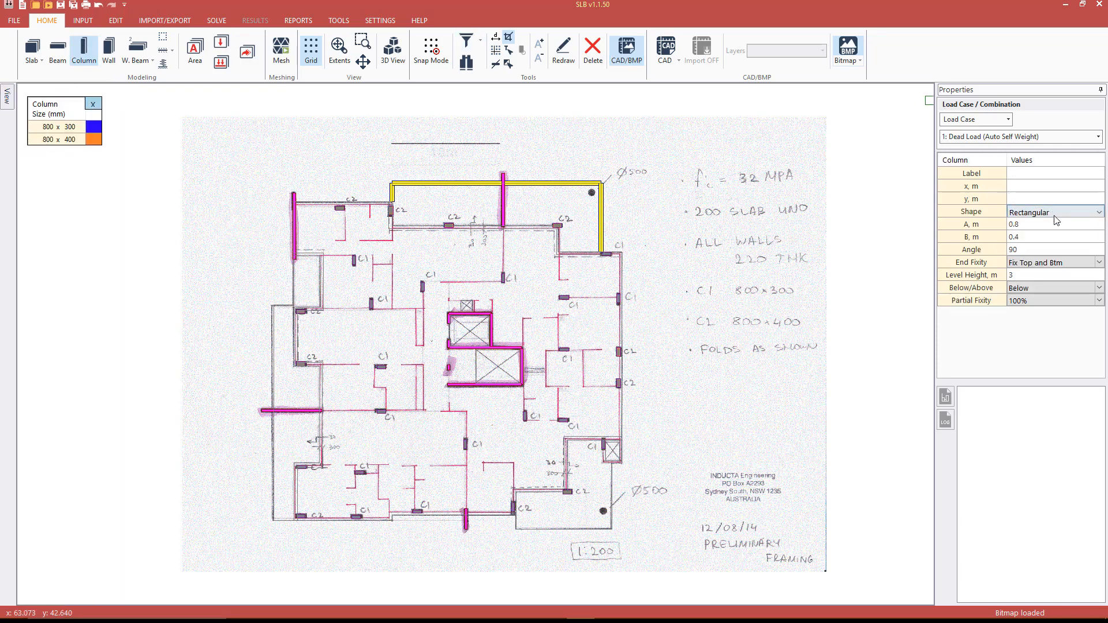
click(1054, 211)
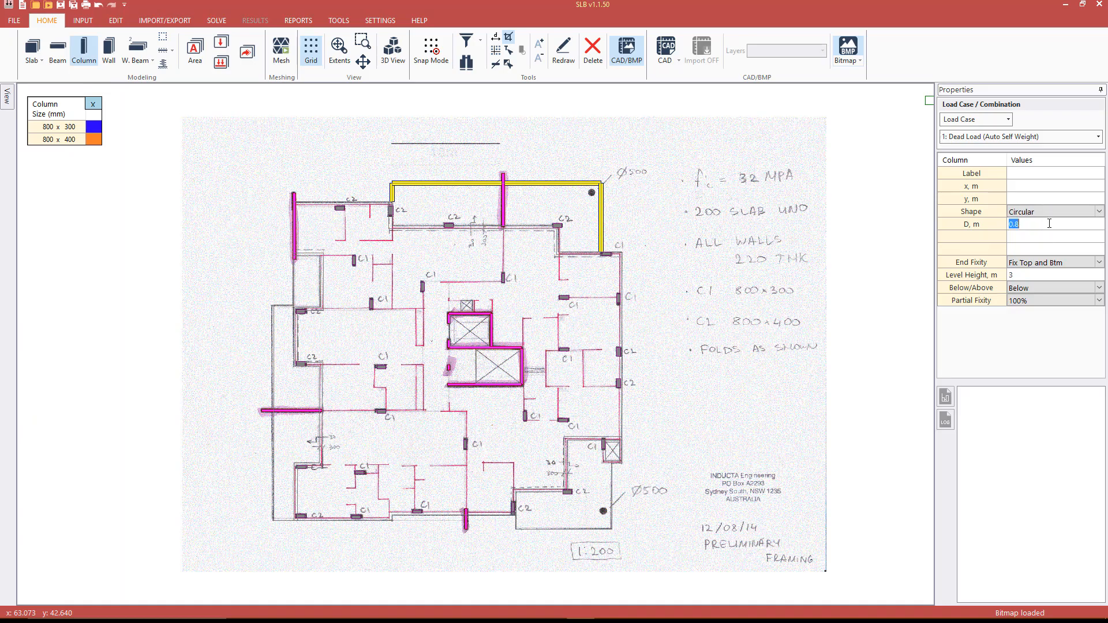
text(0.5)
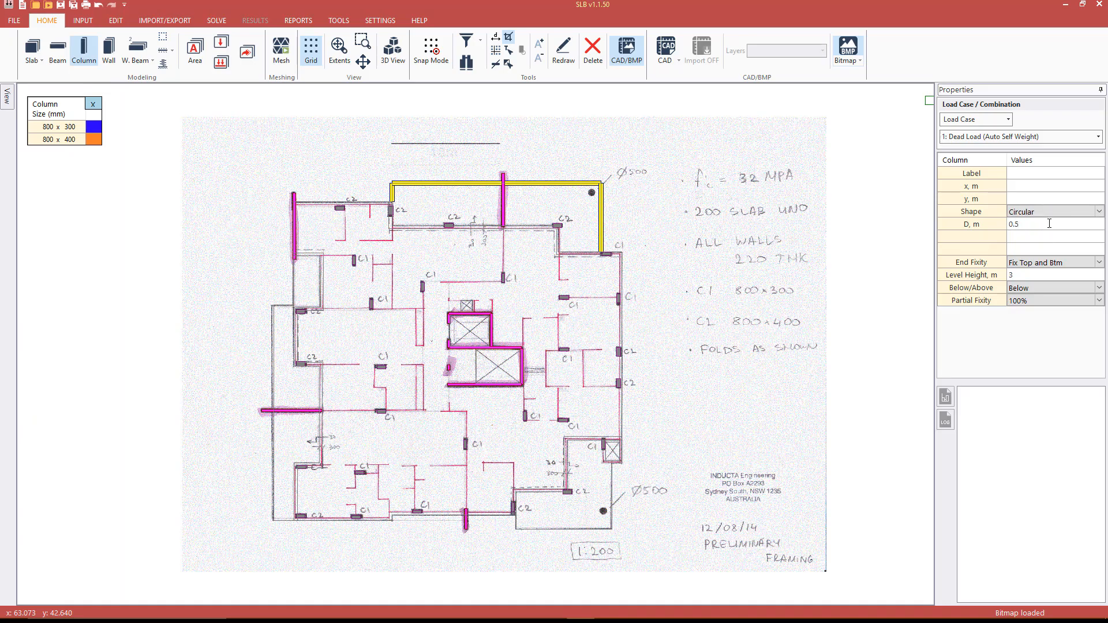